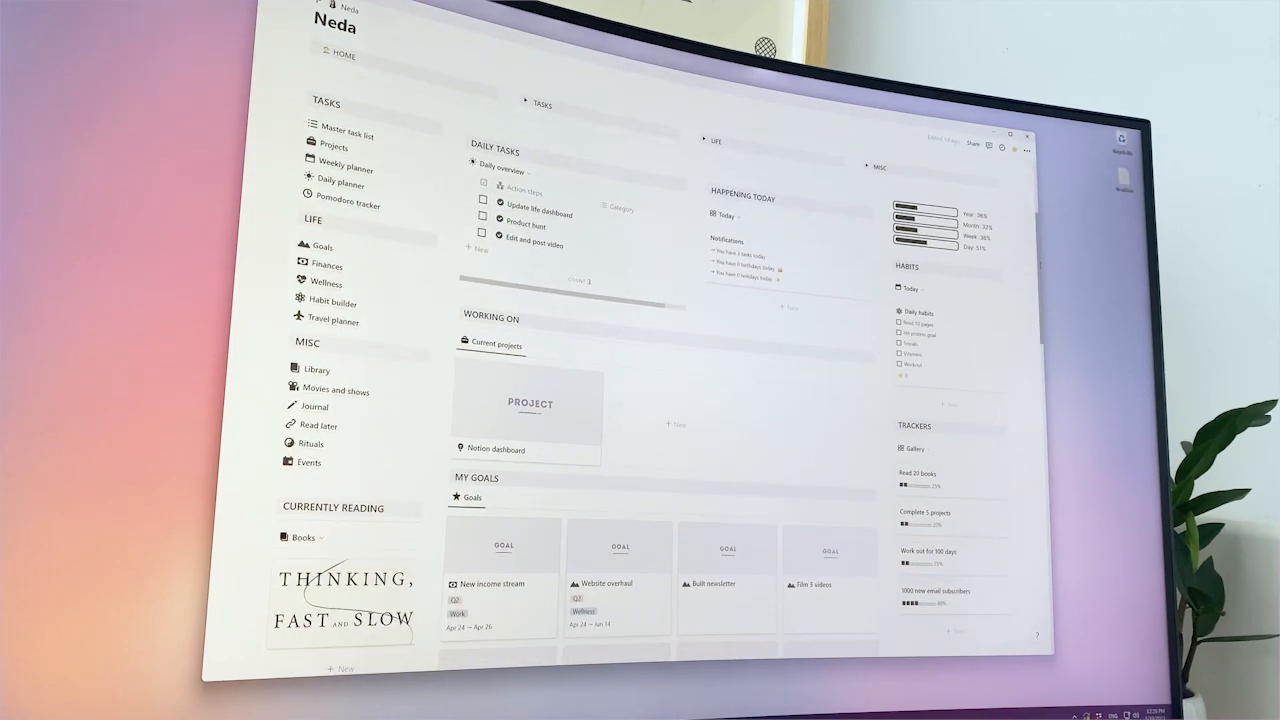
Check off the remaining daily habits, including Read 10 pages, so all five are done
scroll(up, 3)
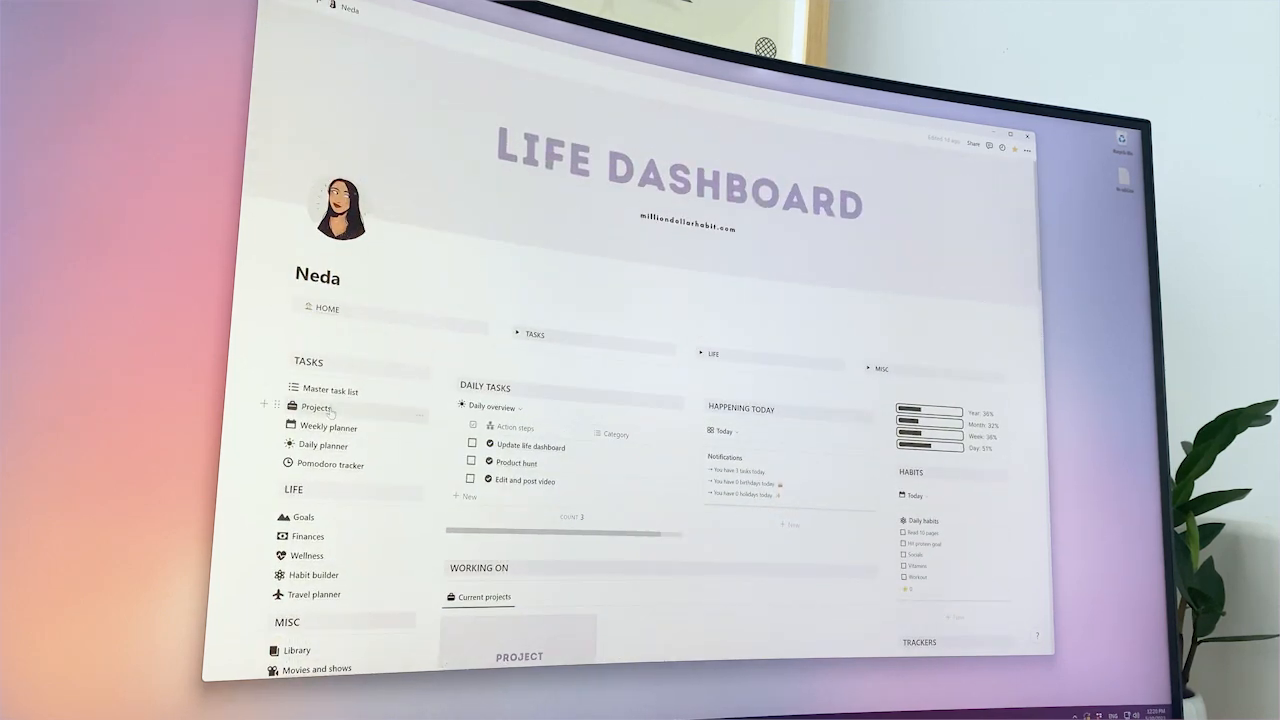
click(328, 428)
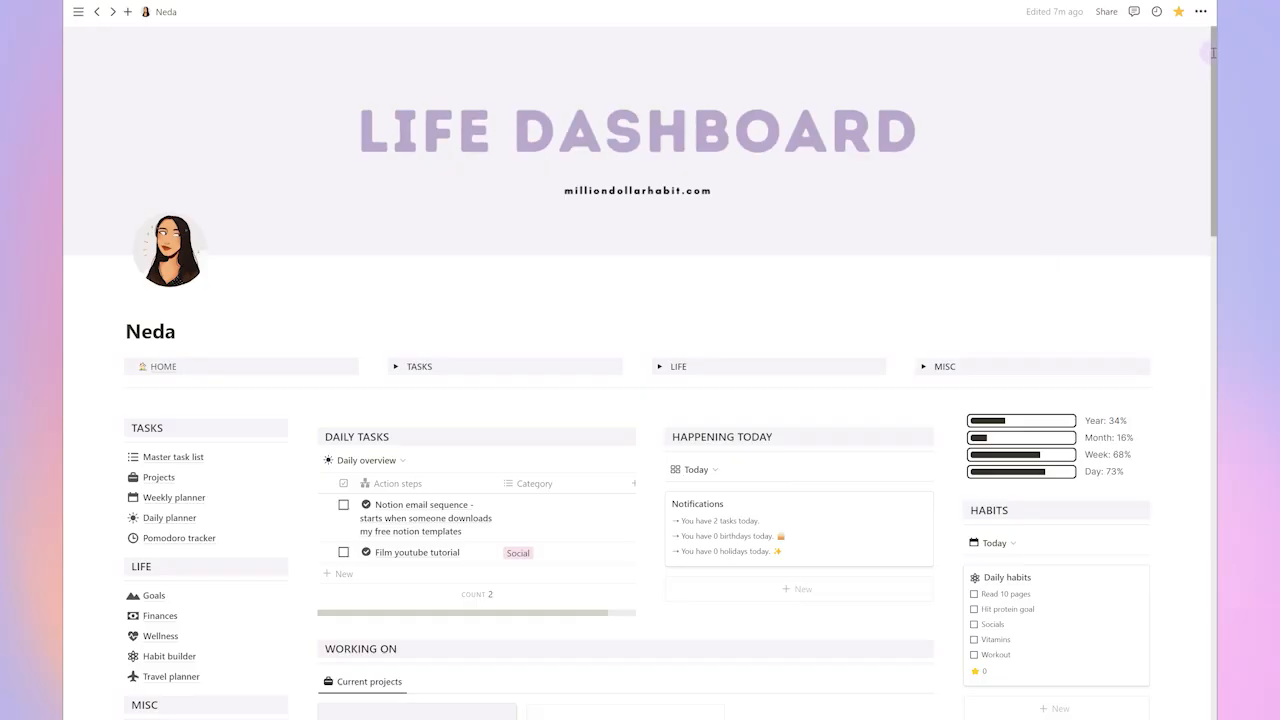
scroll(down, 3)
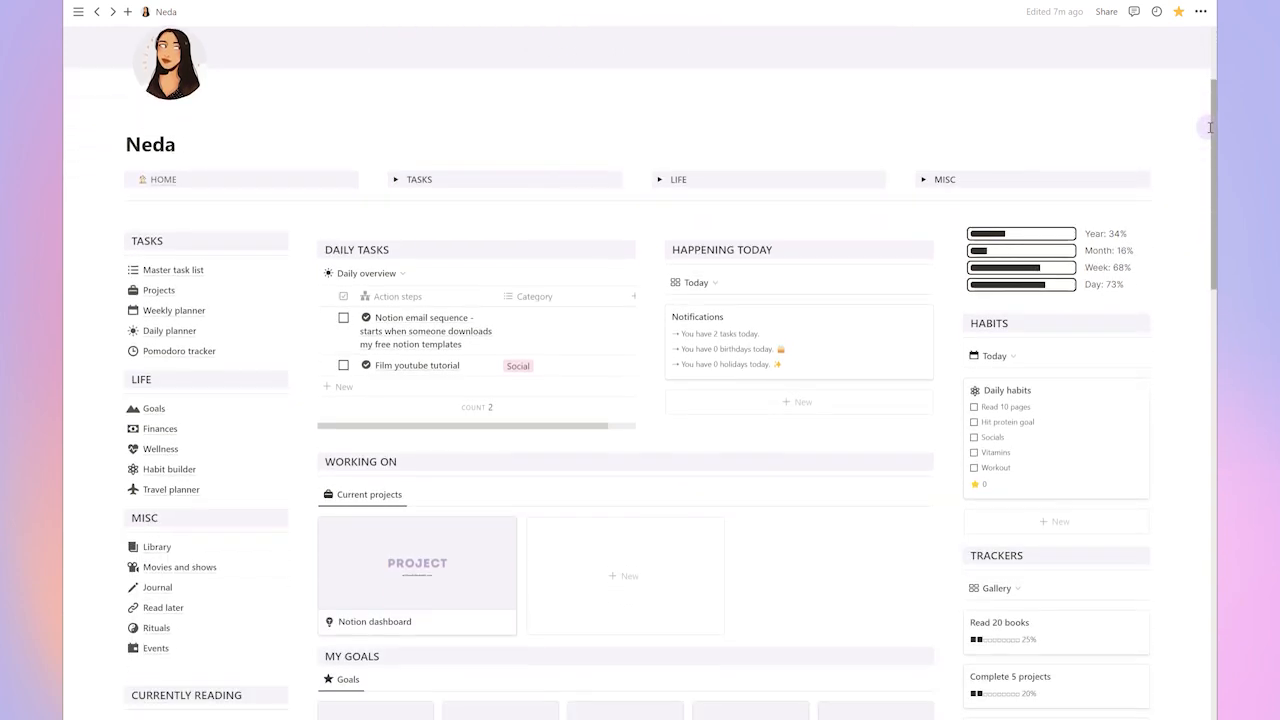
scroll(down, 3)
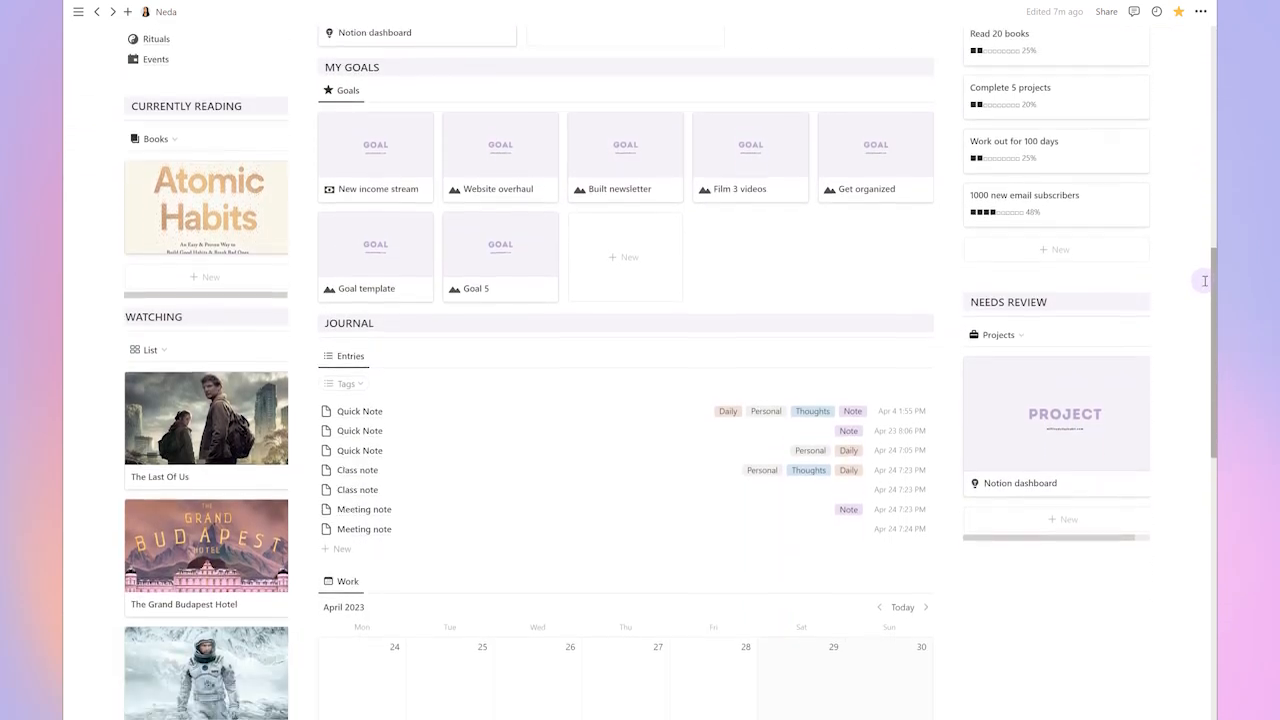
scroll(up, 3)
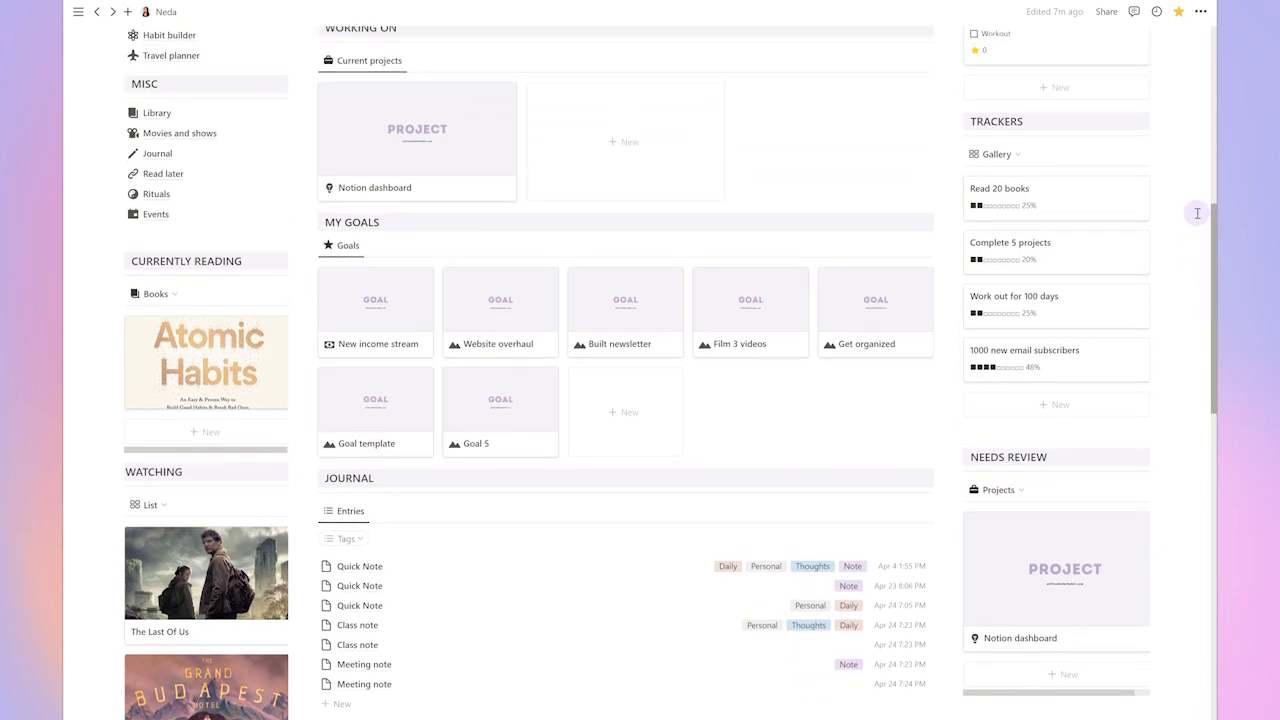
scroll(up, 3)
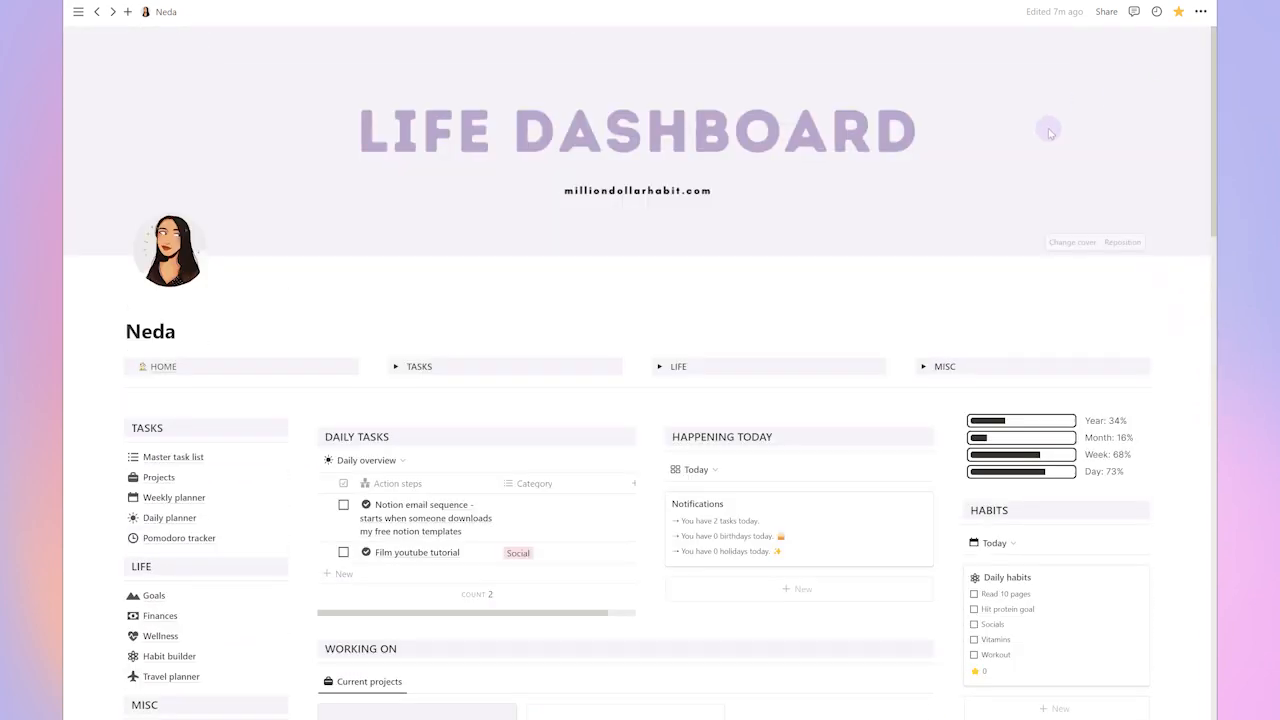
mouse_move(400, 368)
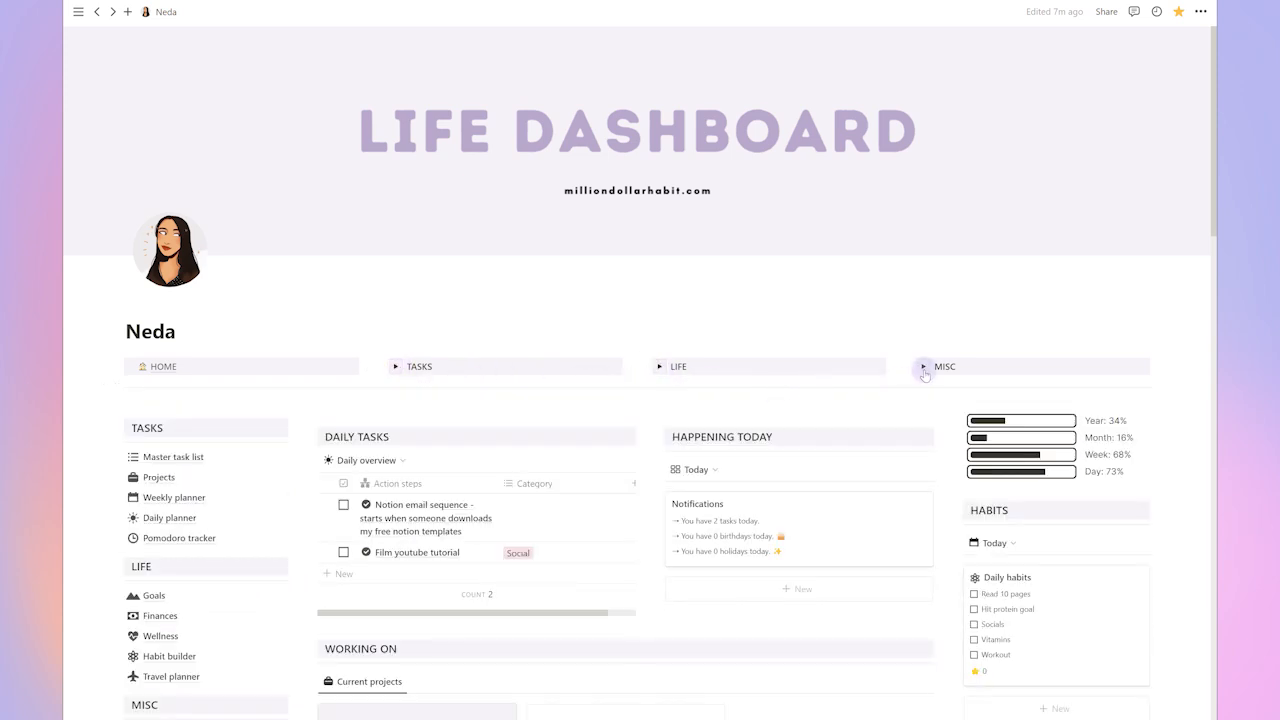
mouse_move(924, 380)
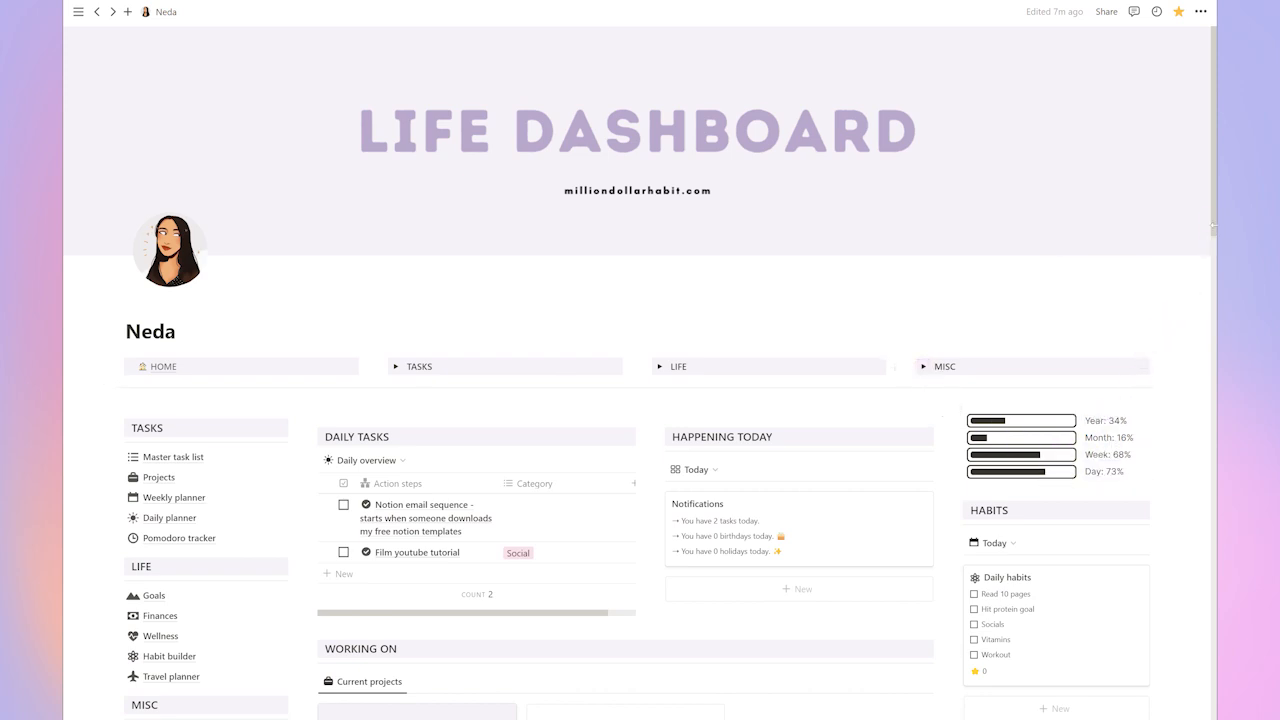
scroll(down, 3)
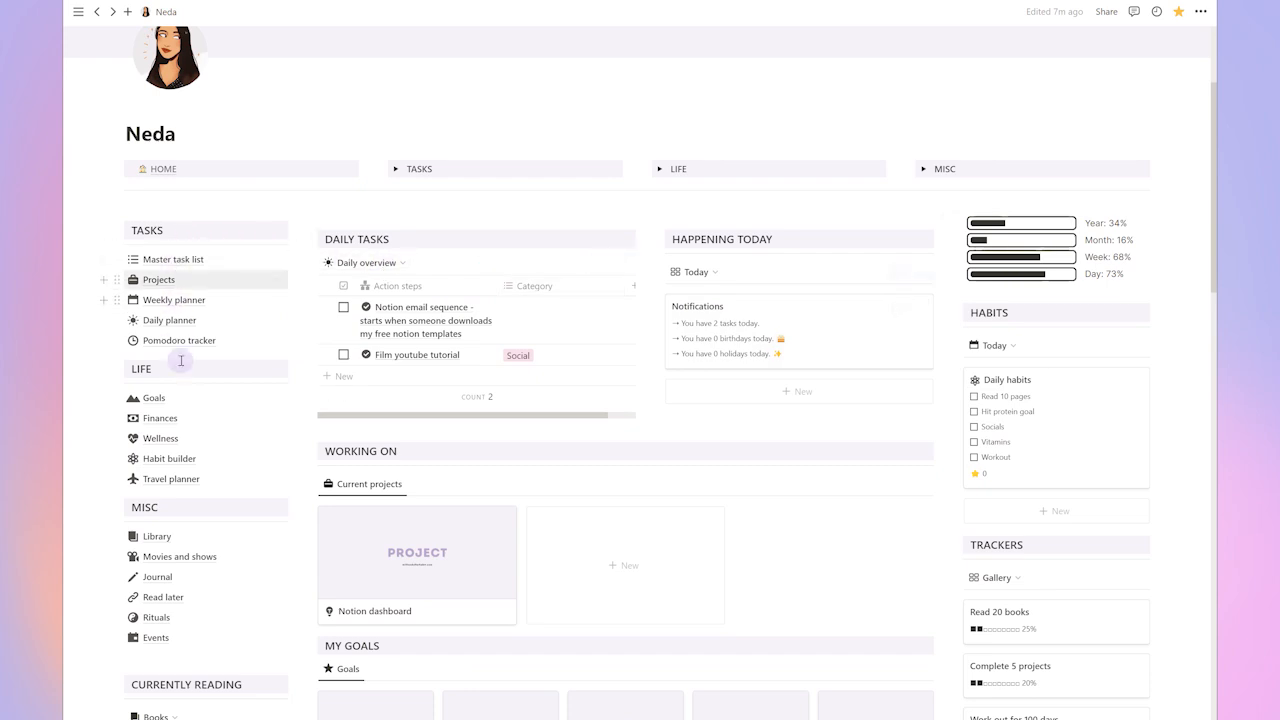
mouse_move(194, 672)
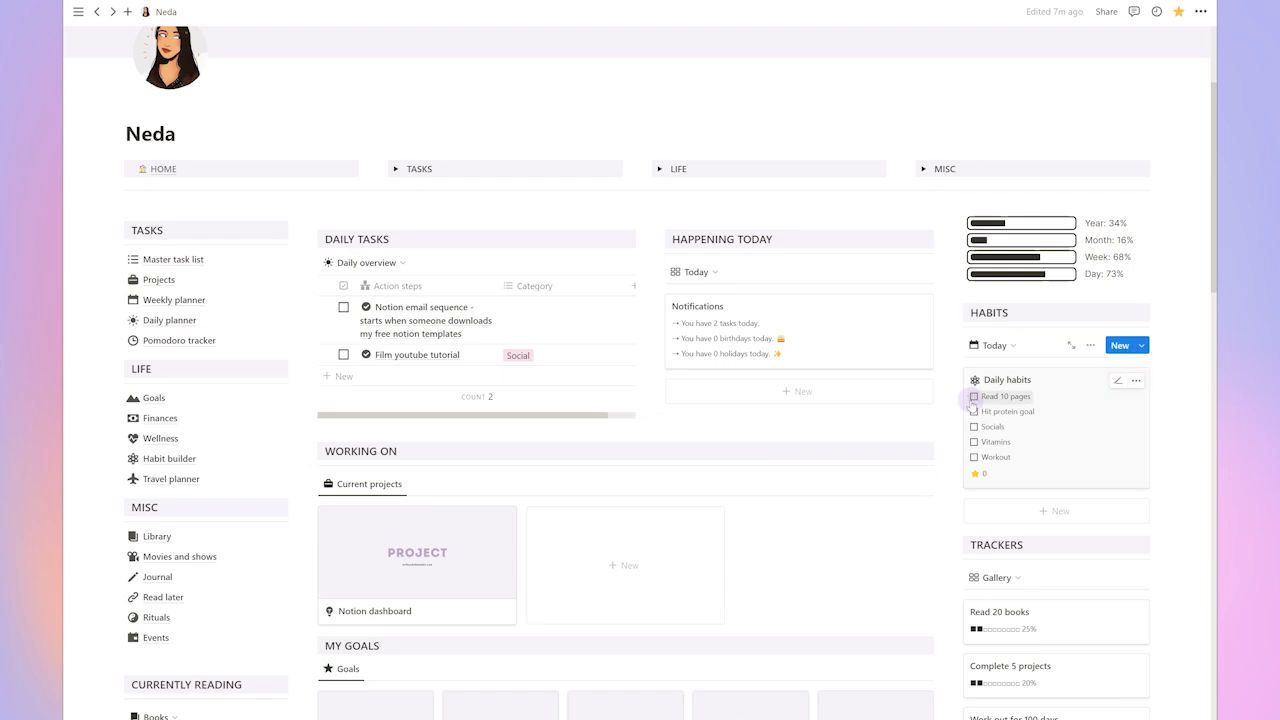
click(972, 412)
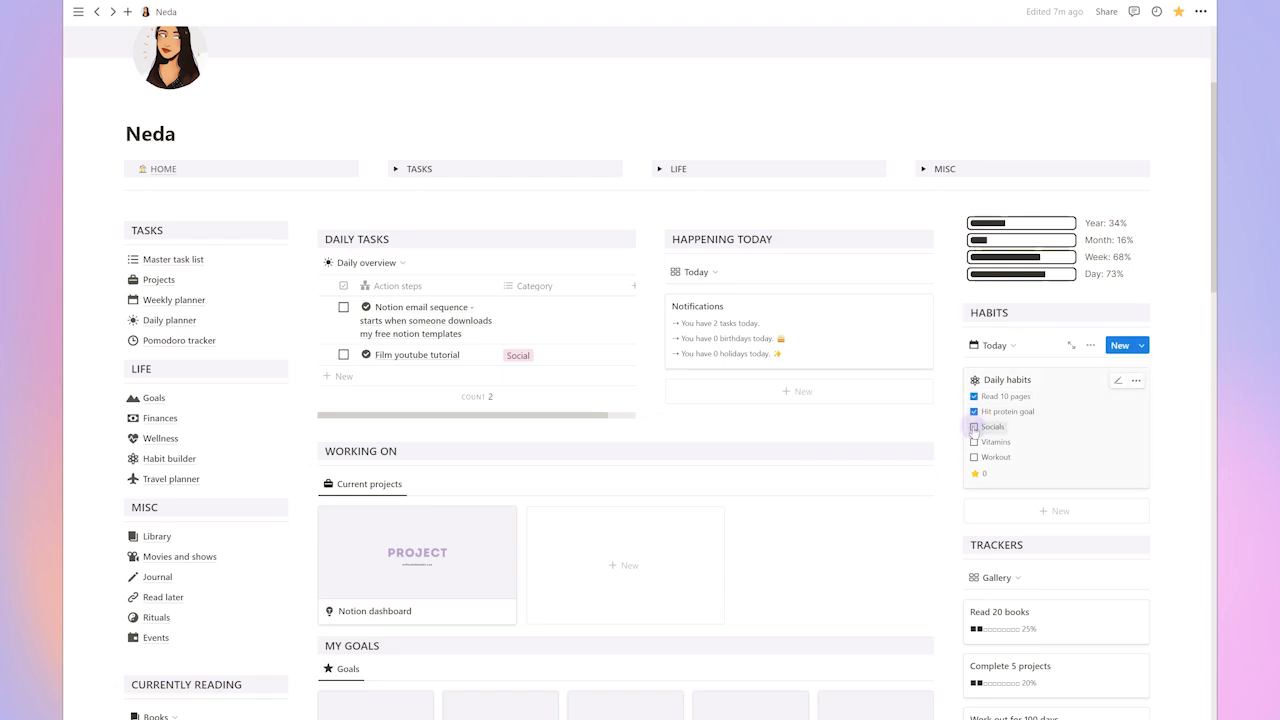
click(974, 426)
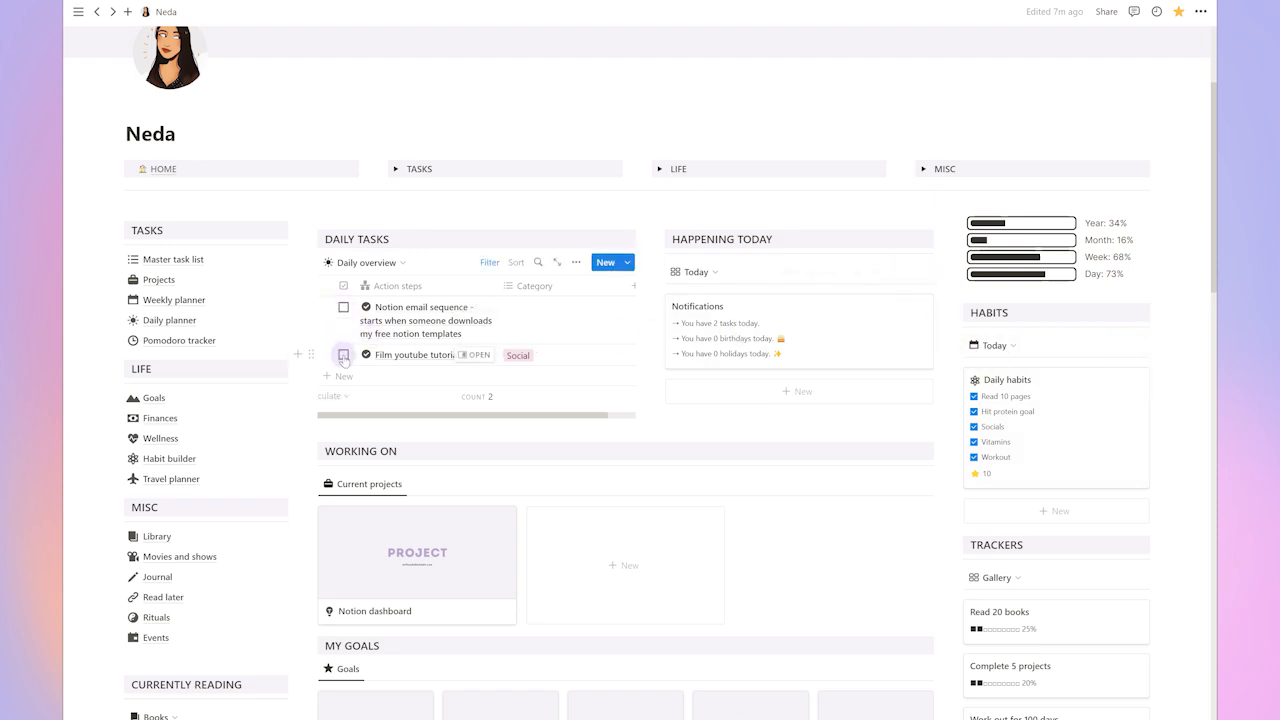
Mark the Film youtube tutorial task complete so it leaves Daily Tasks
click(344, 356)
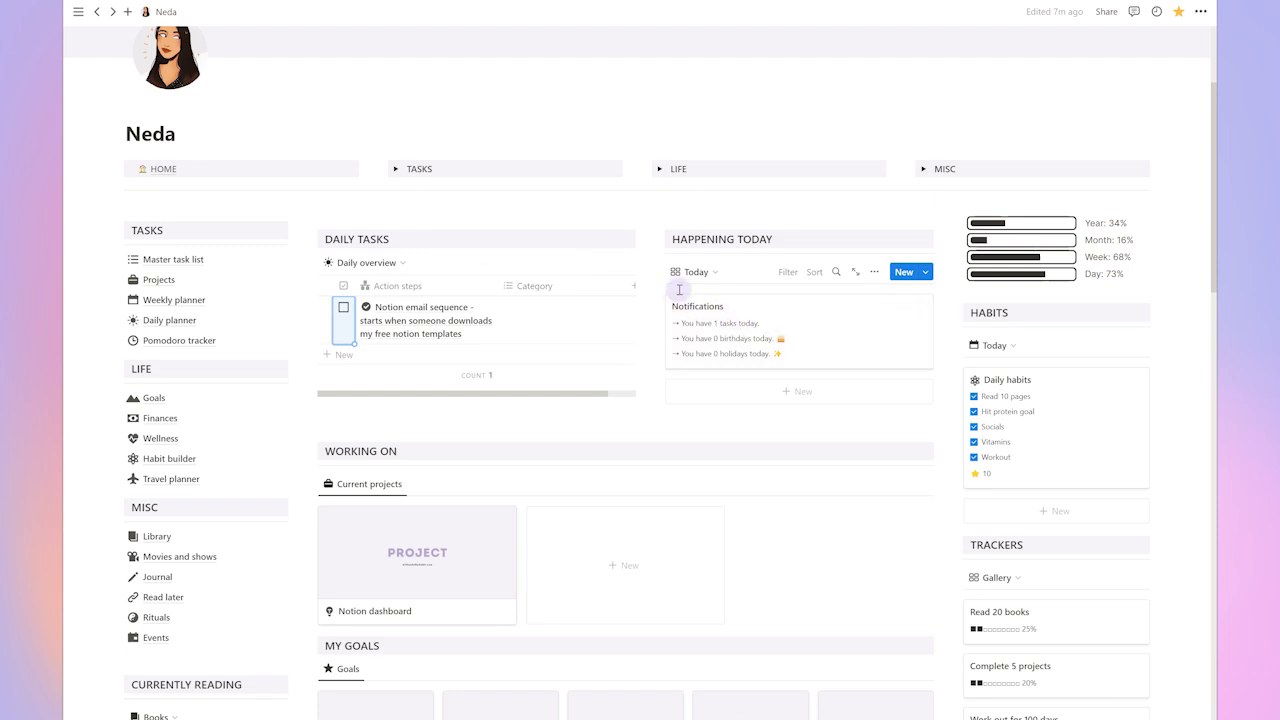
mouse_move(798, 312)
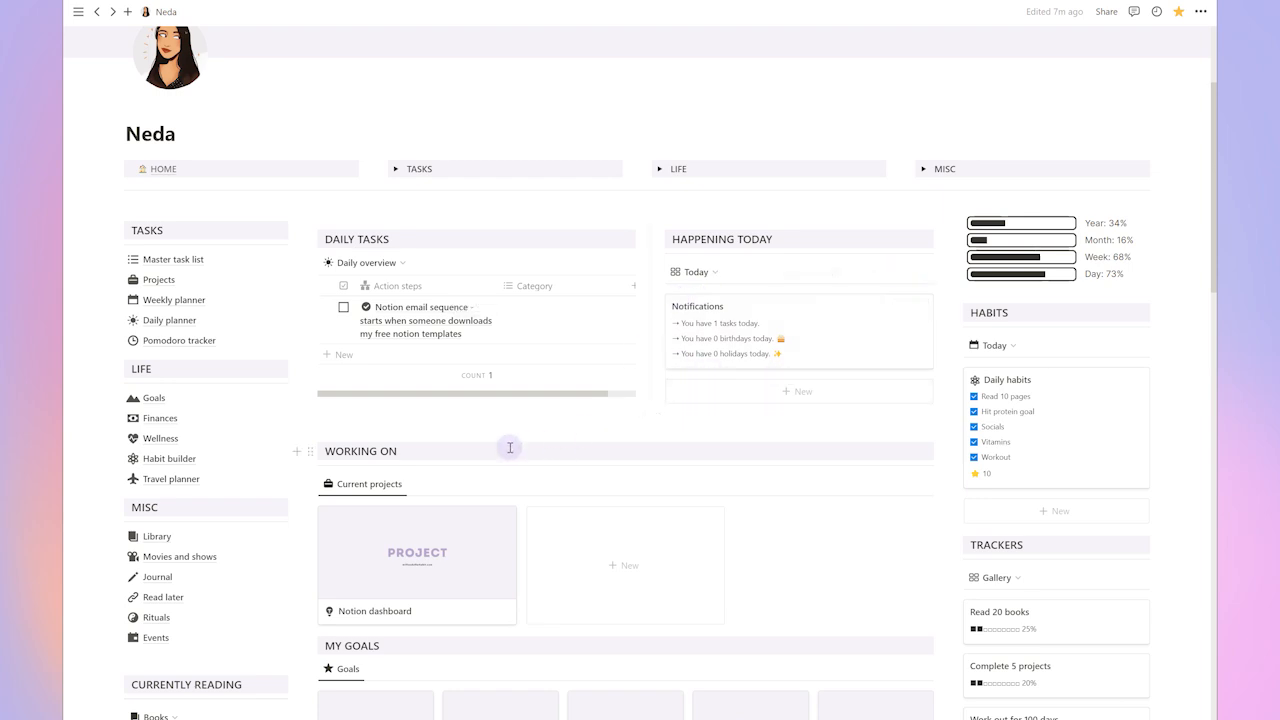
scroll(down, 3)
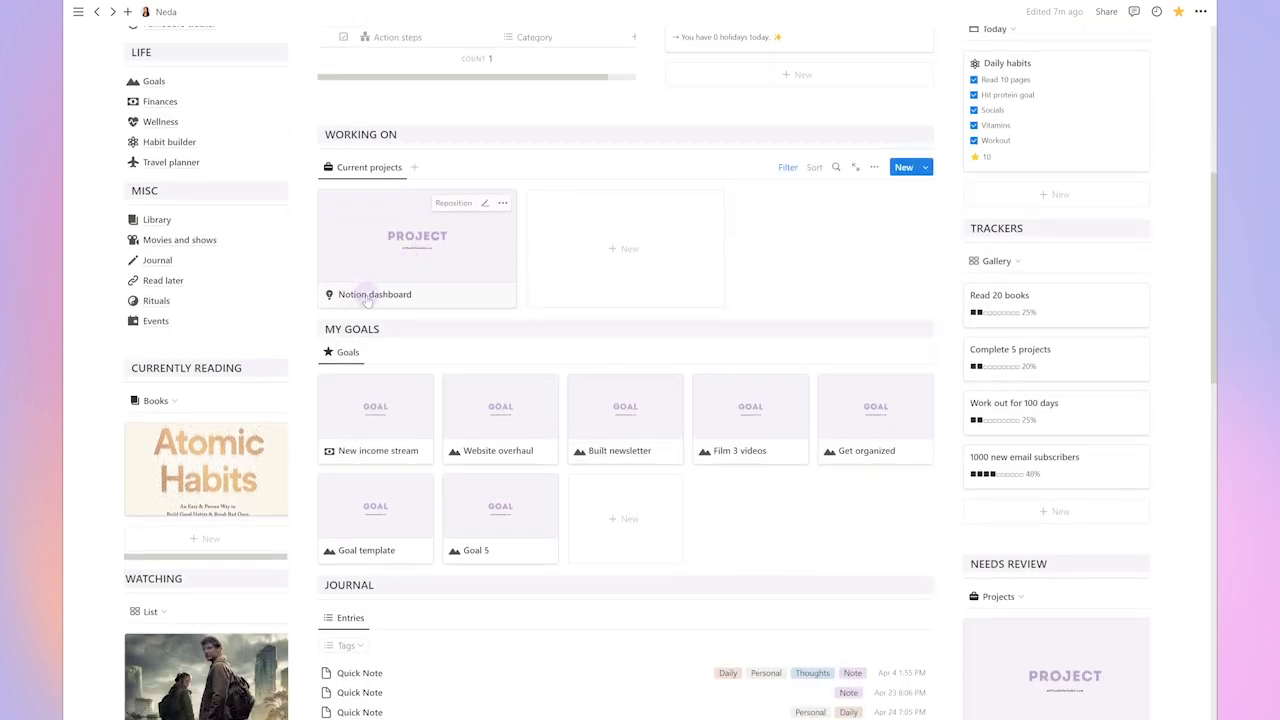
mouse_move(488, 456)
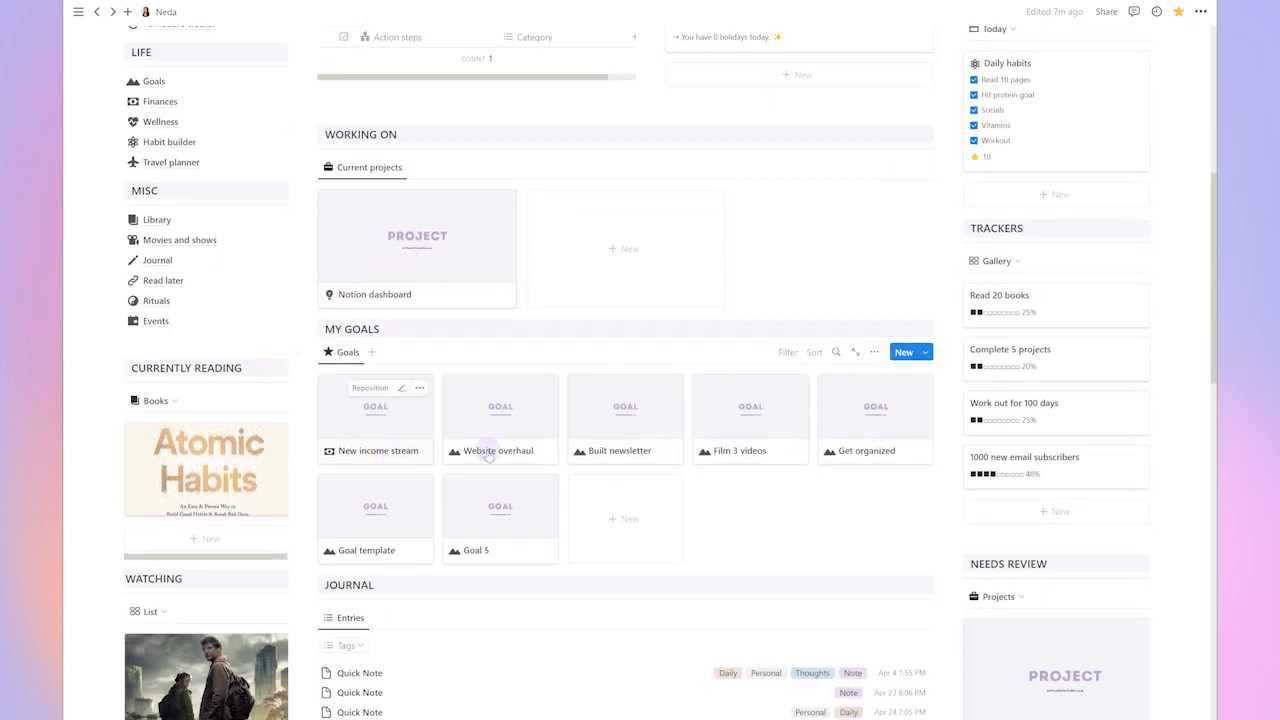
scroll(up, 3)
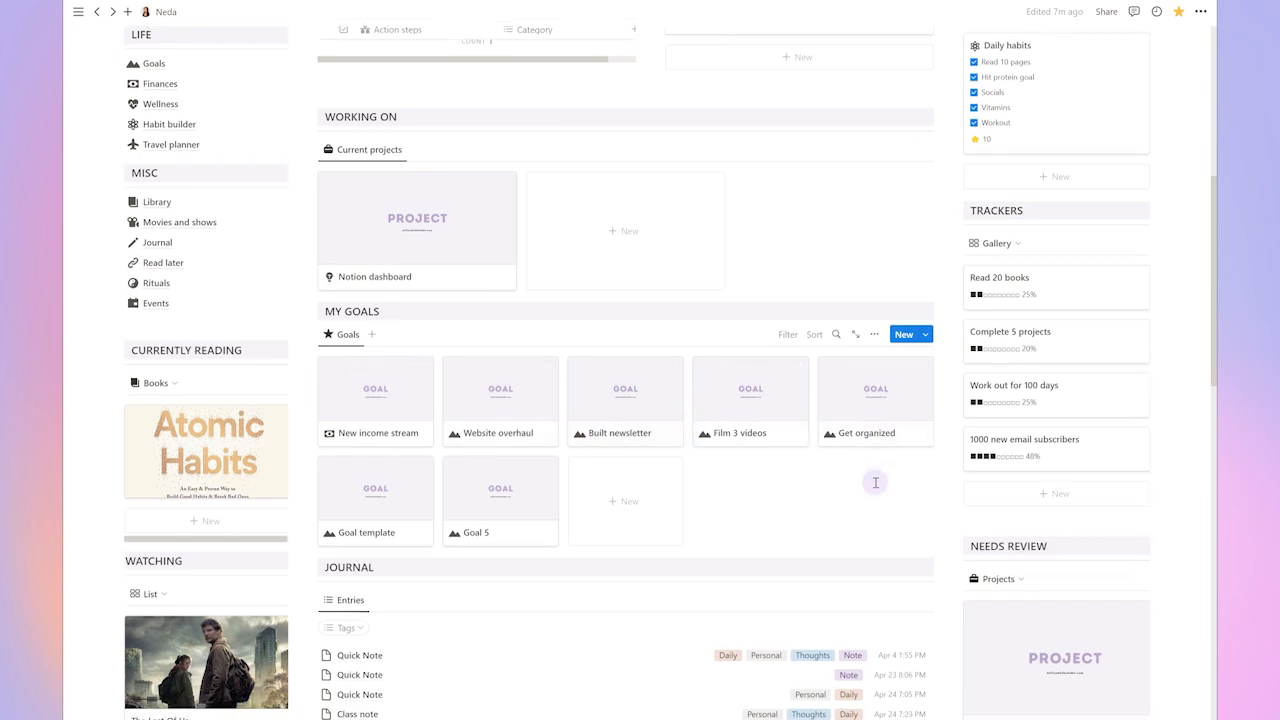
scroll(down, 3)
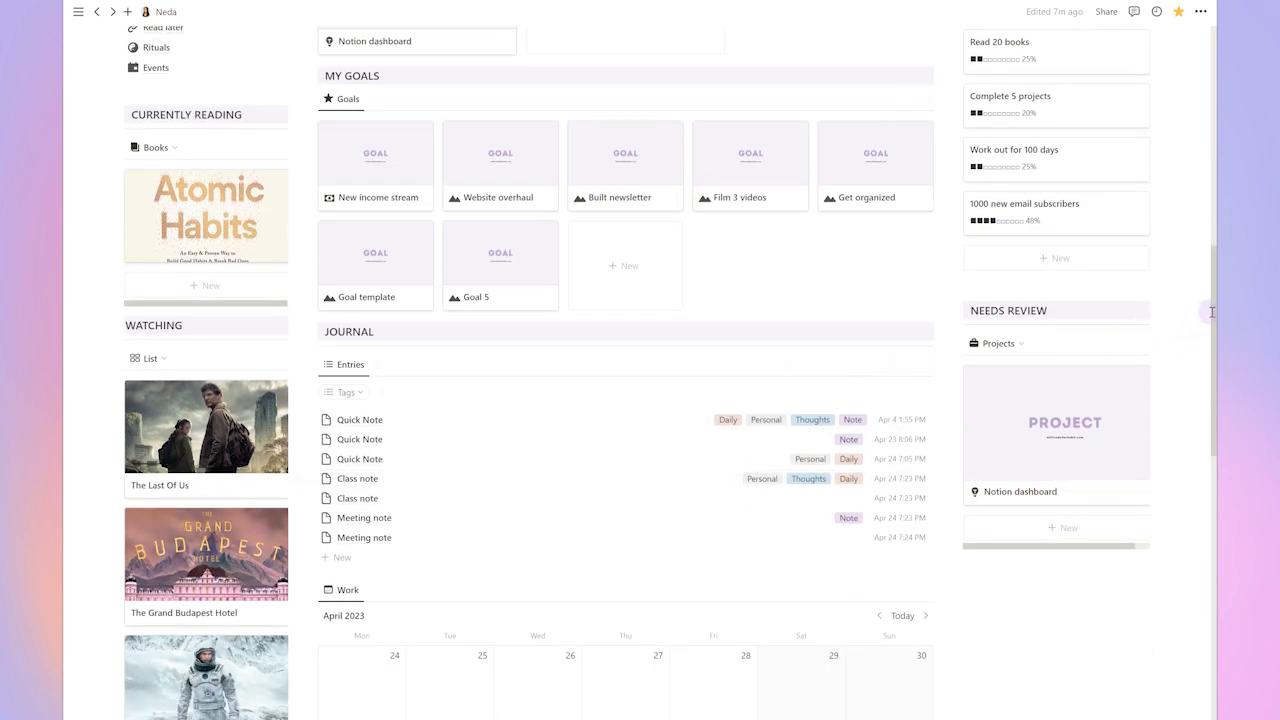
scroll(down, 3)
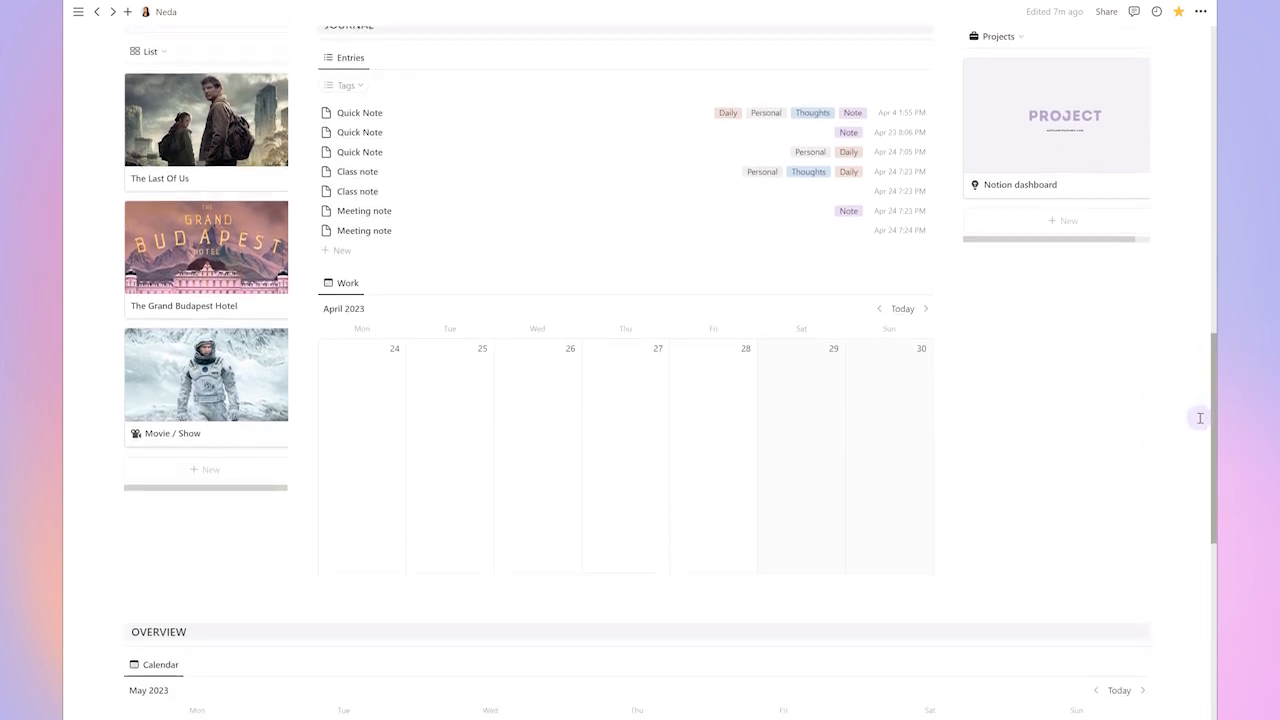
scroll(down, 3)
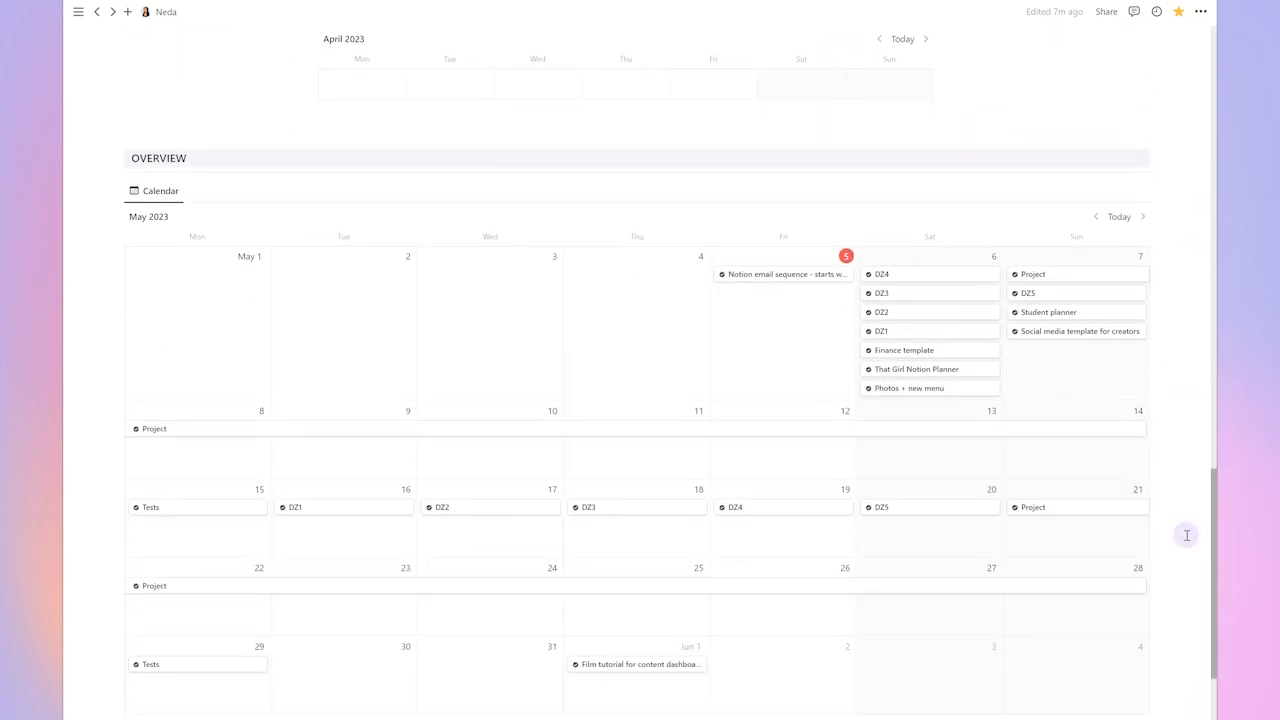
scroll(down, 3)
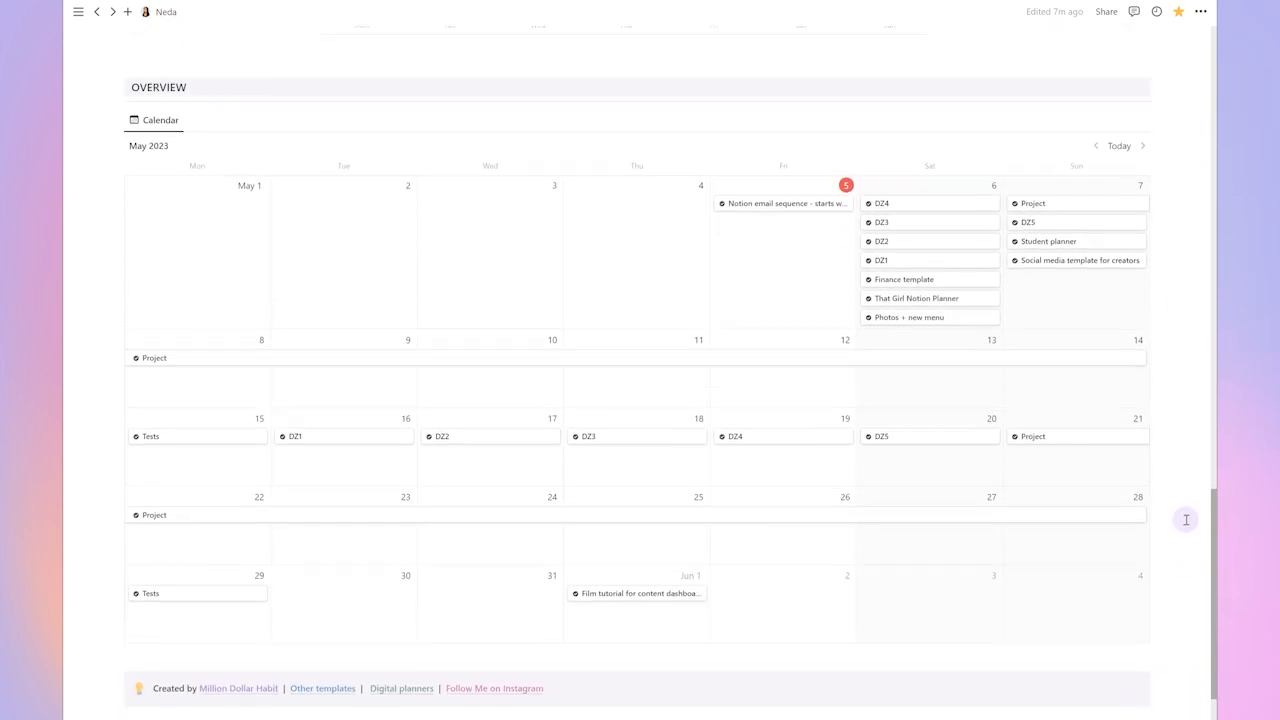
scroll(up, 3)
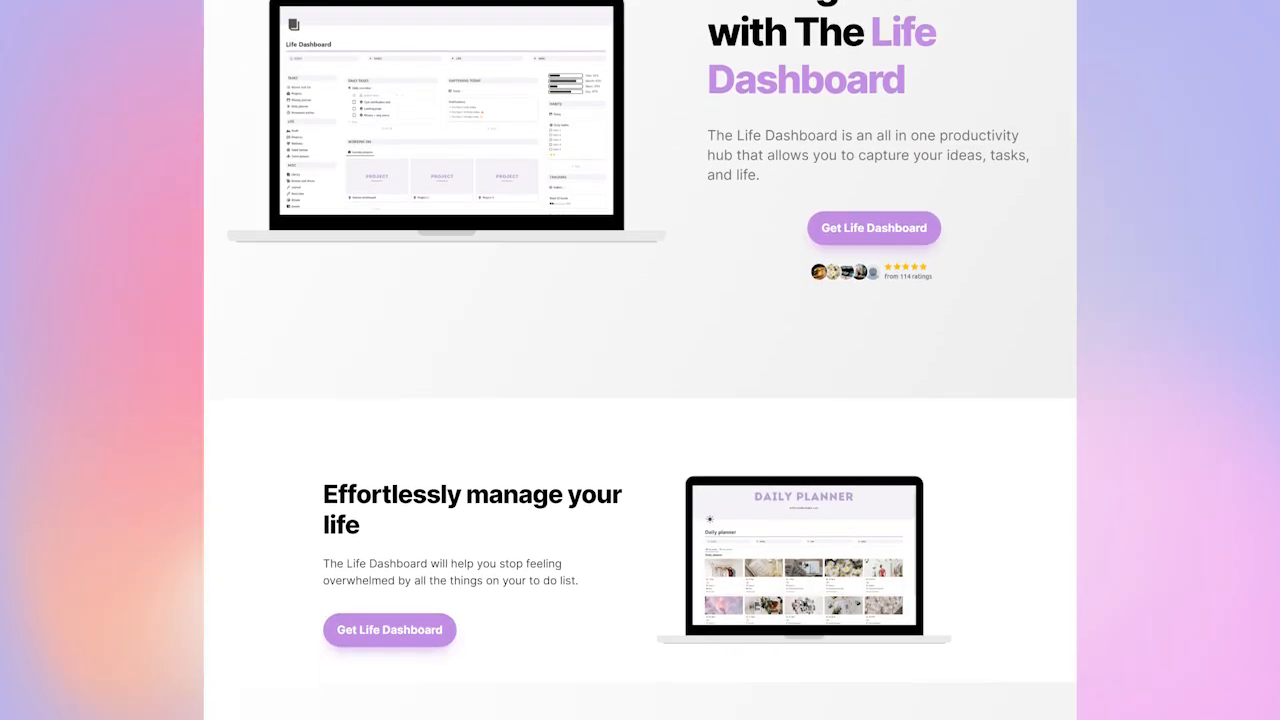
scroll(down, 3)
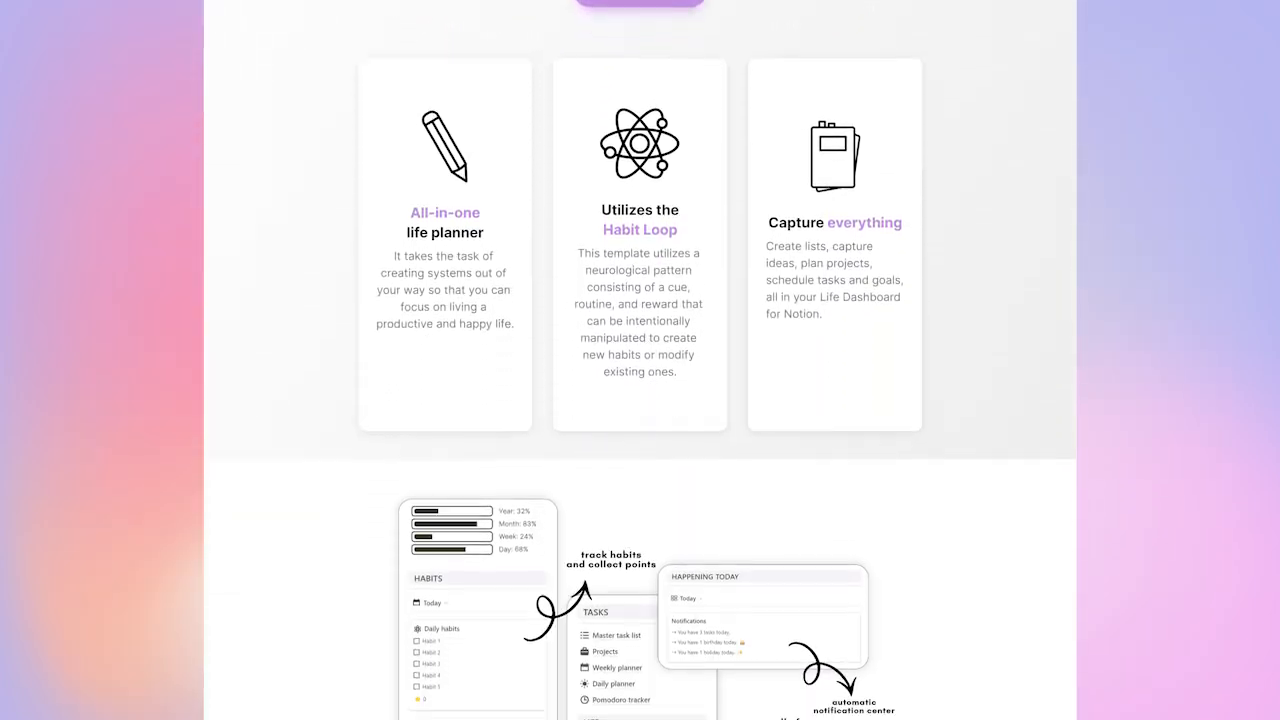
scroll(down, 3)
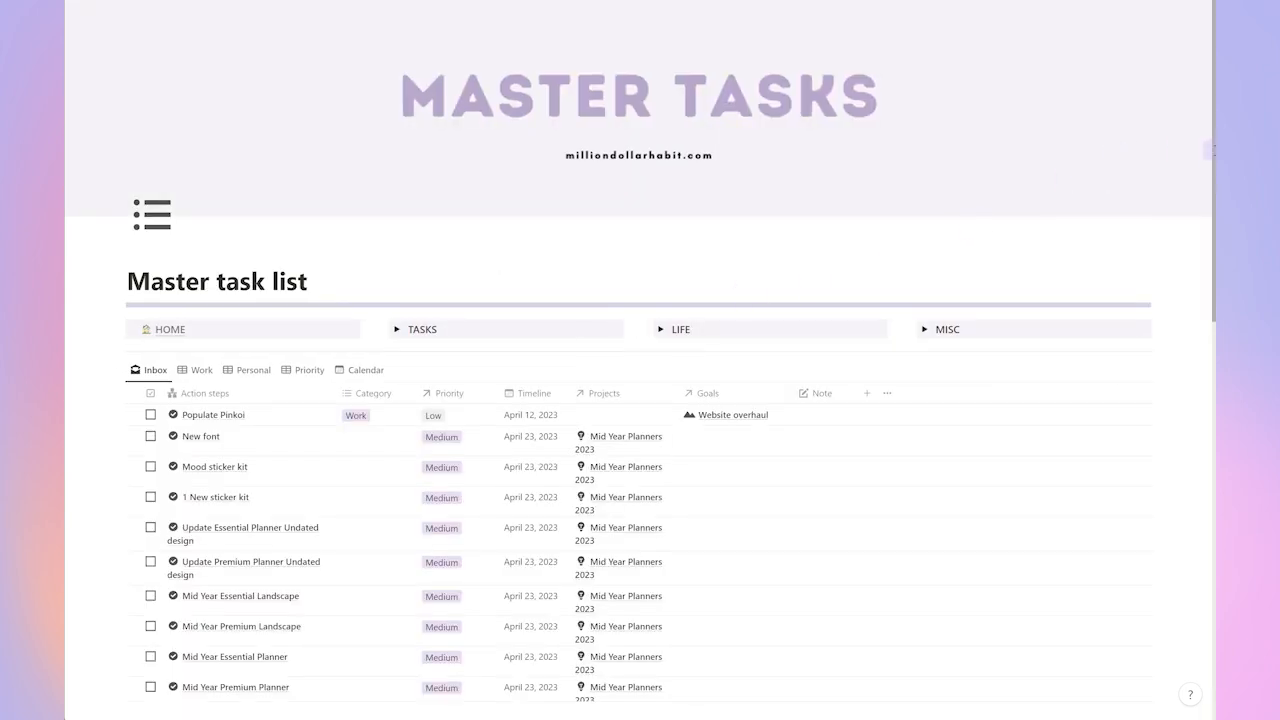
Browse the Master task list in its Work, Personal and Priority views
scroll(down, 3)
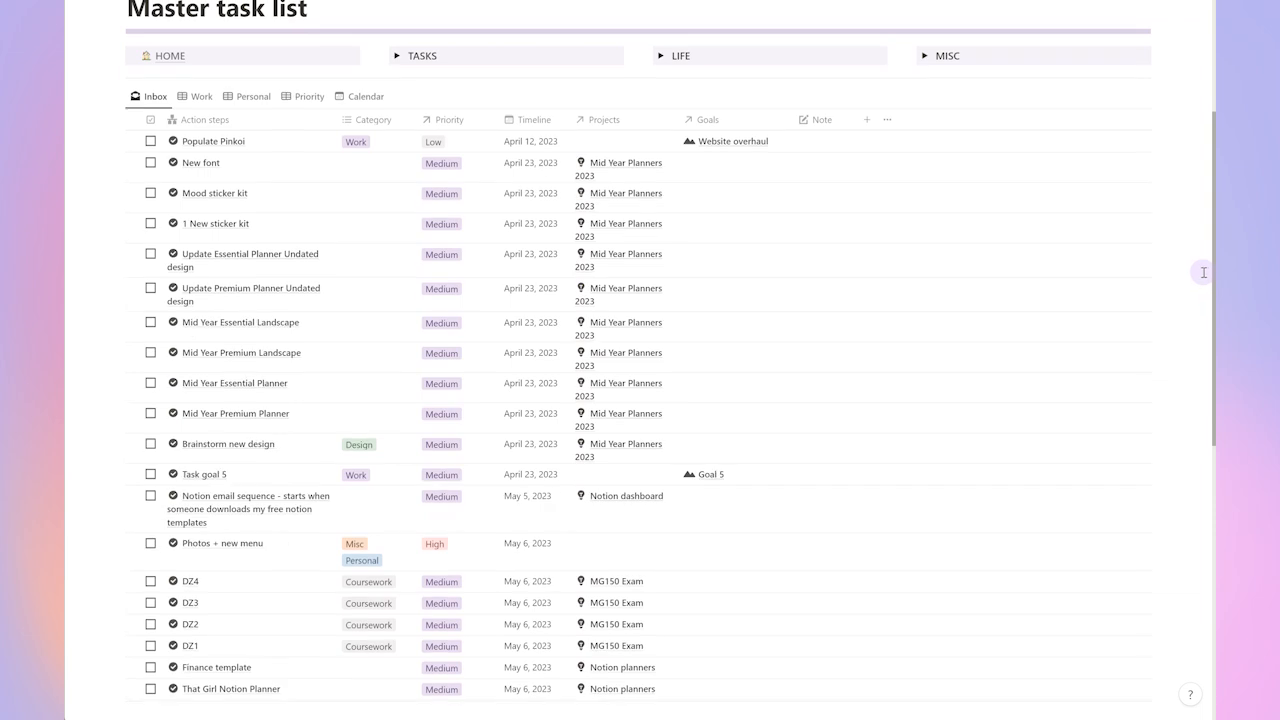
scroll(up, 3)
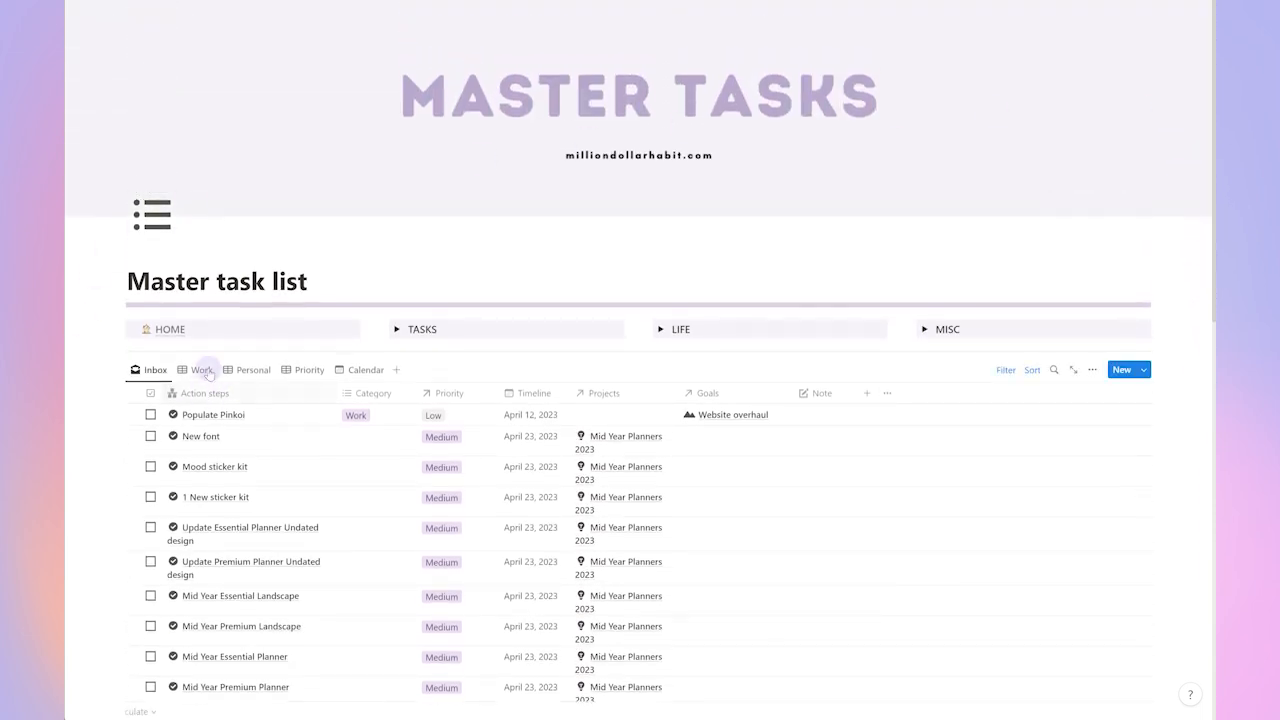
click(252, 368)
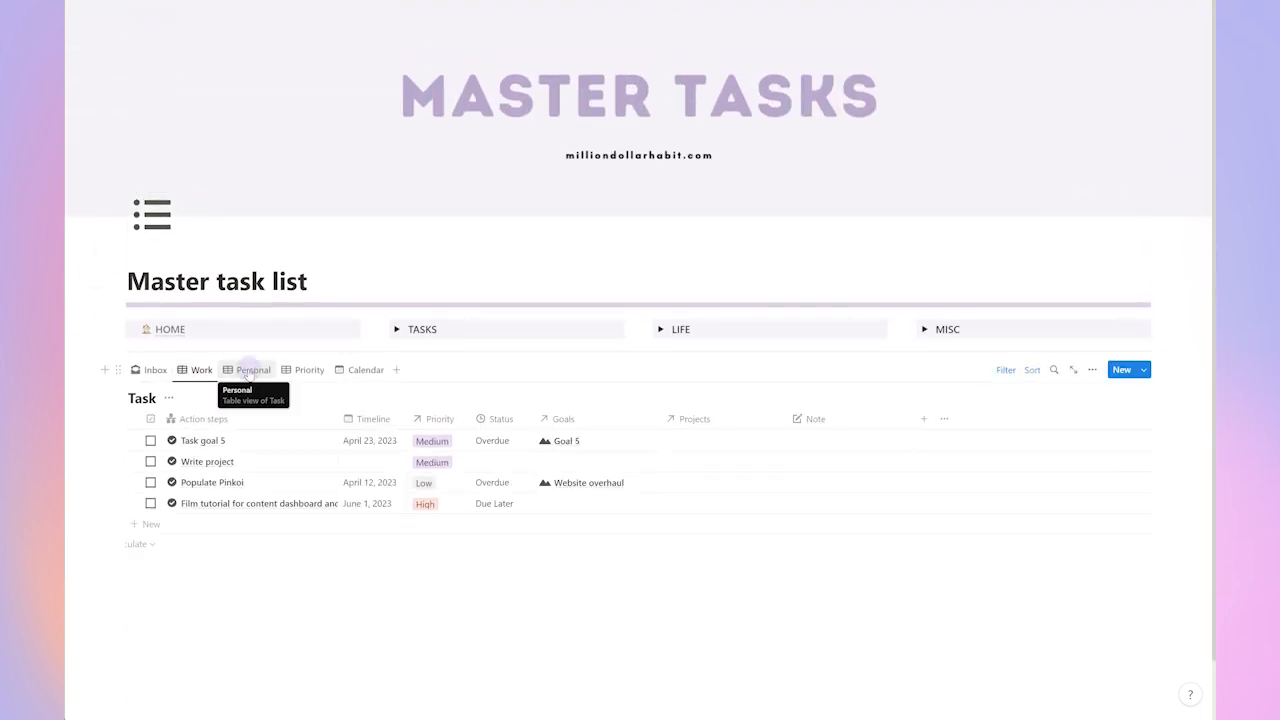
click(312, 368)
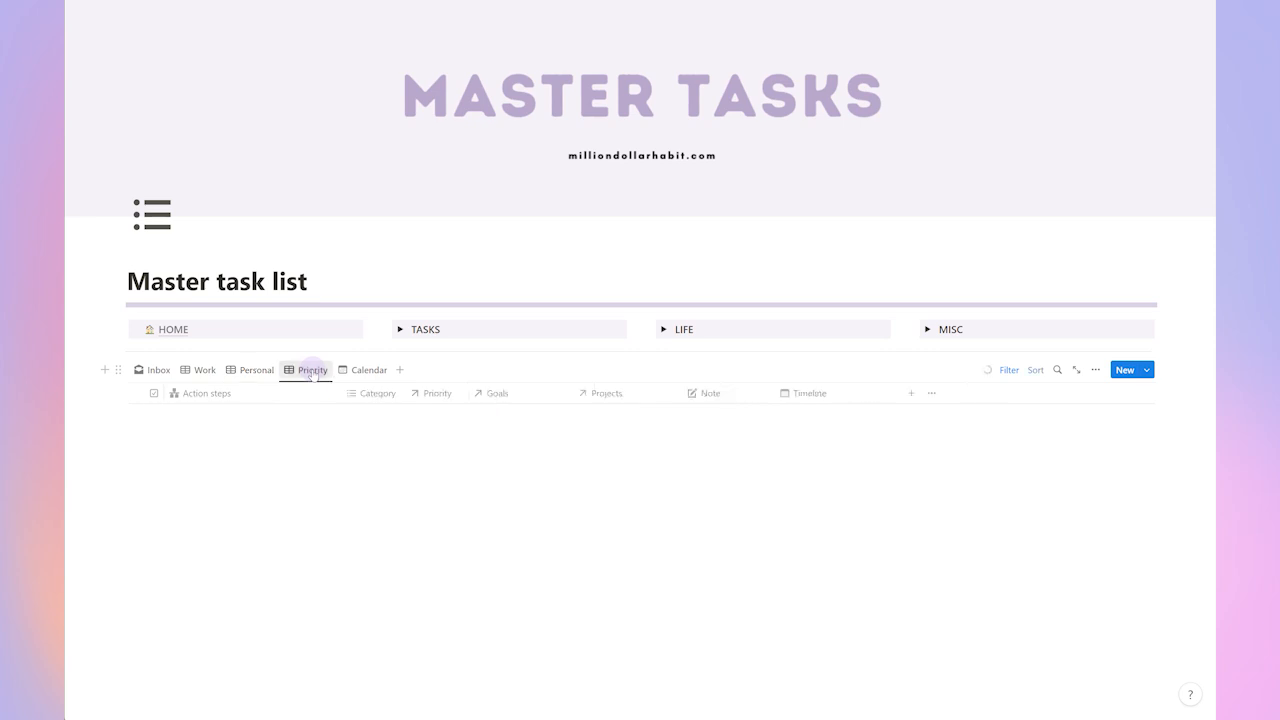
click(312, 368)
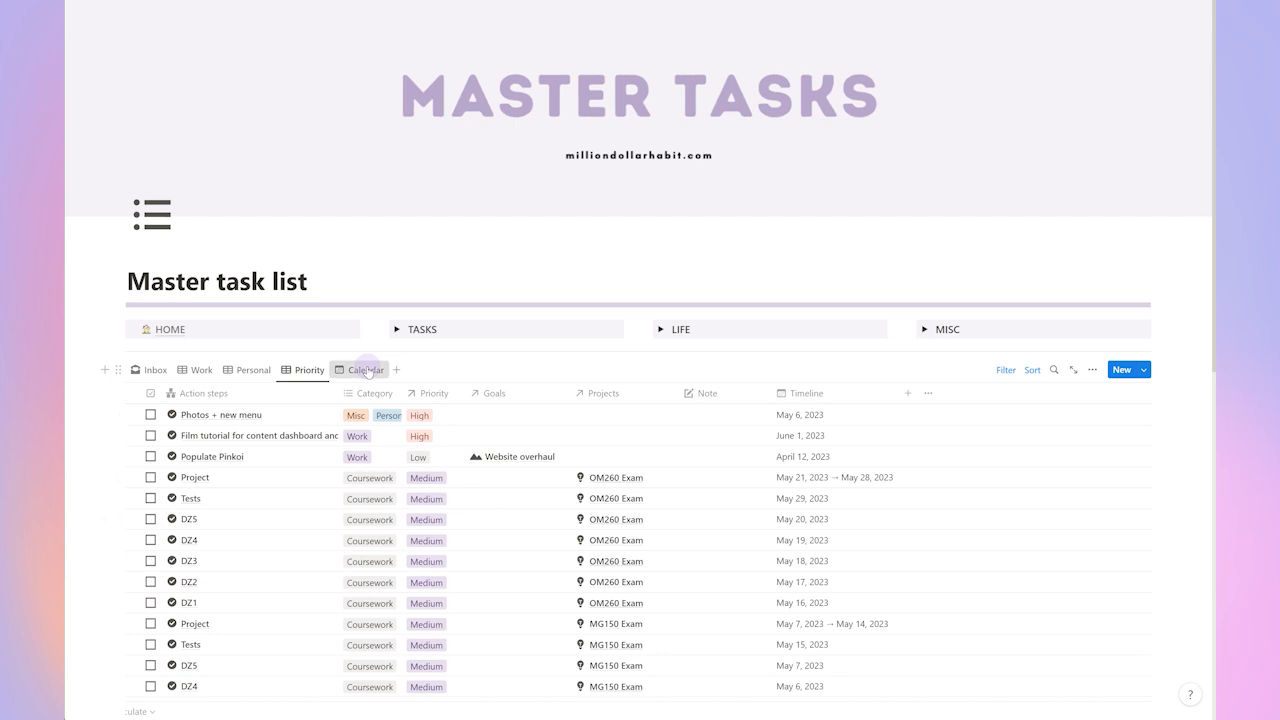
View the tasks on the Calendar layout, then return to the Inbox view
click(364, 368)
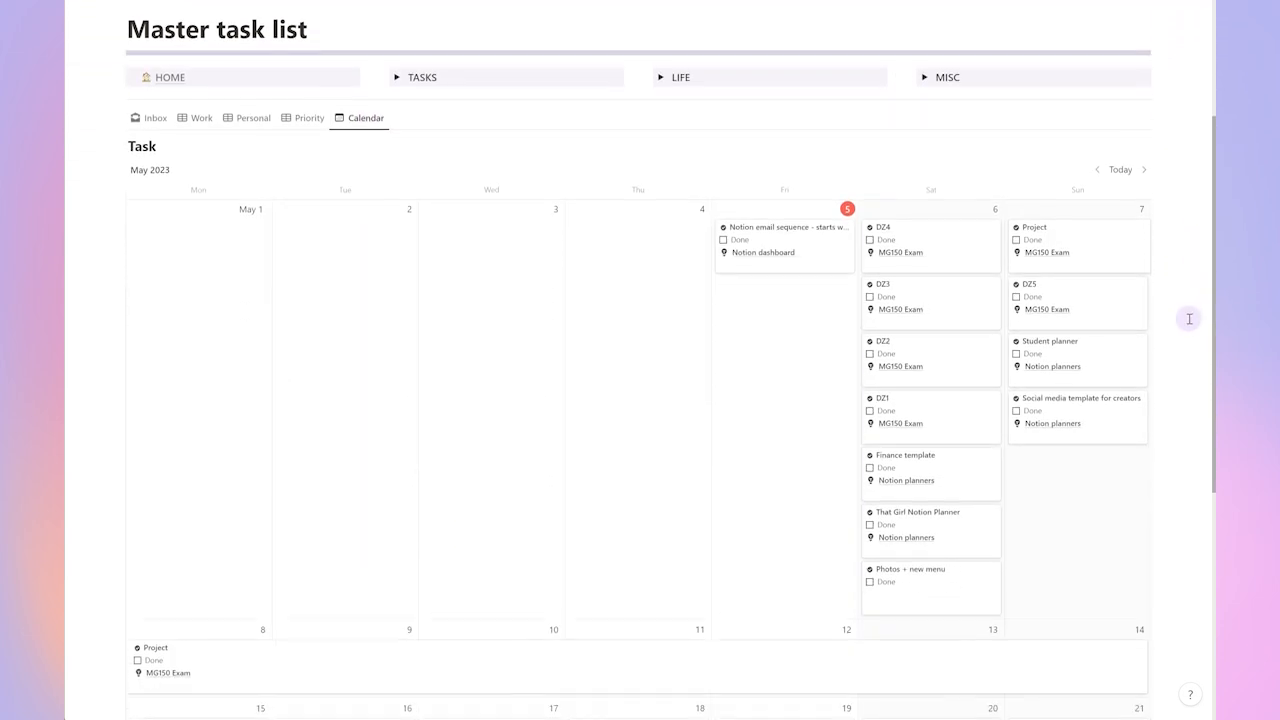
scroll(down, 3)
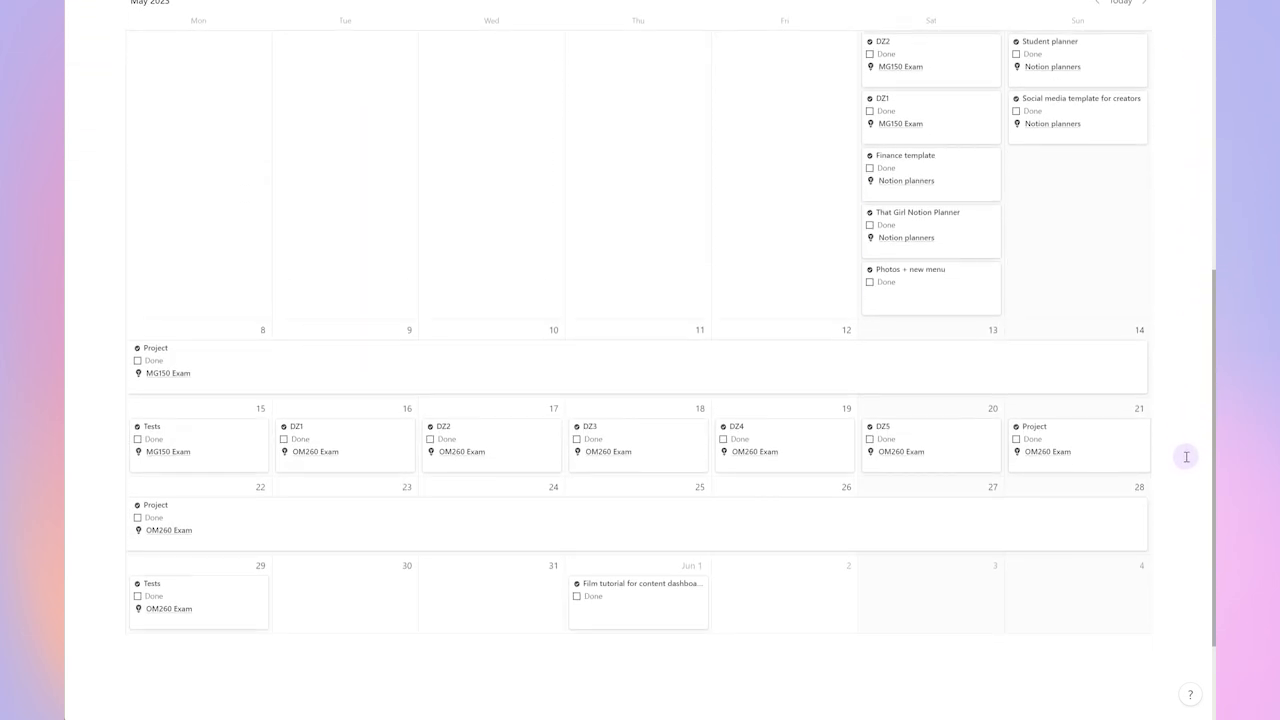
scroll(up, 3)
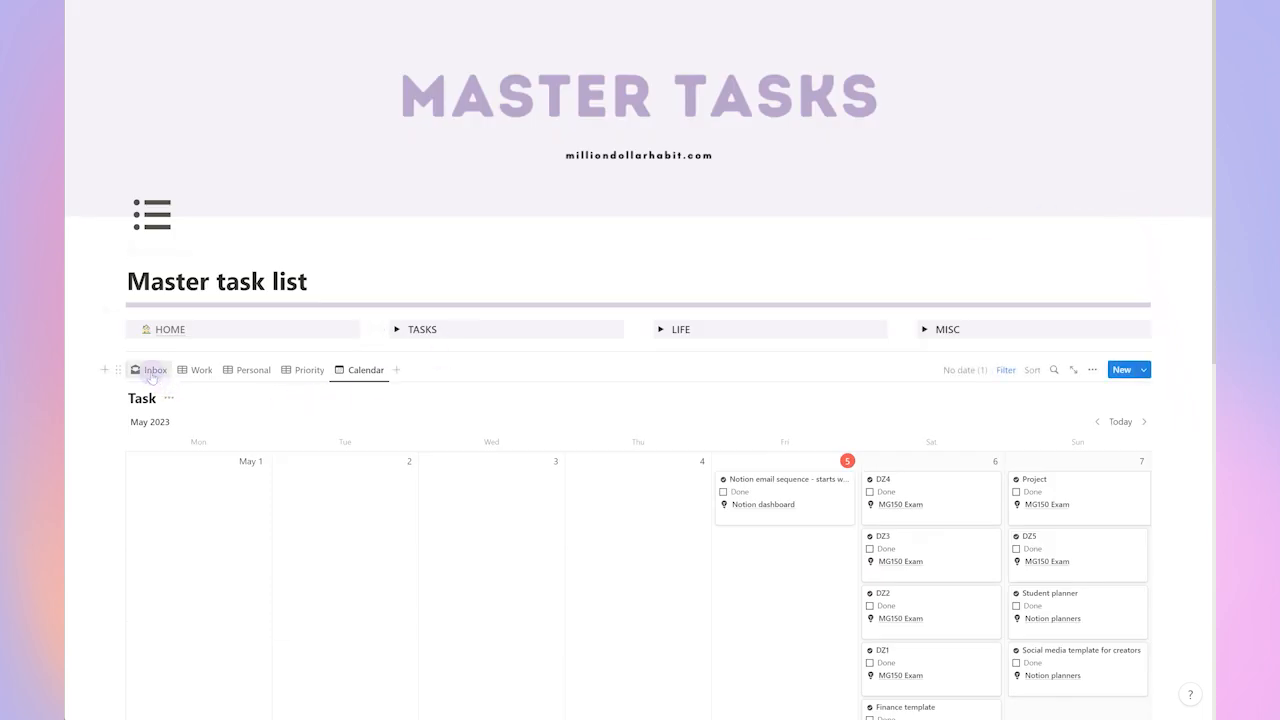
click(156, 368)
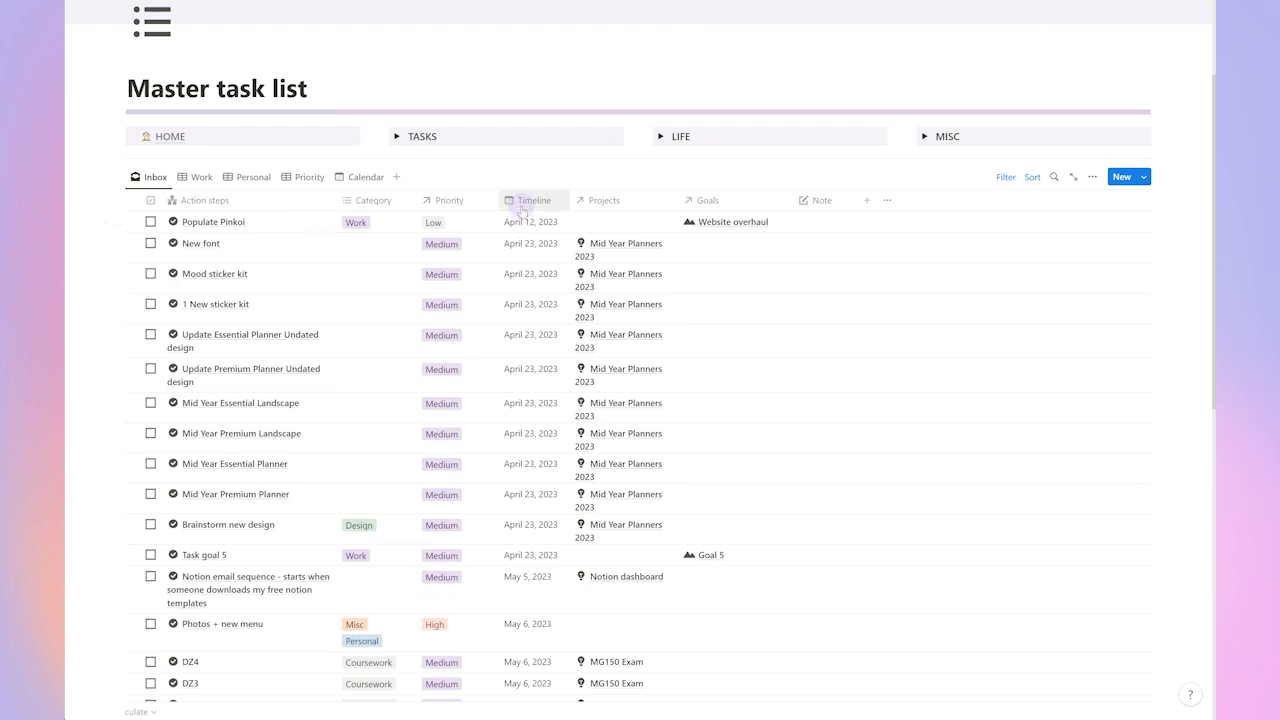
mouse_move(750, 270)
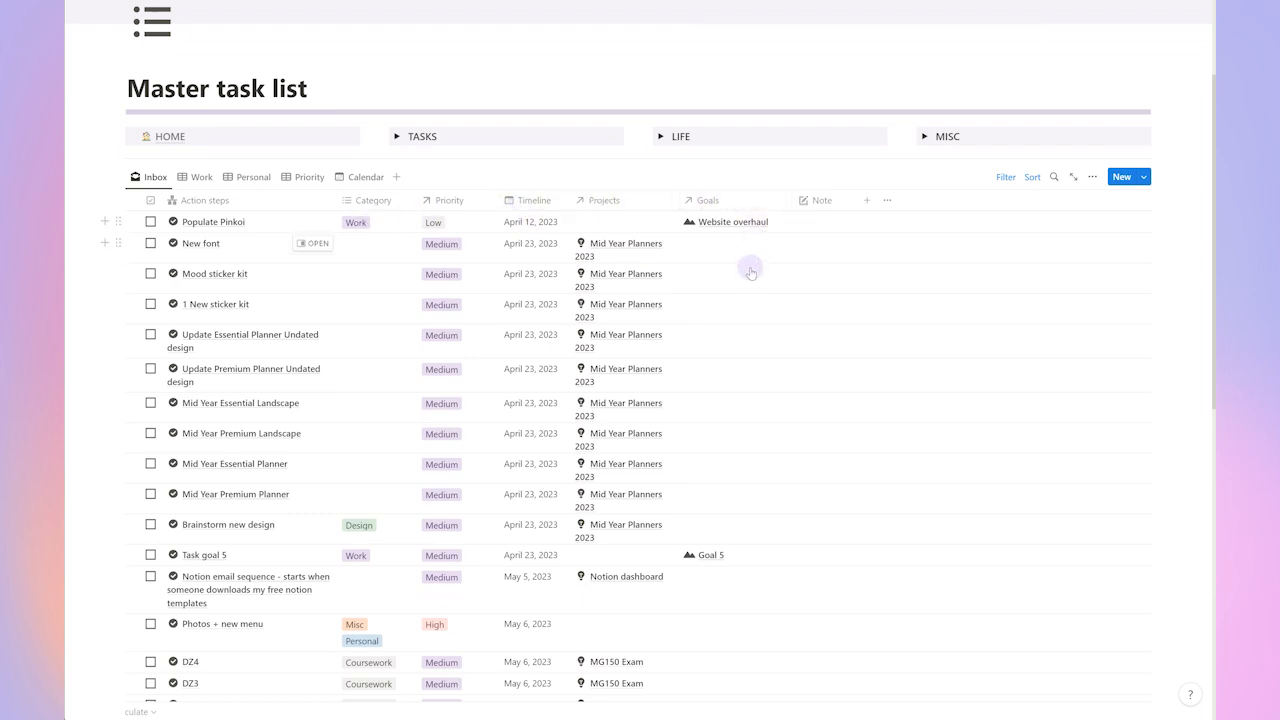
mouse_move(732, 288)
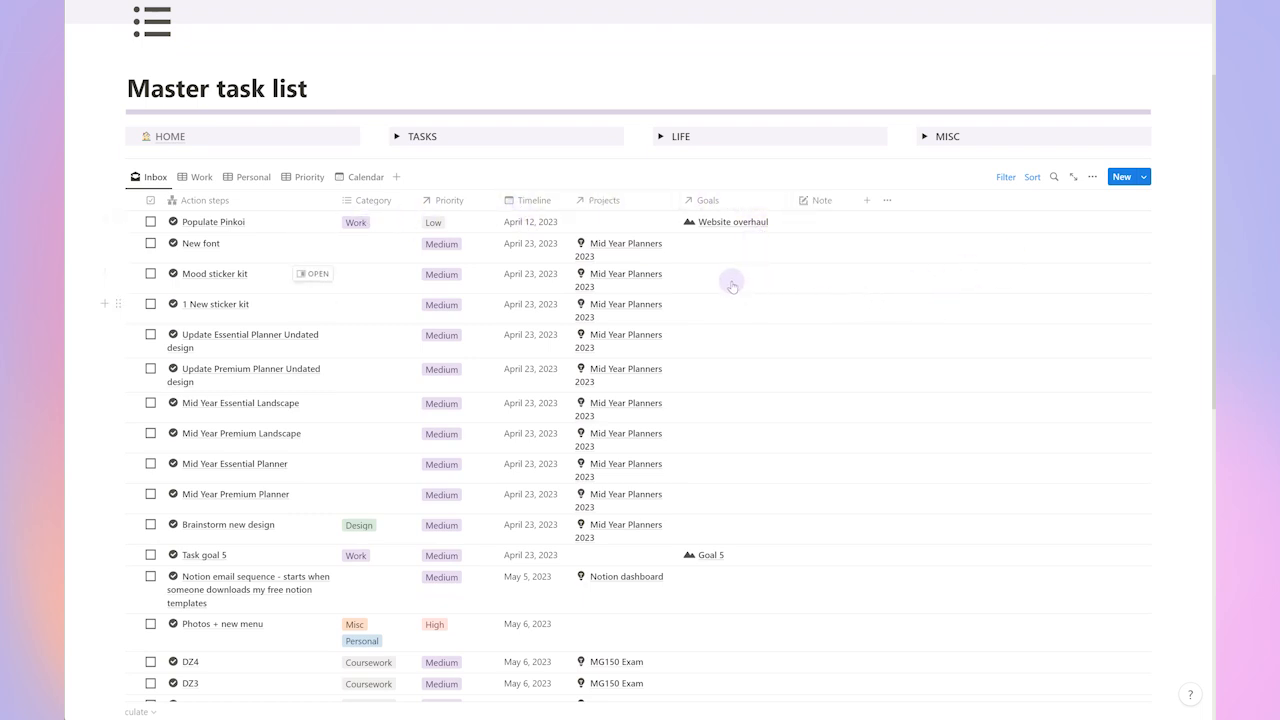
Link the Mood sticker kit task to the New income stream goal
click(730, 280)
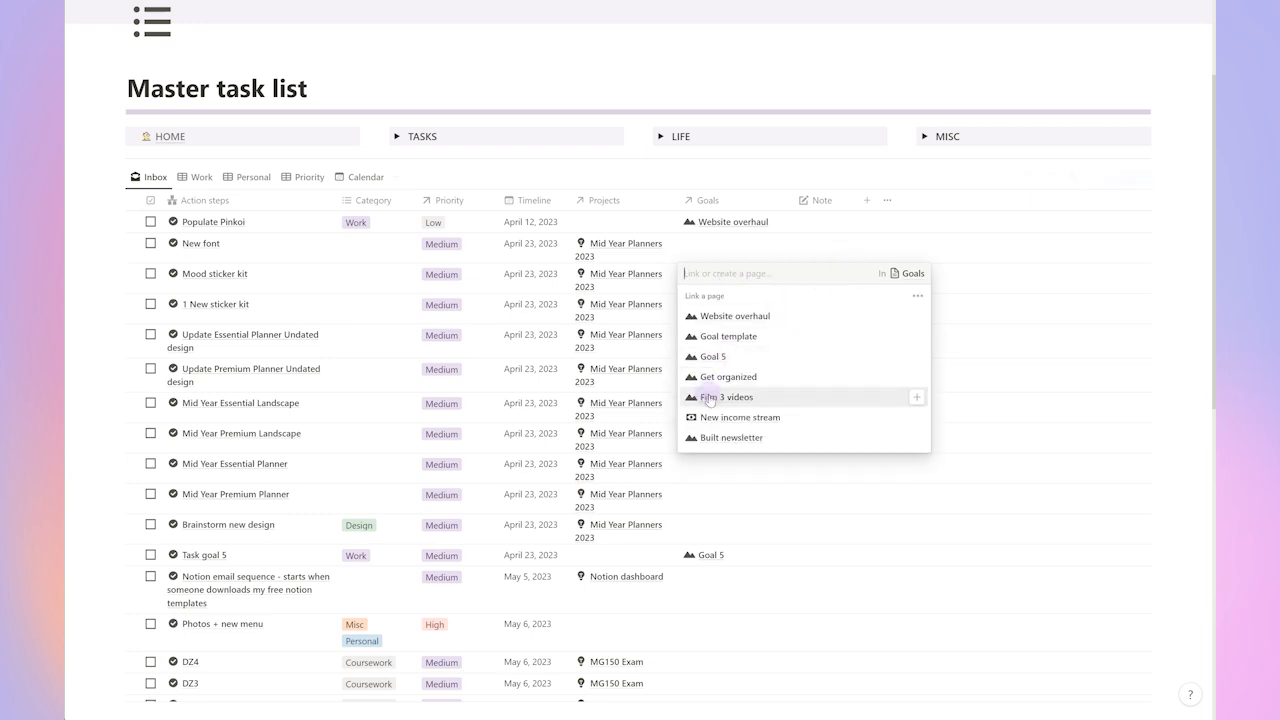
click(740, 418)
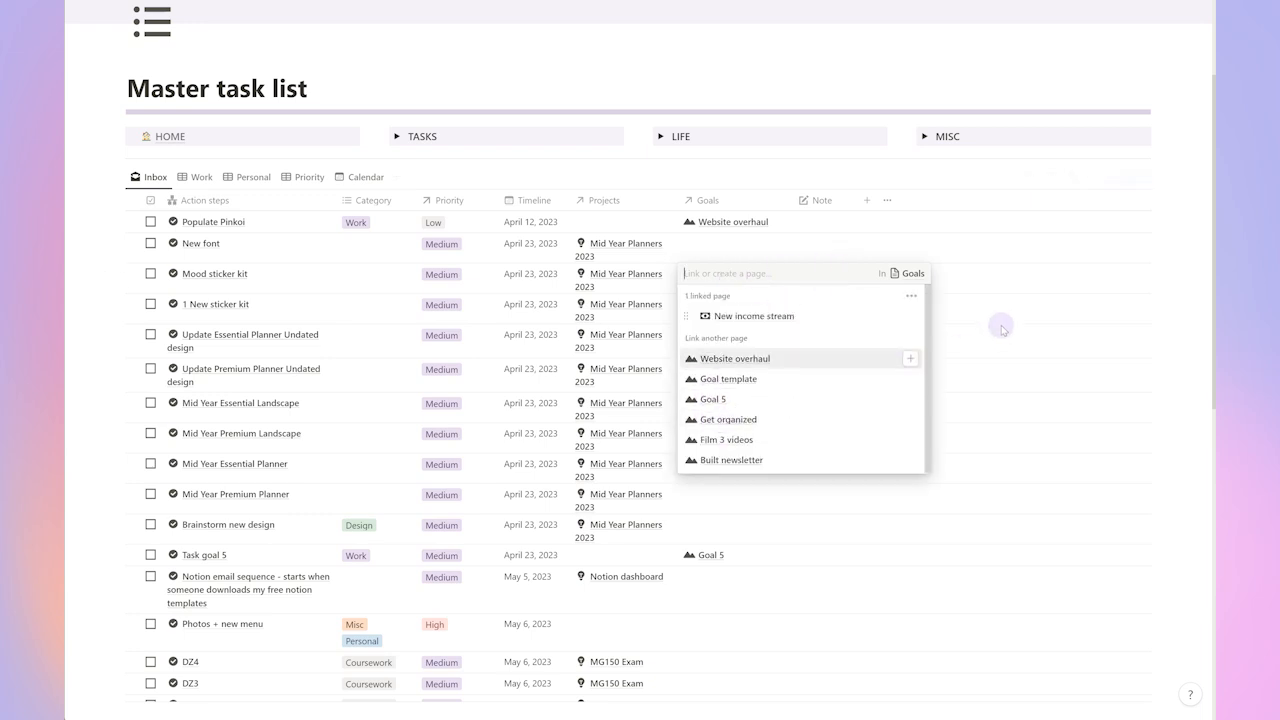
click(752, 316)
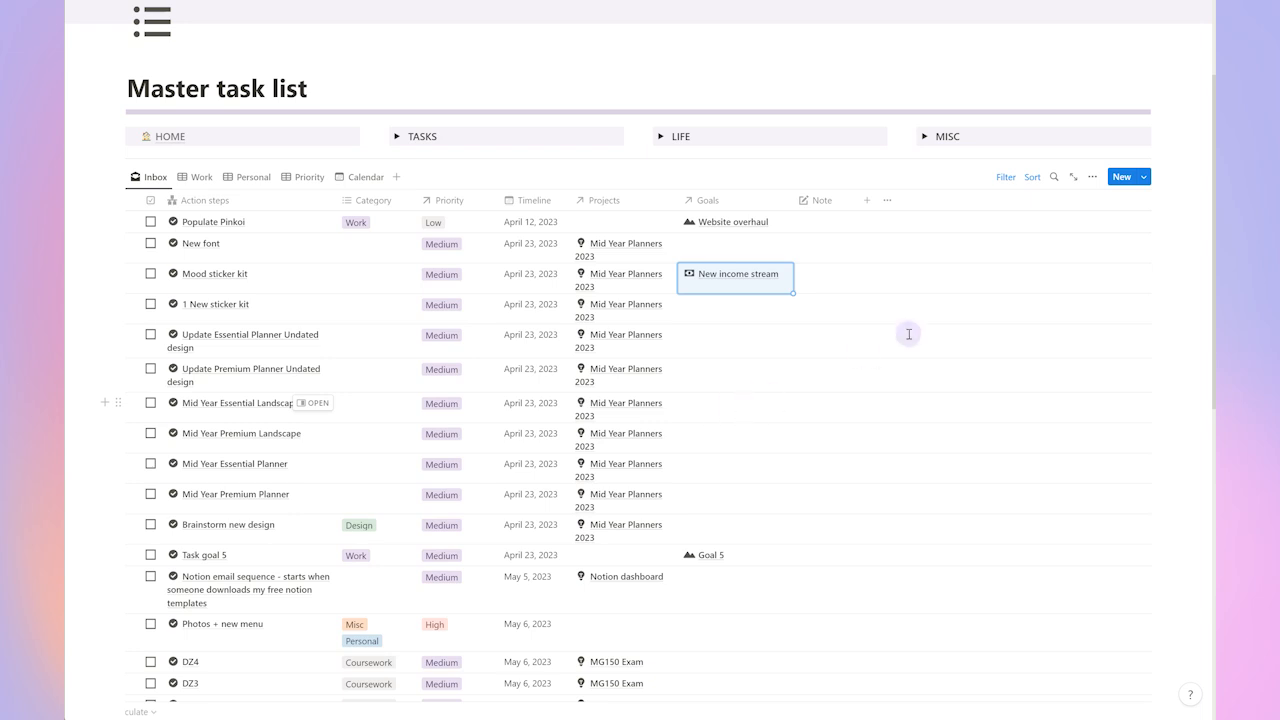
Set the OZ4 task's goal to Get organized
click(700, 554)
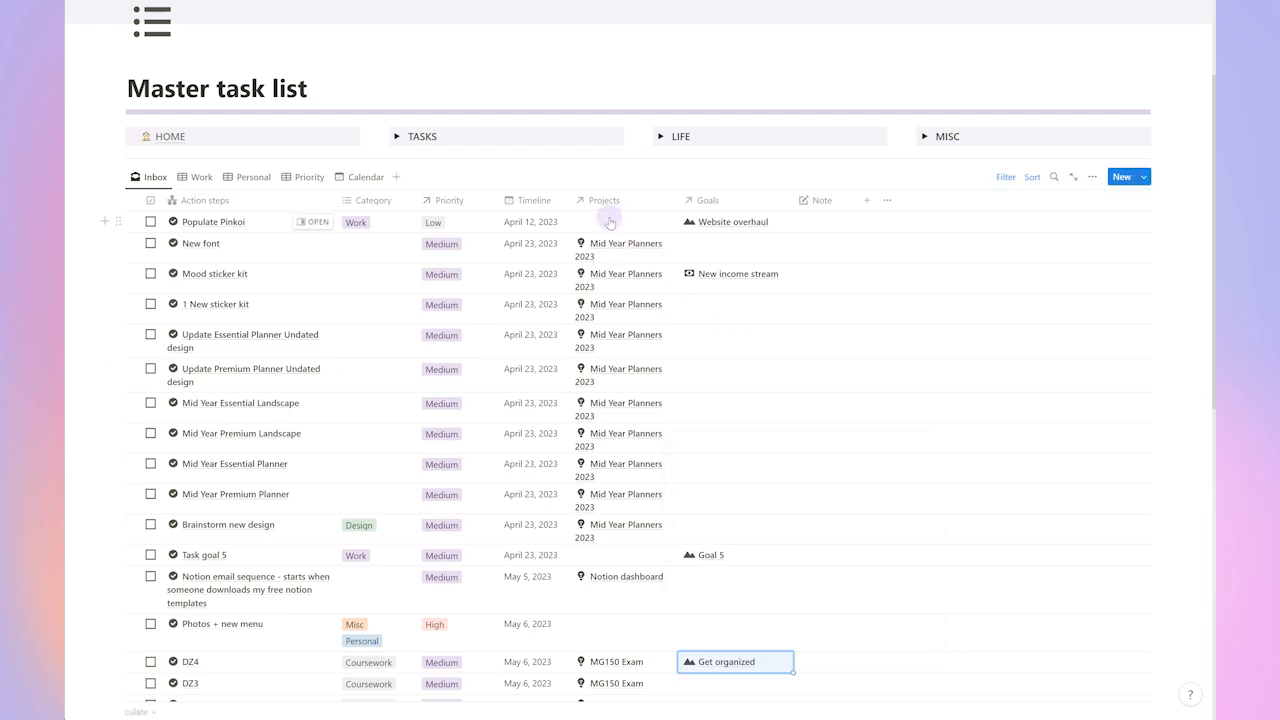
click(364, 176)
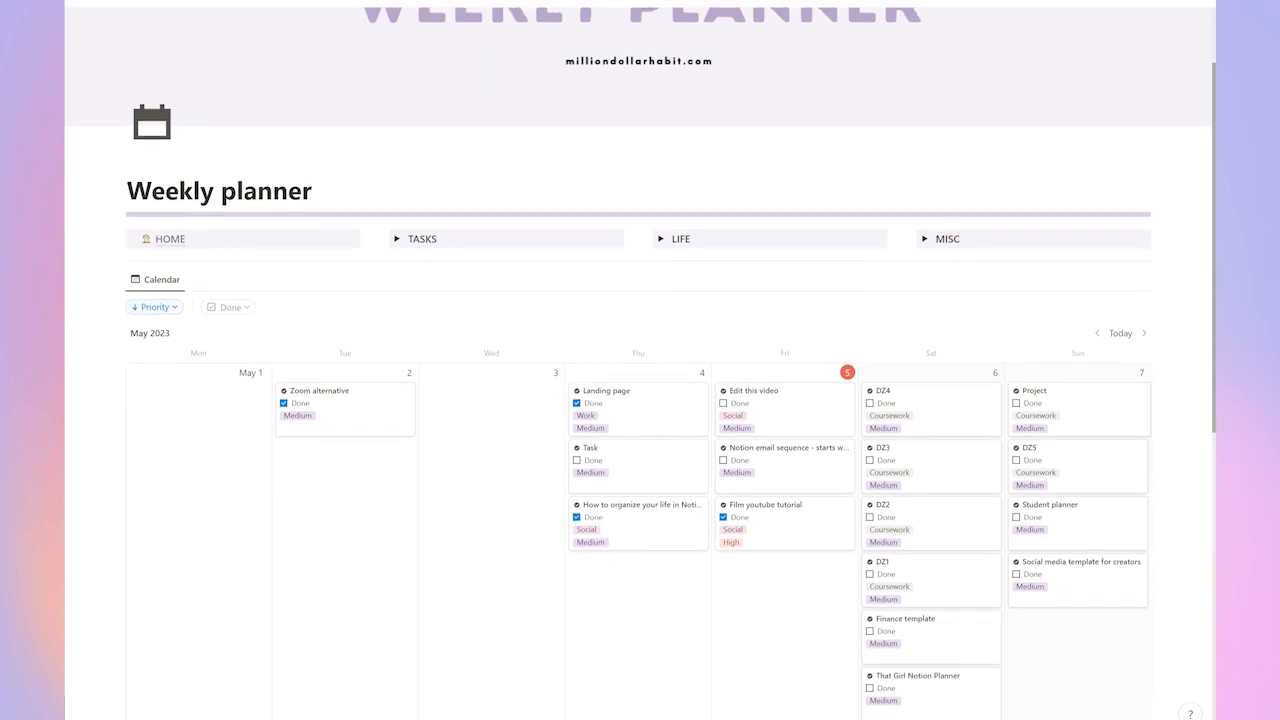
Scroll the Weekly planner down to Weekly workouts and Daily meals and select the Chicken + couscous card
scroll(down, 3)
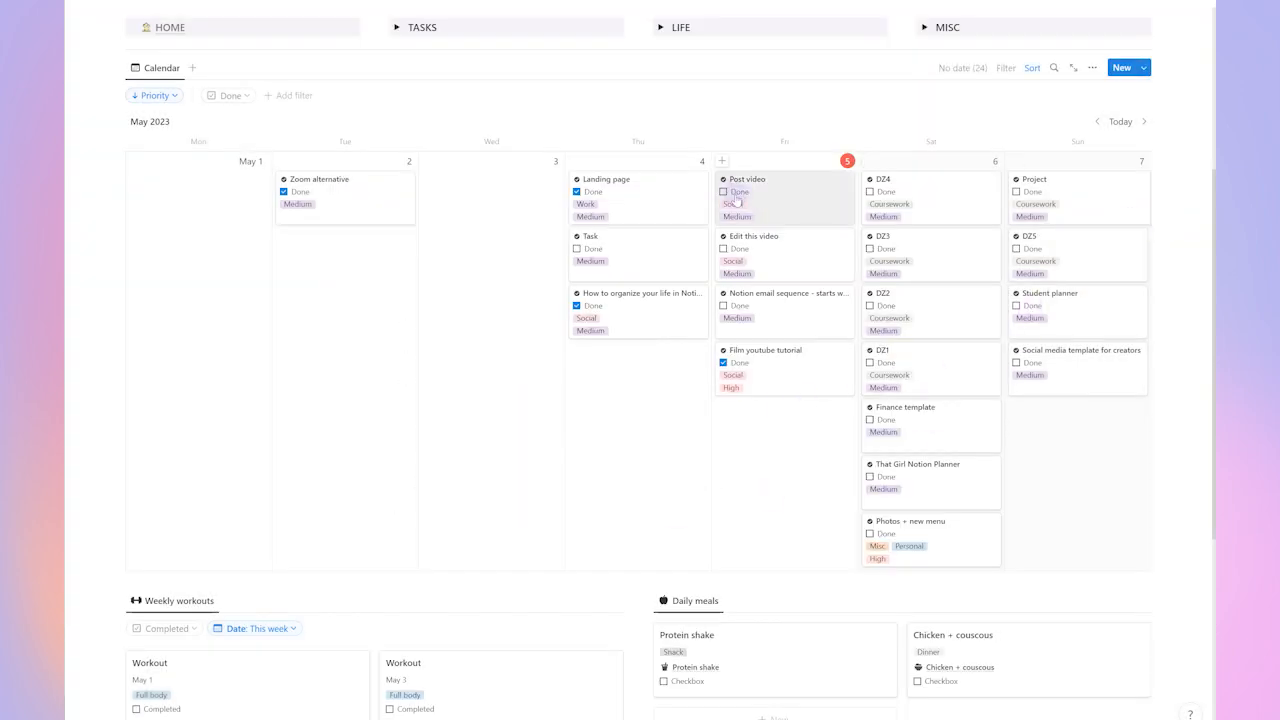
scroll(down, 3)
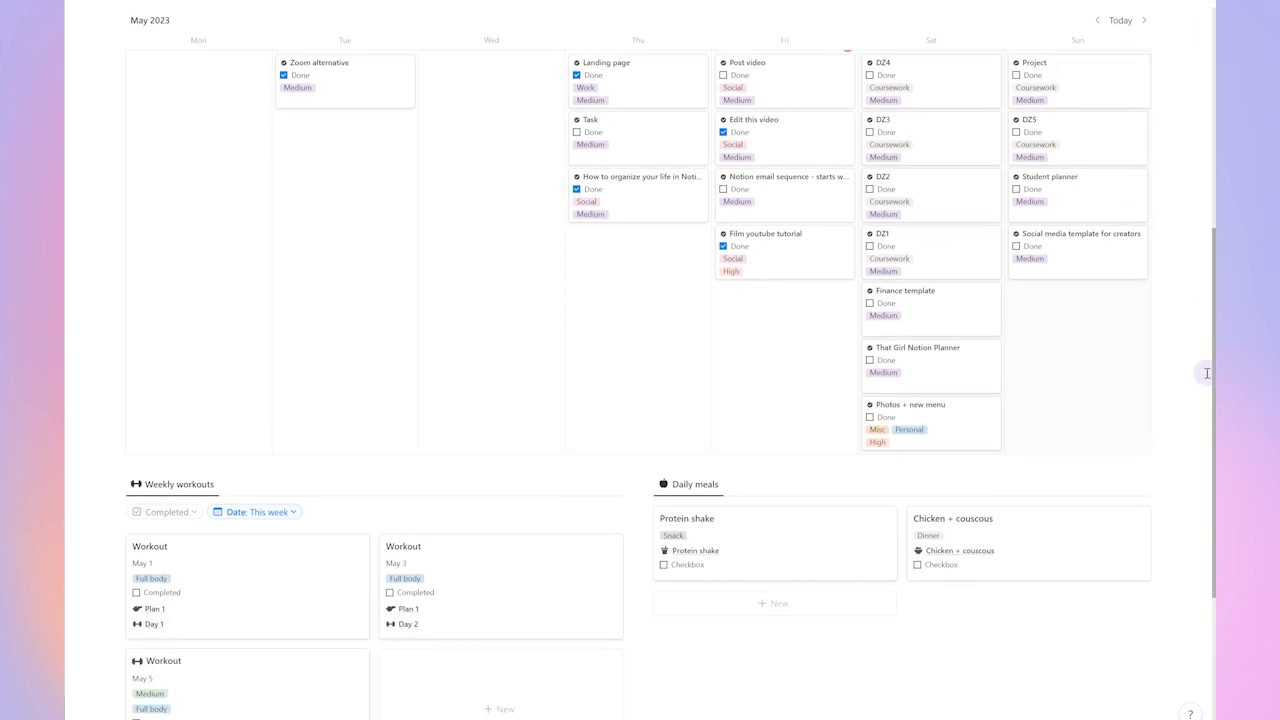
scroll(down, 3)
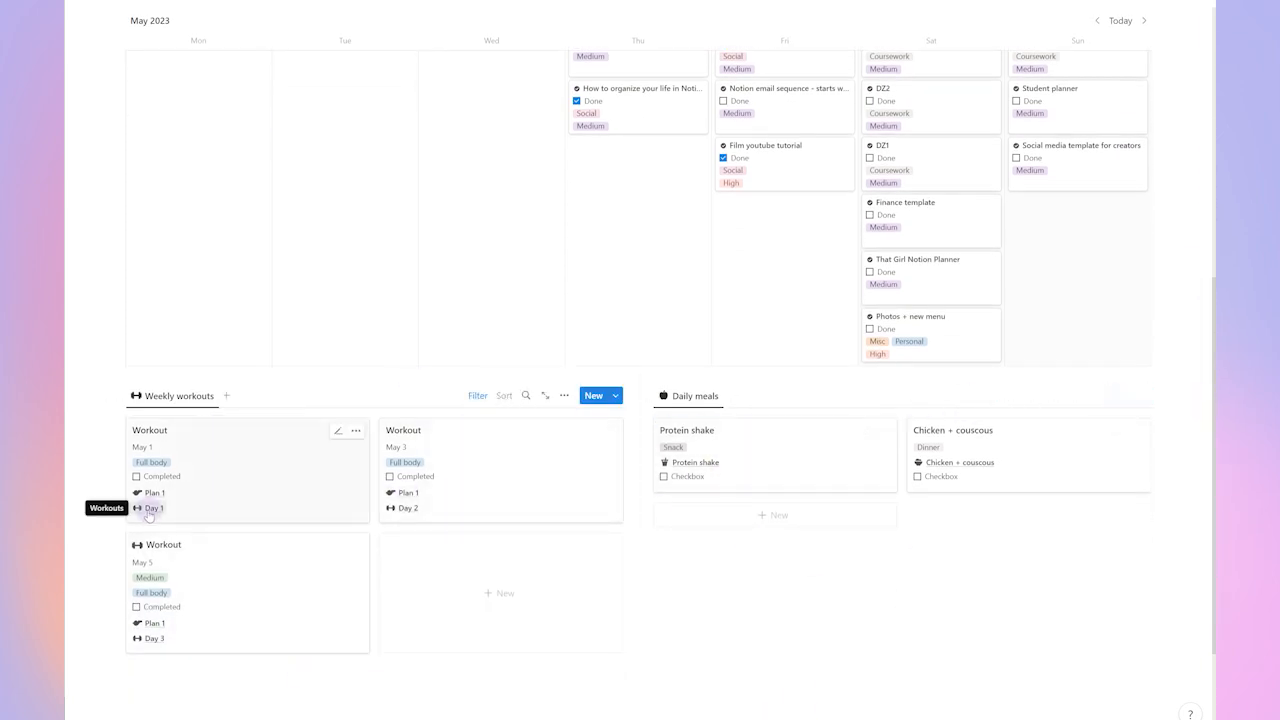
click(156, 508)
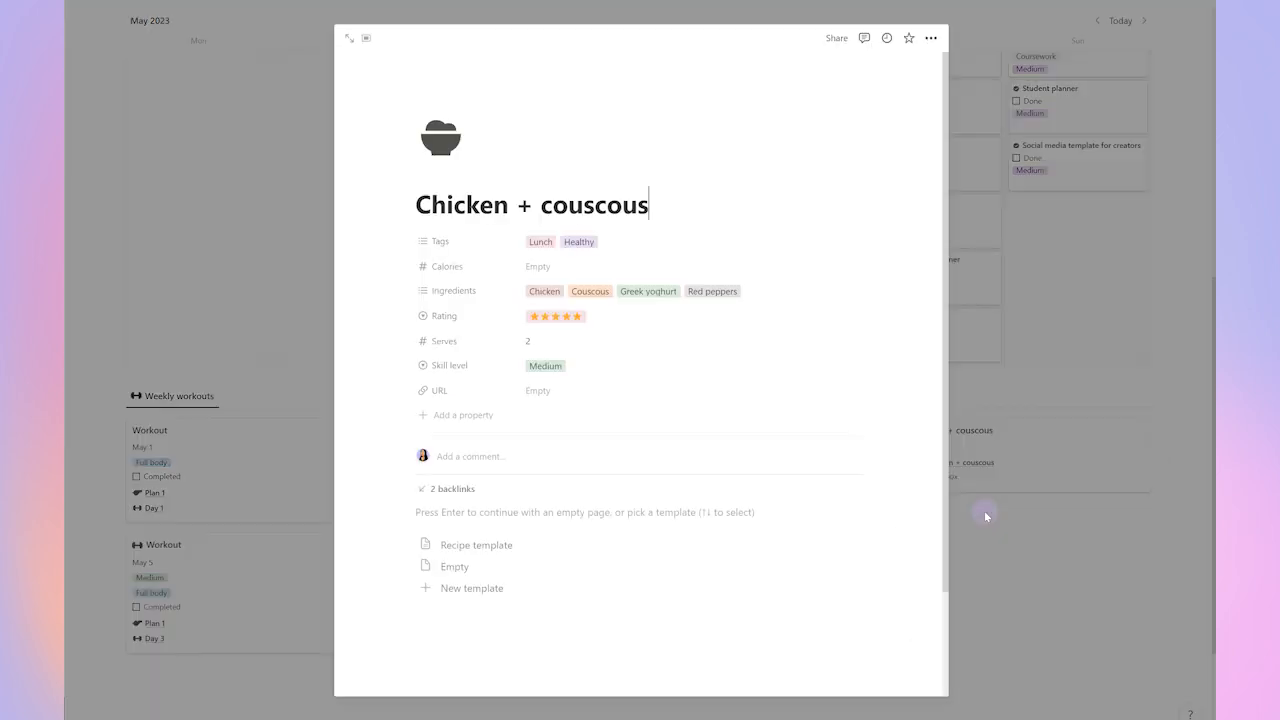
Apply the Recipe template to the Chicken + couscous meal page and look through its sections
click(476, 544)
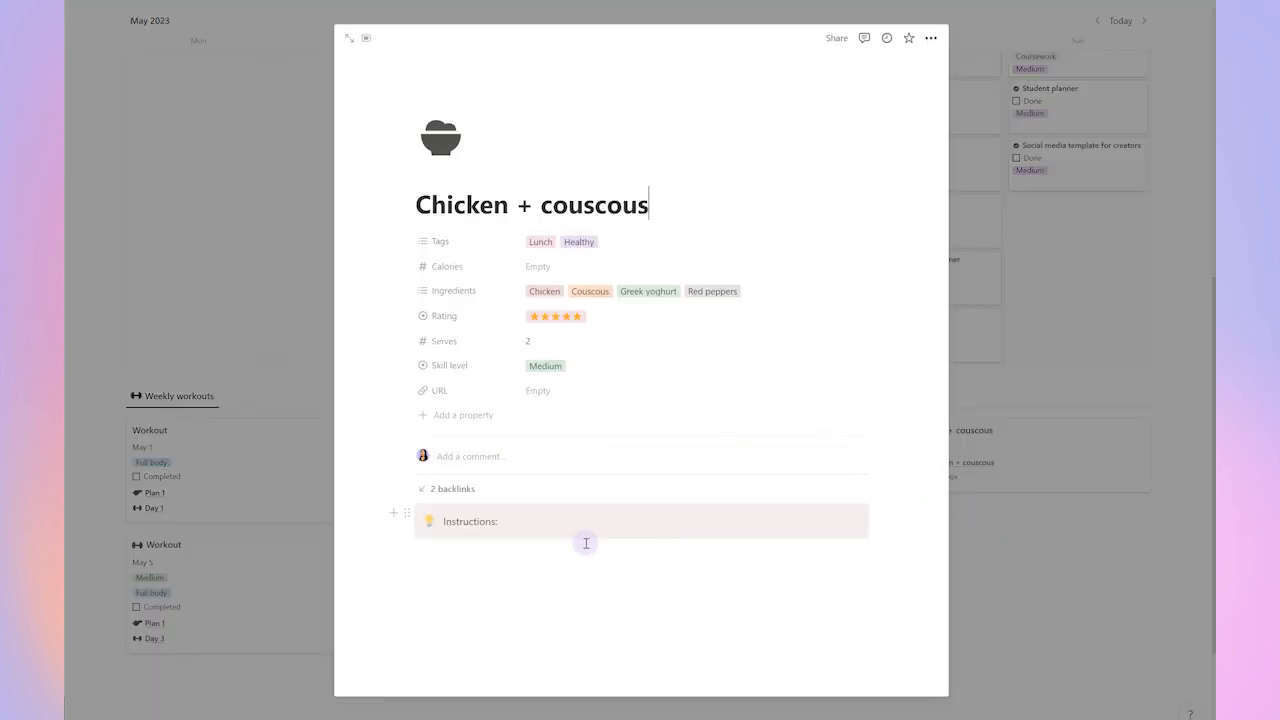
mouse_move(1012, 516)
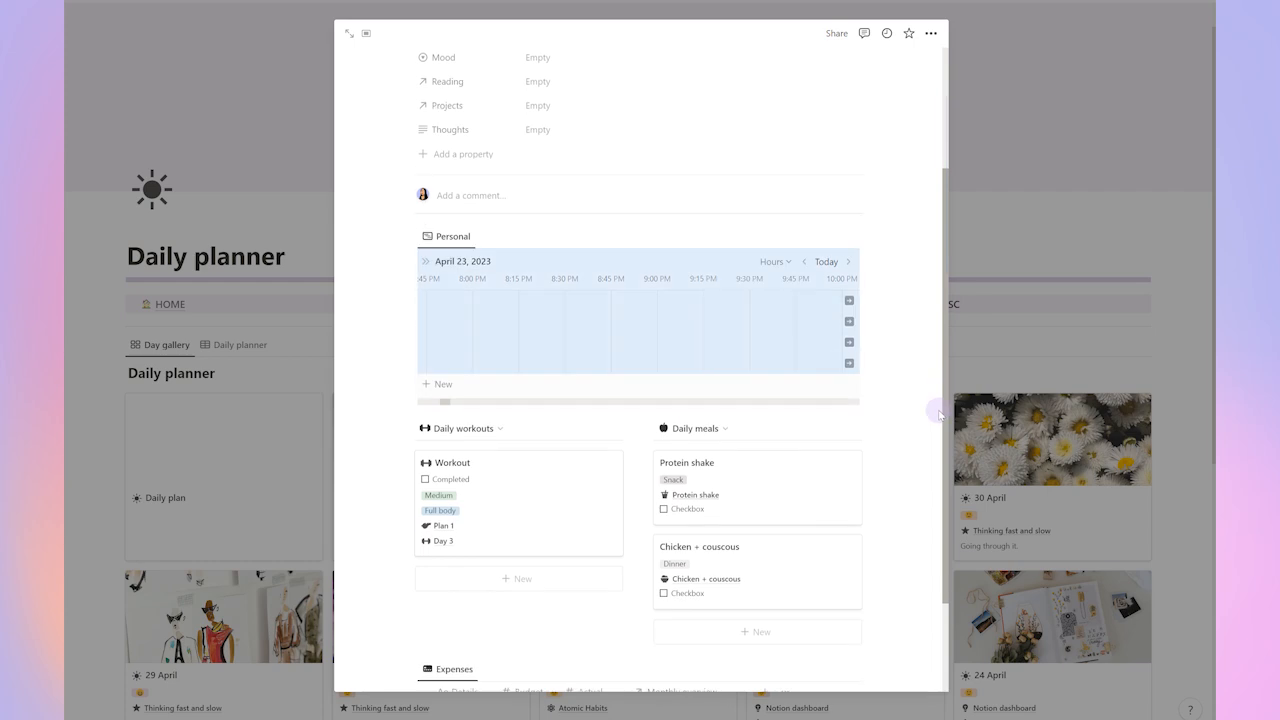
scroll(down, 3)
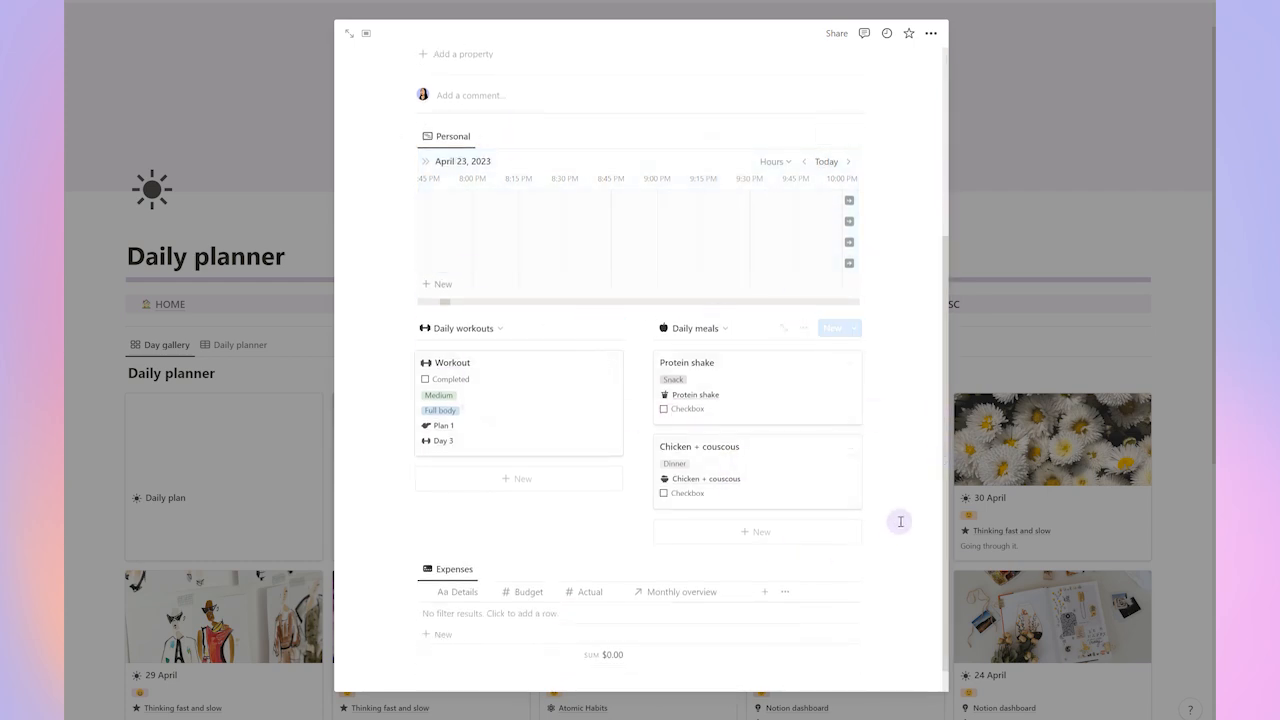
scroll(up, 3)
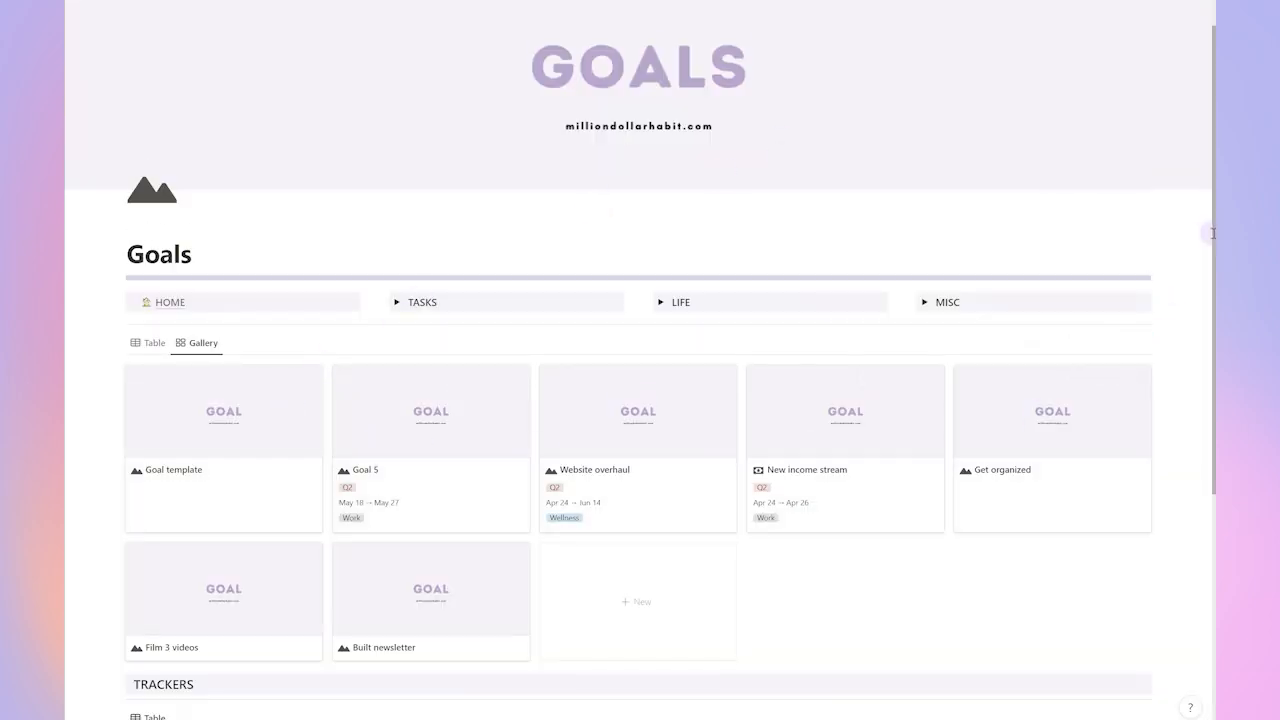
Scroll the Goals page past the gallery to the Trackers table and back
scroll(down, 3)
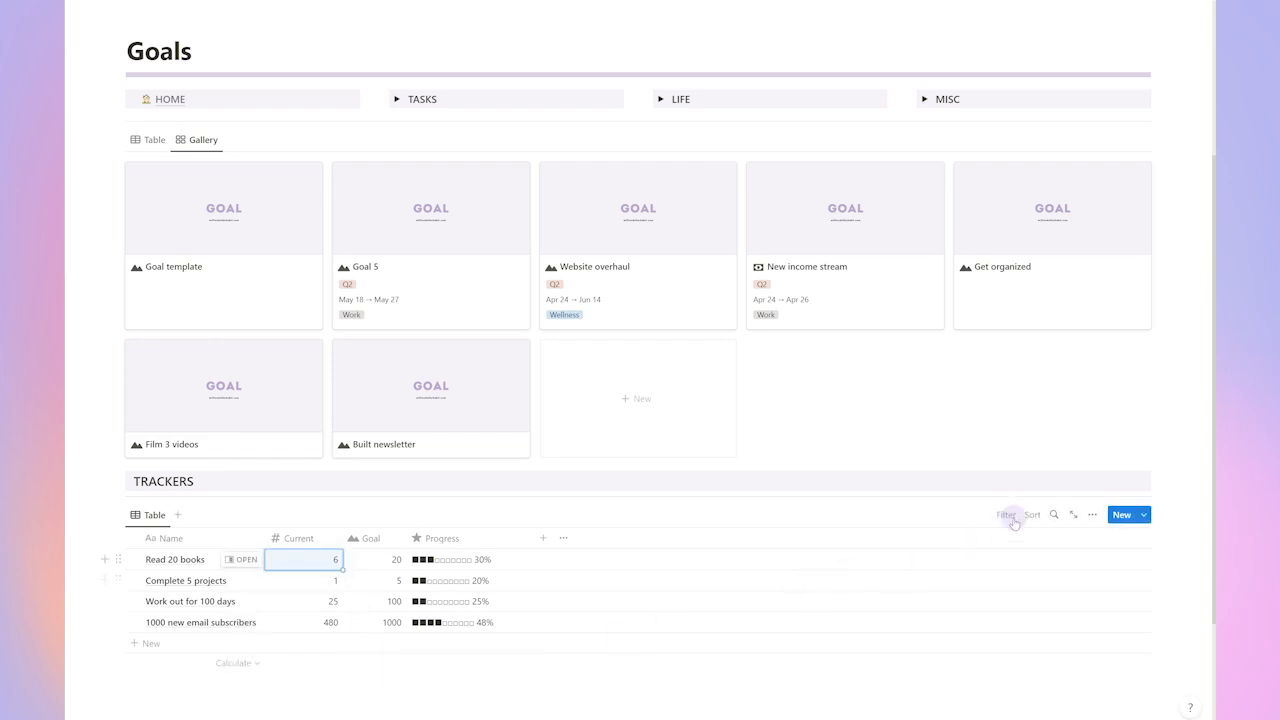
scroll(up, 3)
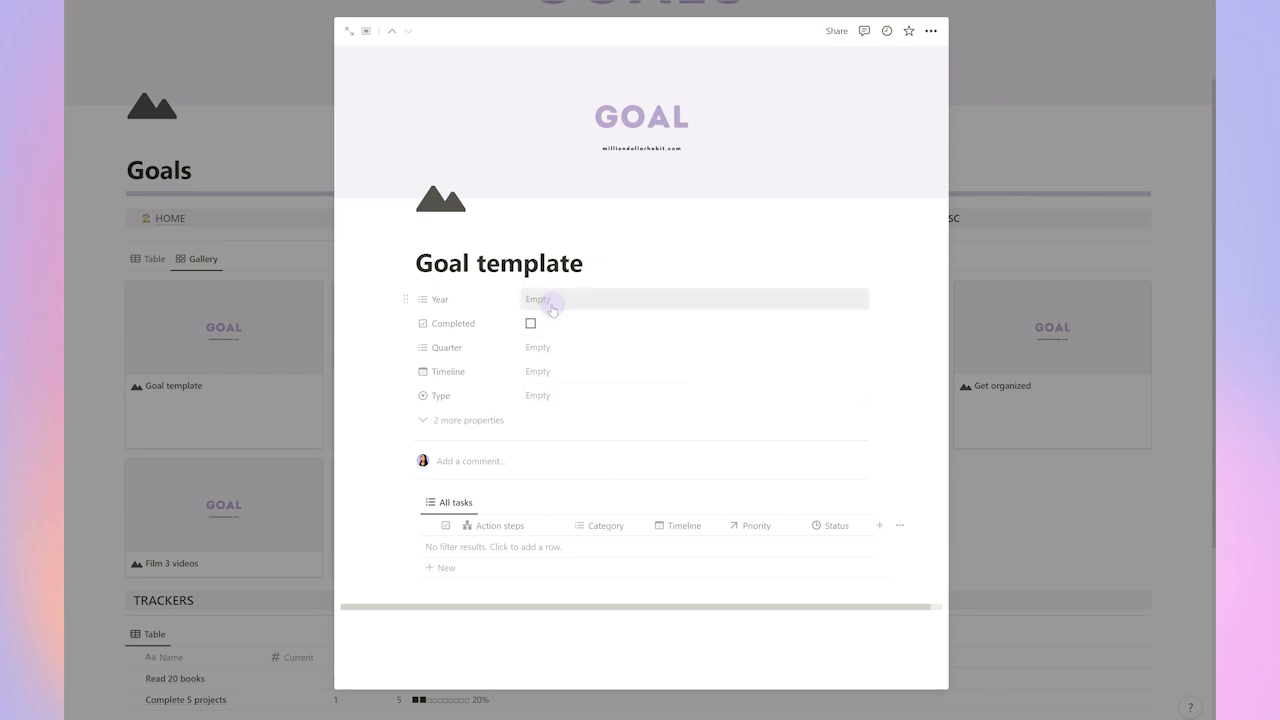
Give the Complete workout challenge goal year 2023, a quarter, and a May 5 – May 19 timeline
click(536, 348)
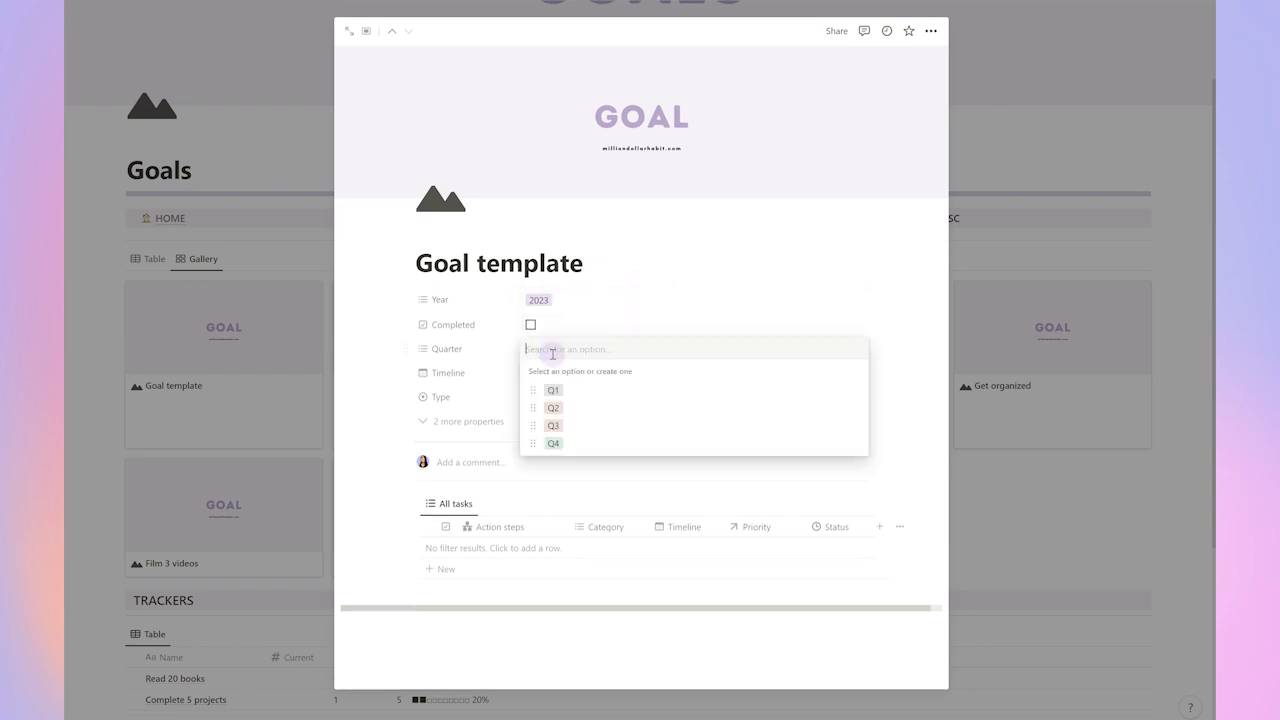
click(448, 374)
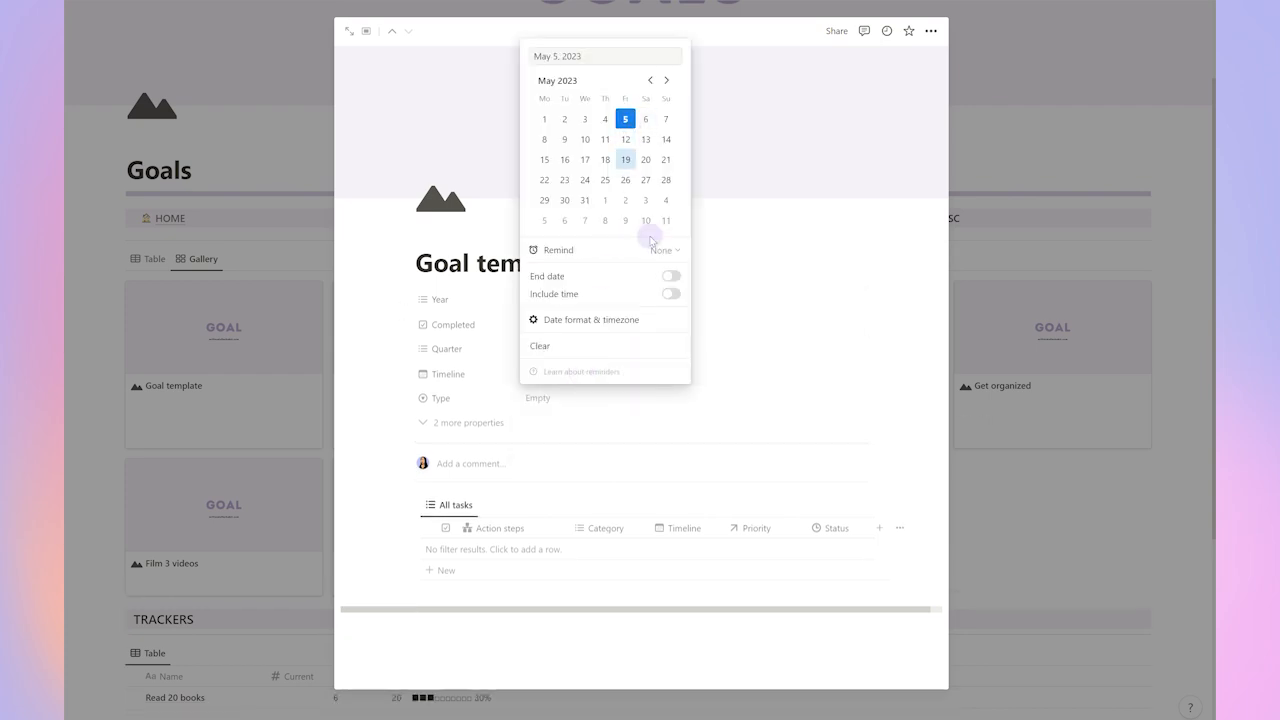
click(668, 276)
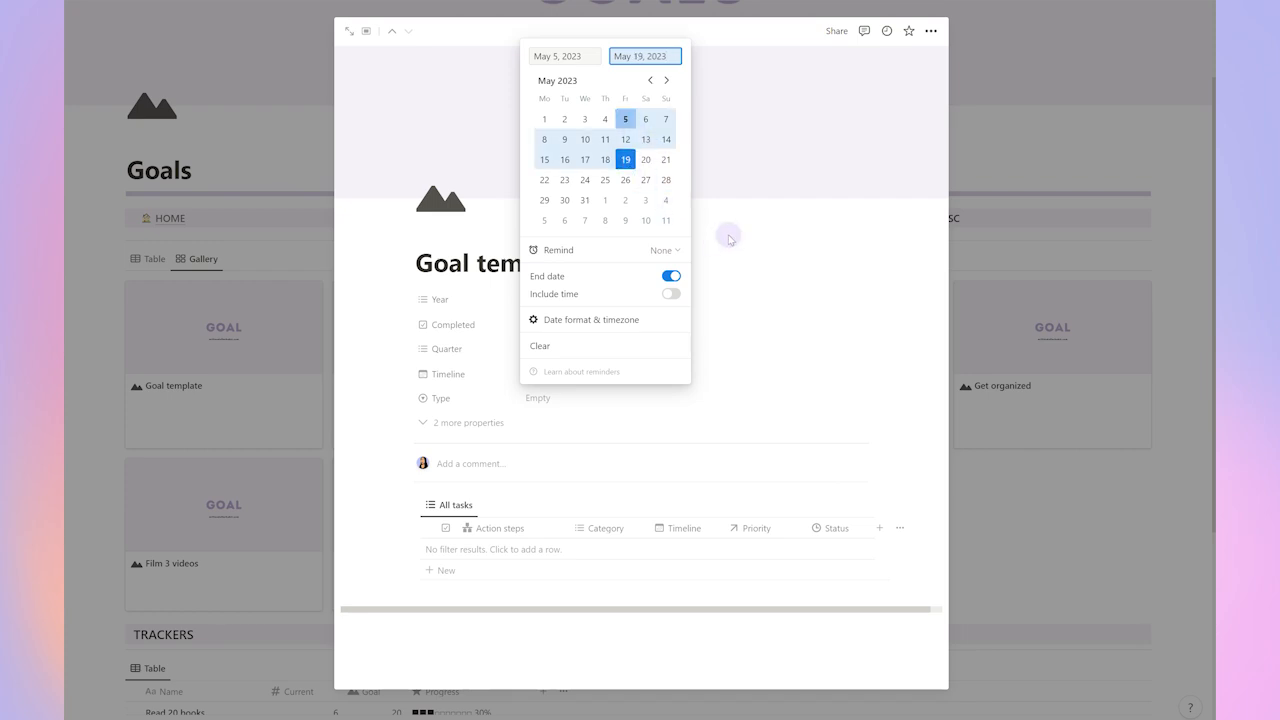
click(624, 428)
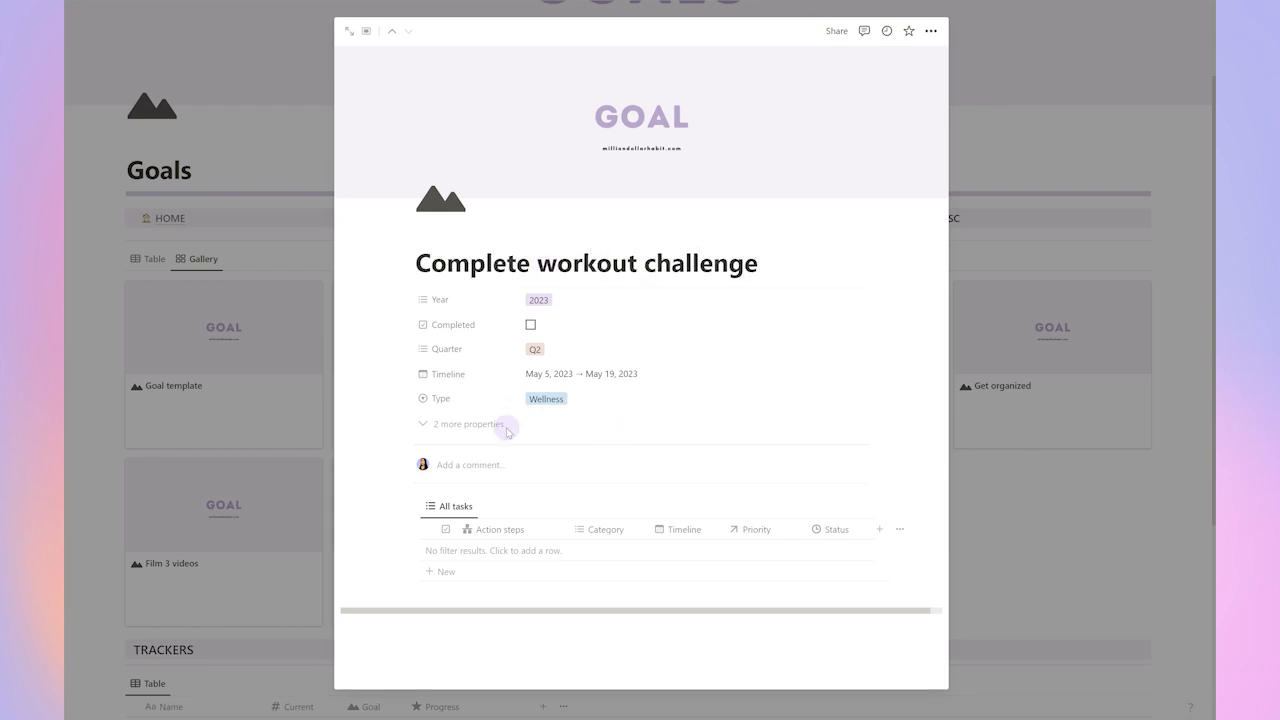
Add a Schedule workouts task dated May 5, 2023 to the goal's task list
click(440, 572)
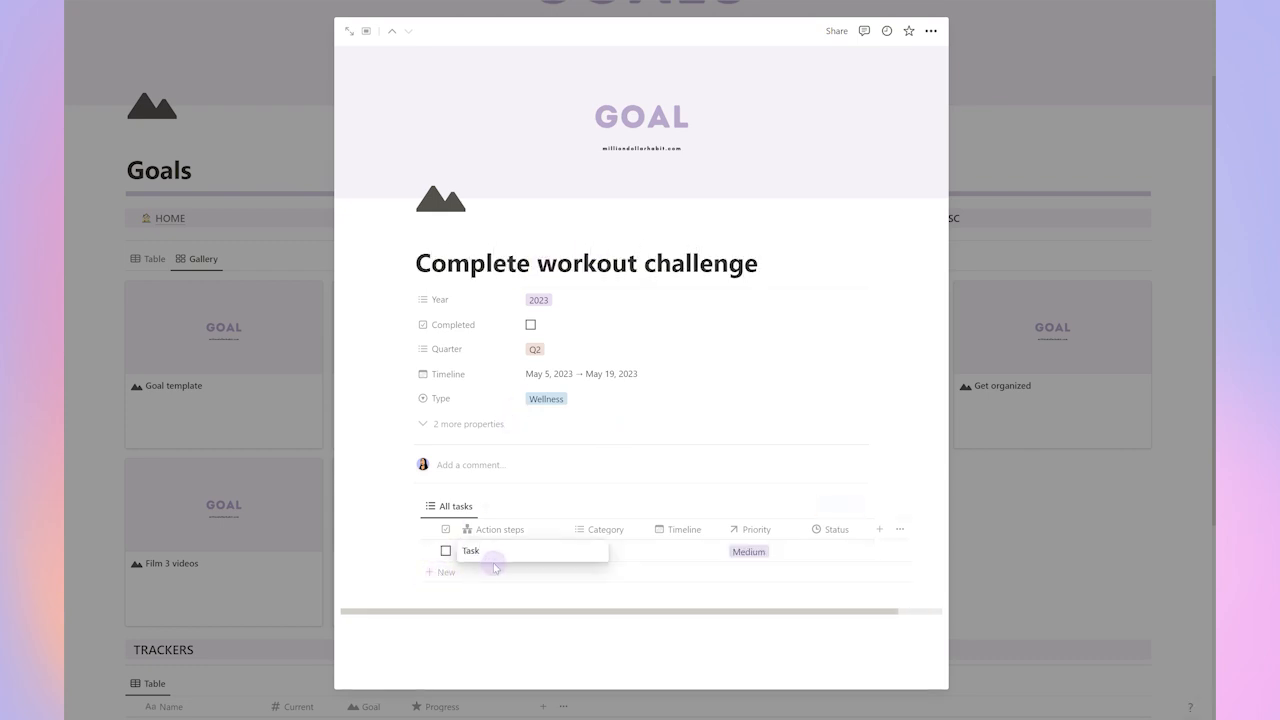
double_click(470, 552)
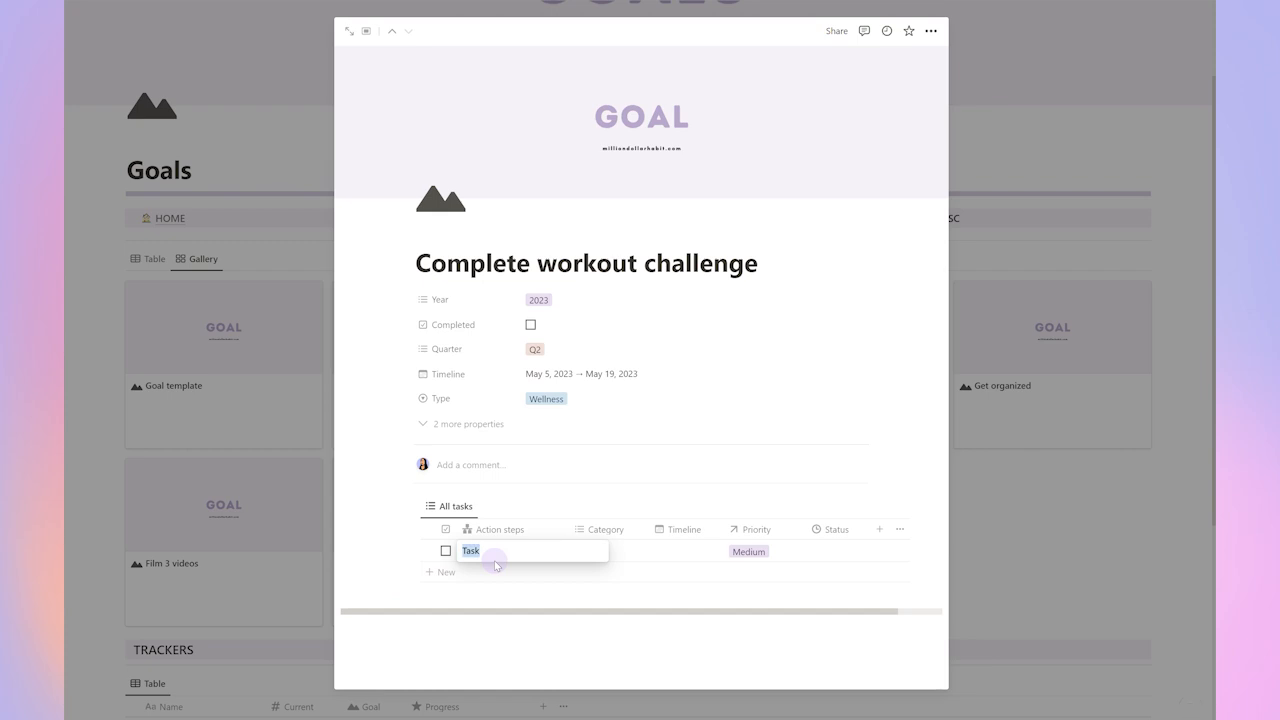
text(G)
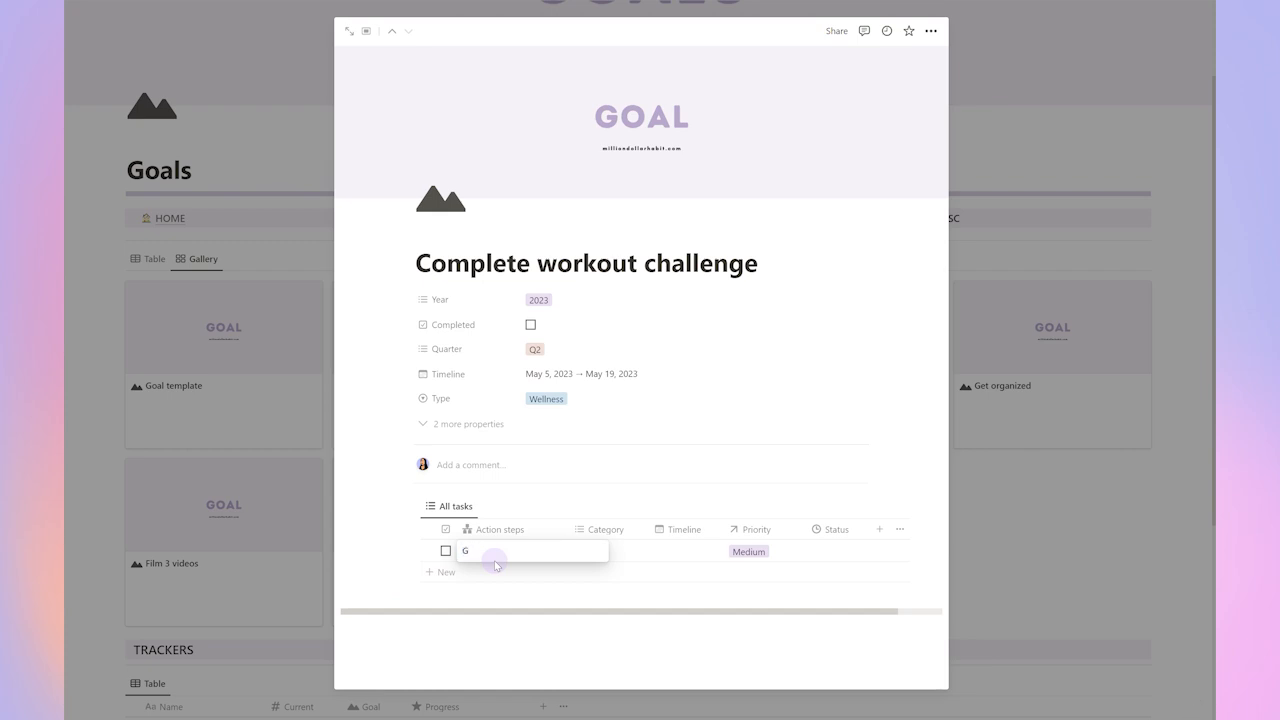
text(Schedule workouts)
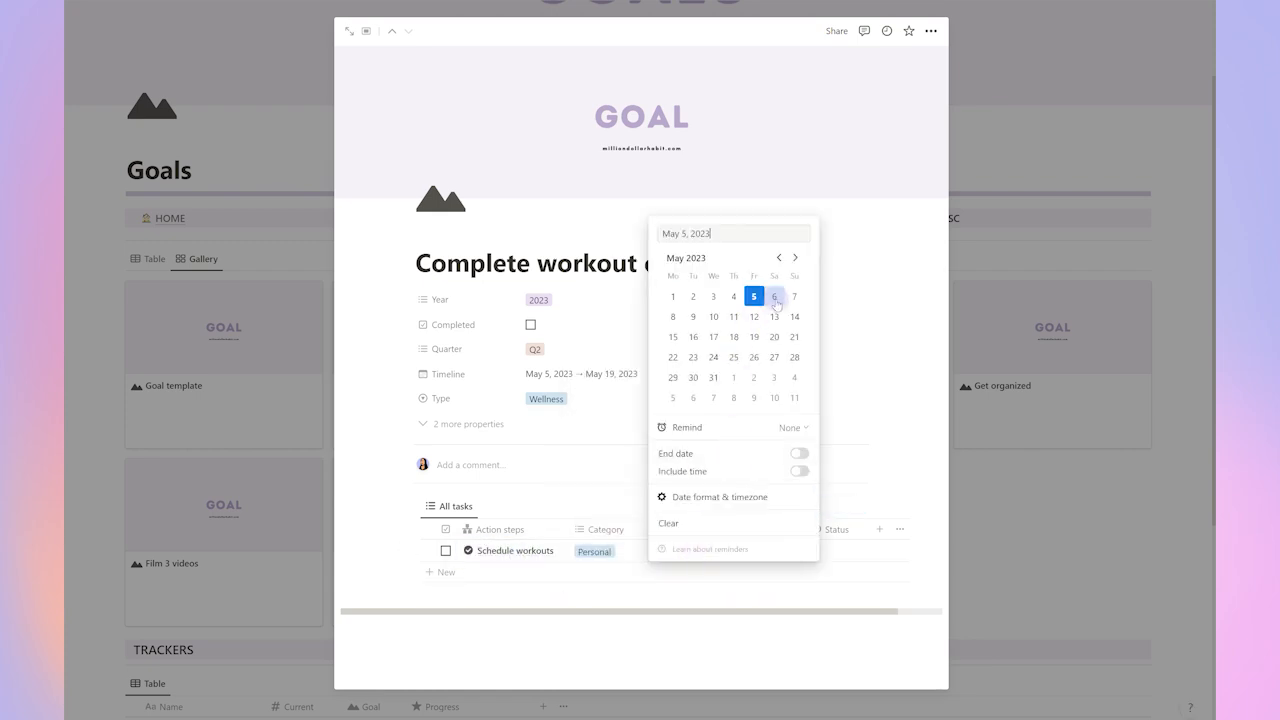
click(774, 296)
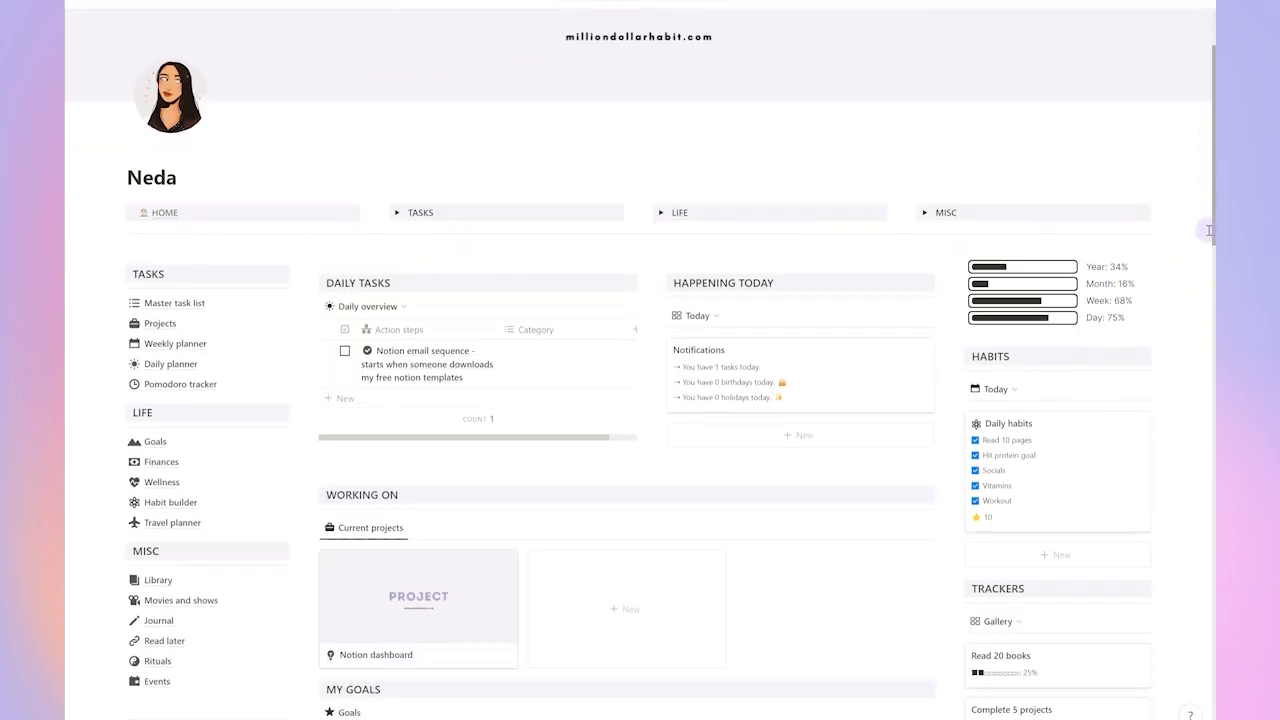
Remove the Schedule workouts task from the Complete workout challenge goal, leaving its task list empty
scroll(down, 3)
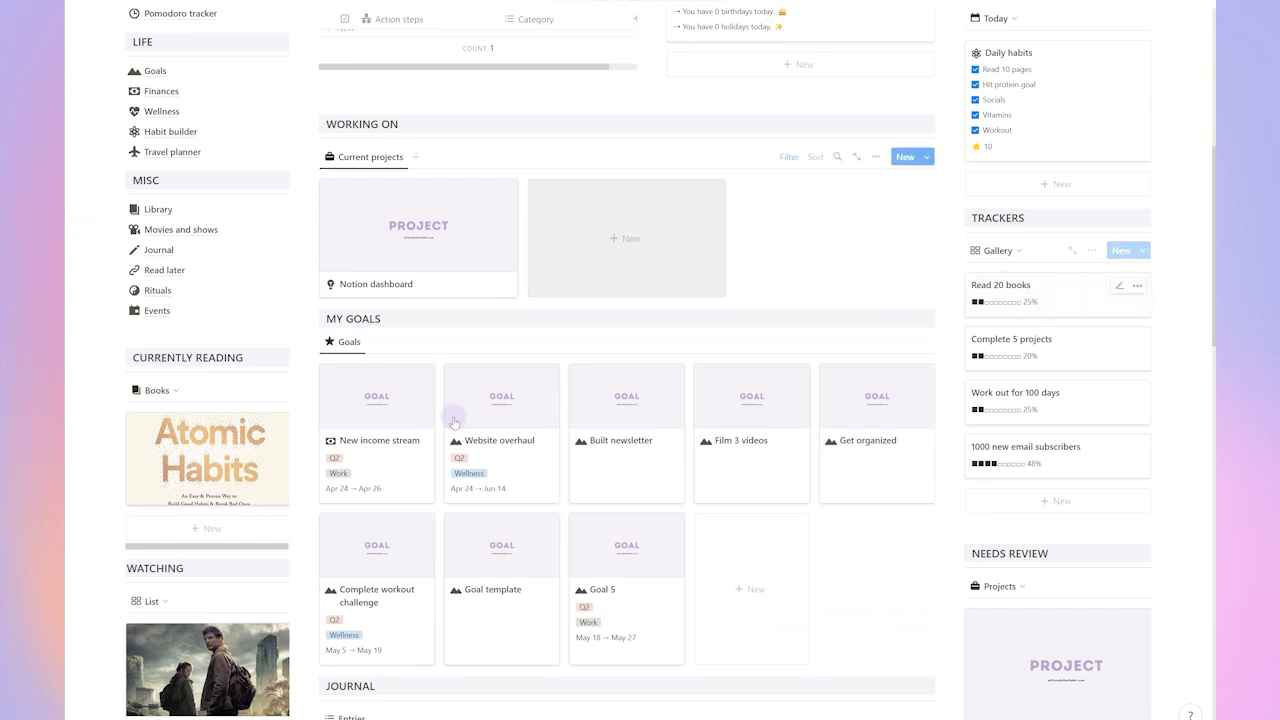
click(376, 596)
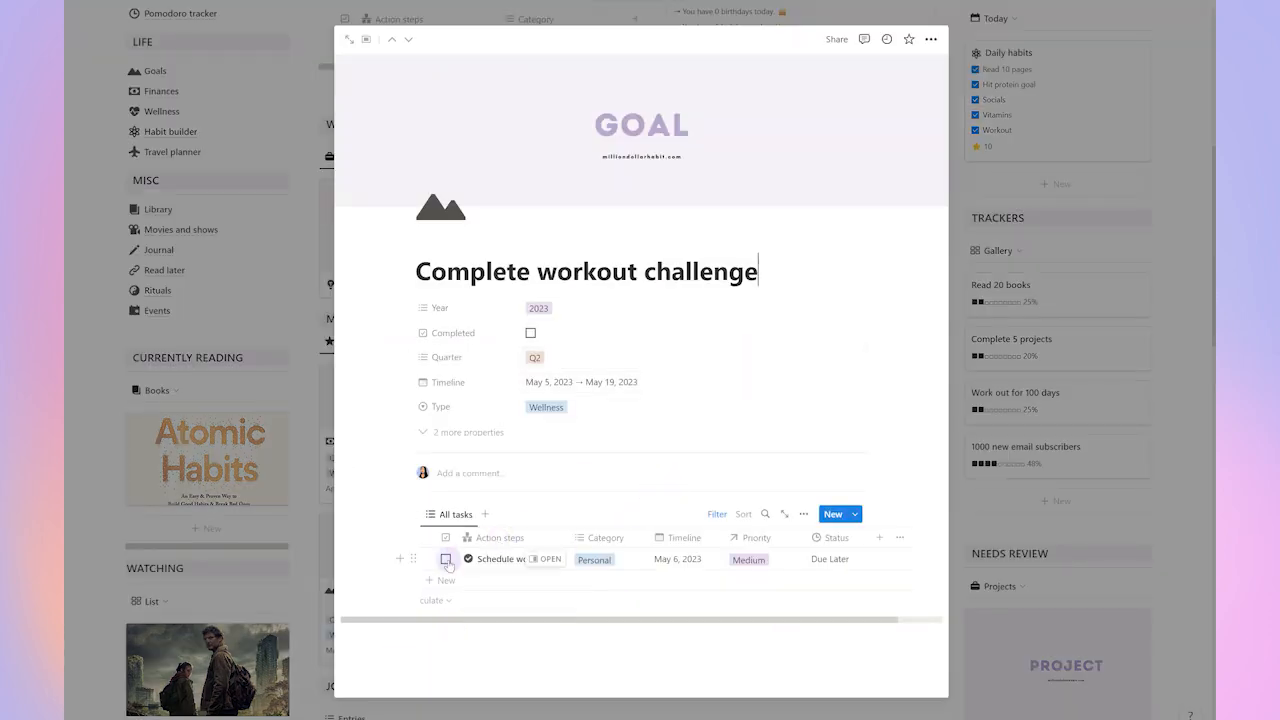
click(446, 560)
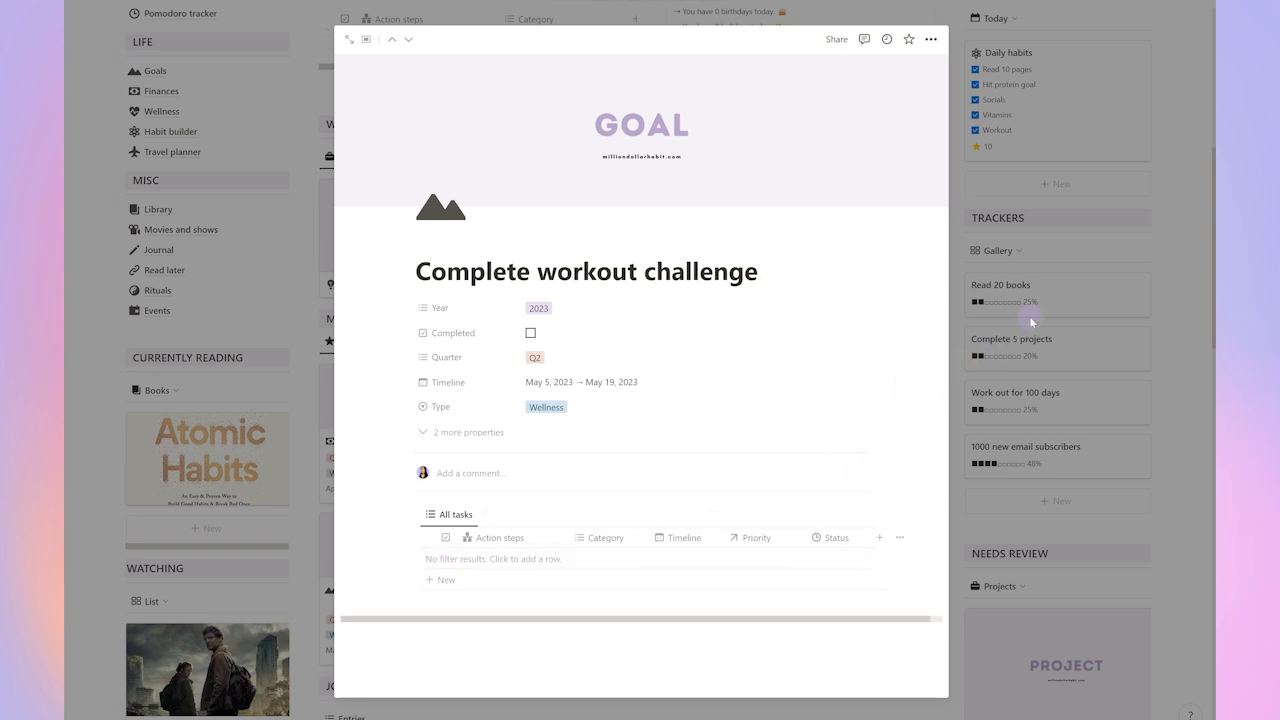
key(Escape)
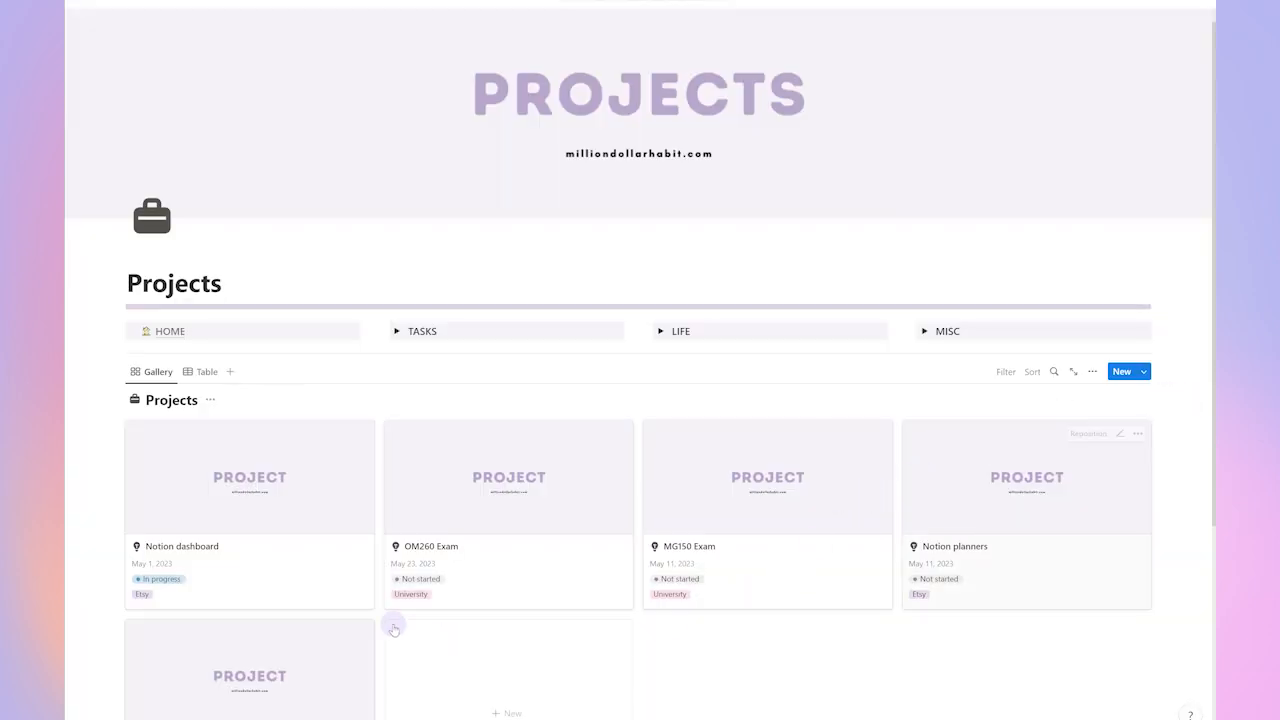
mouse_move(1196, 420)
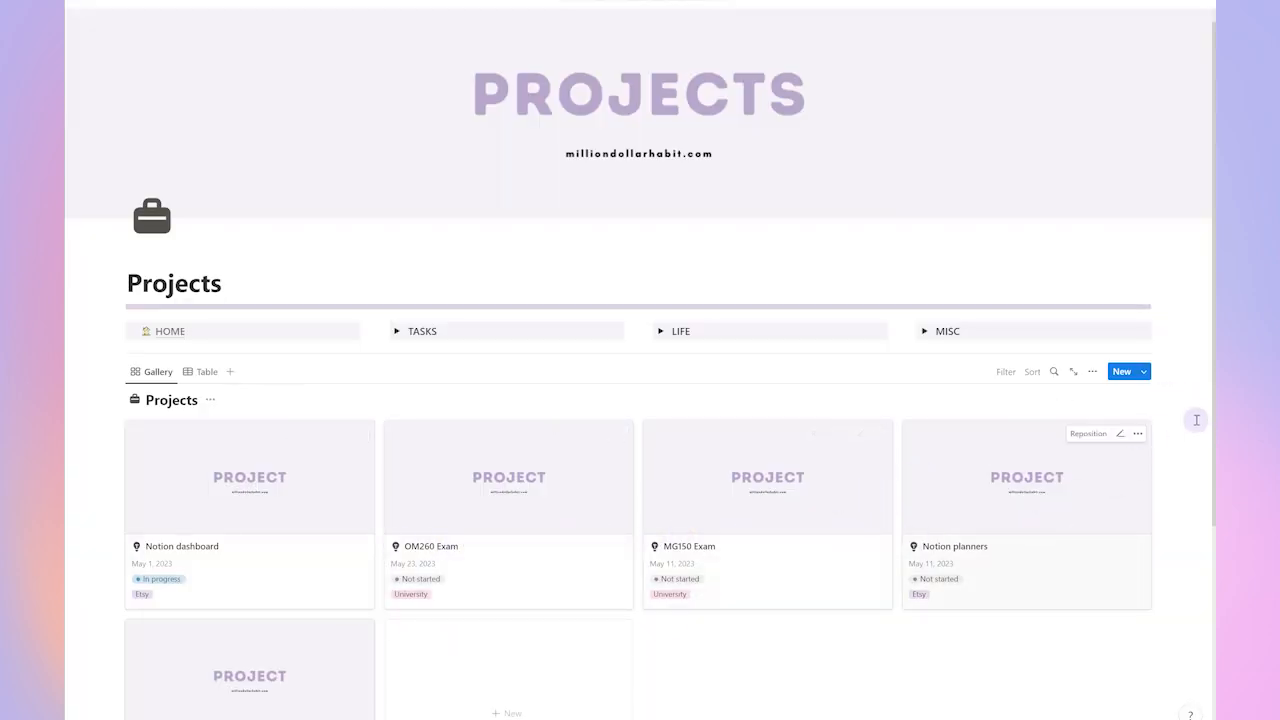
Scroll through the MG150 Exam project's Action steps table
scroll(down, 3)
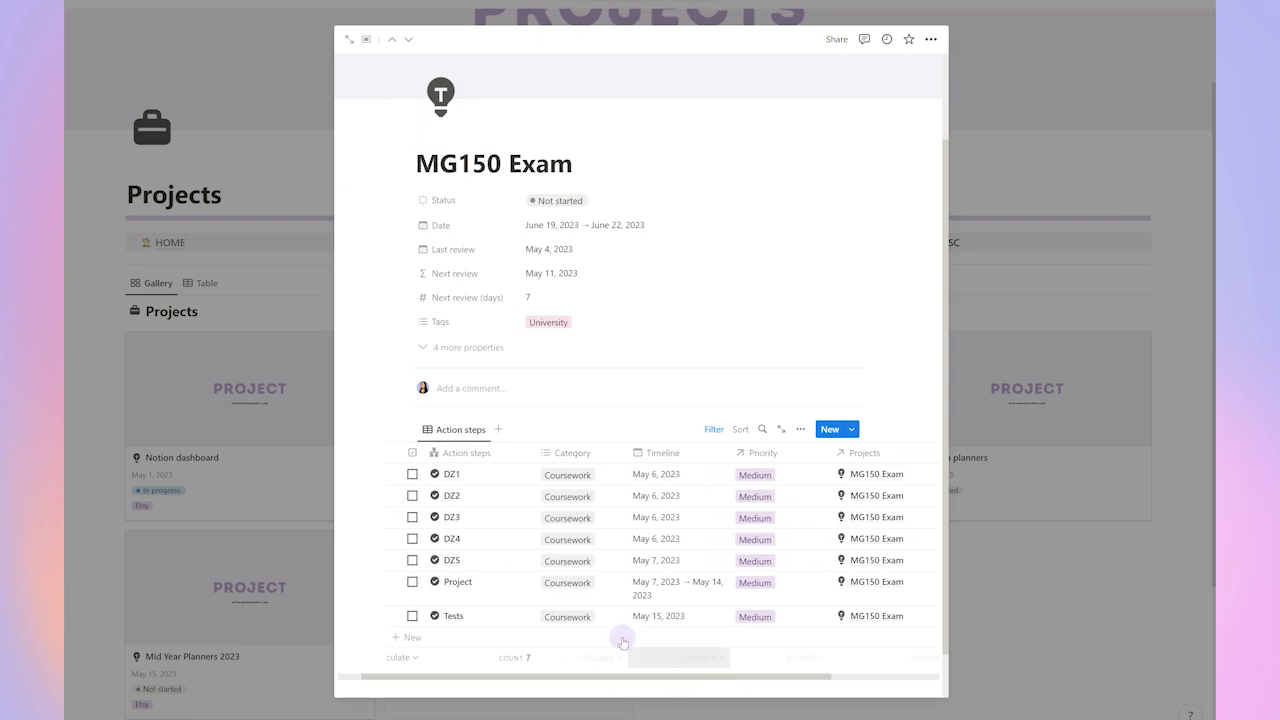
mouse_move(704, 470)
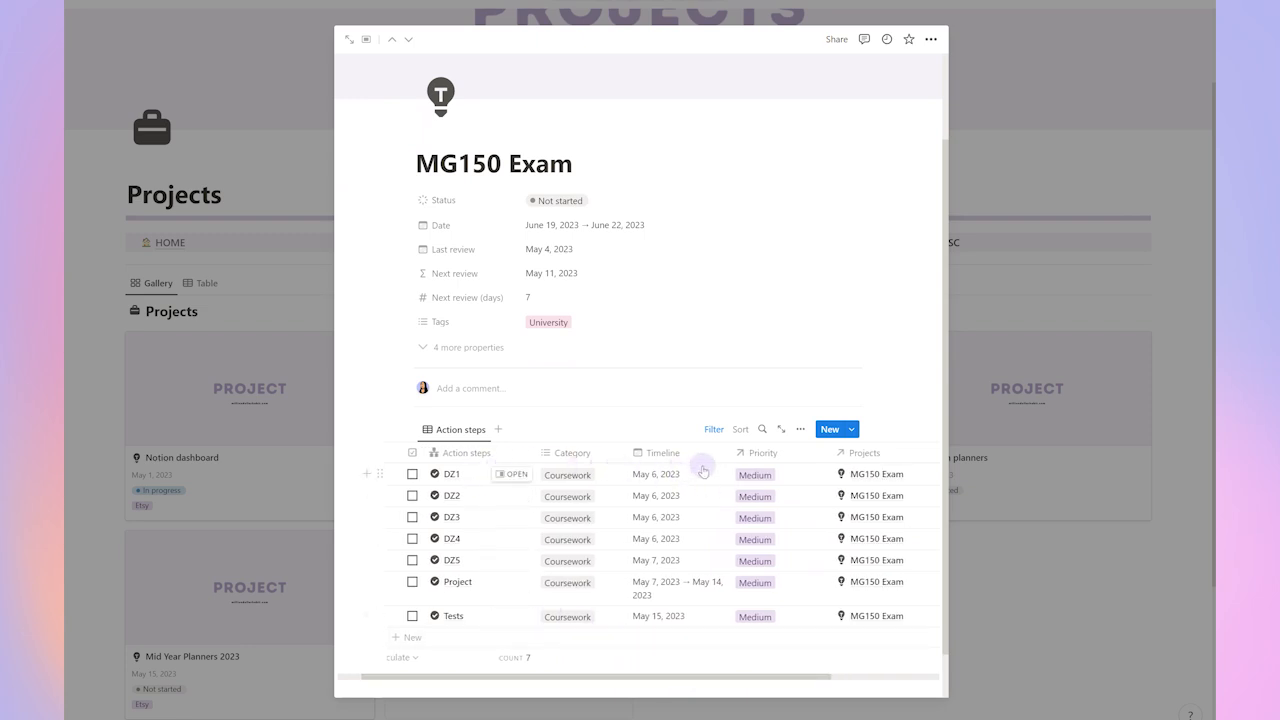
mouse_move(864, 452)
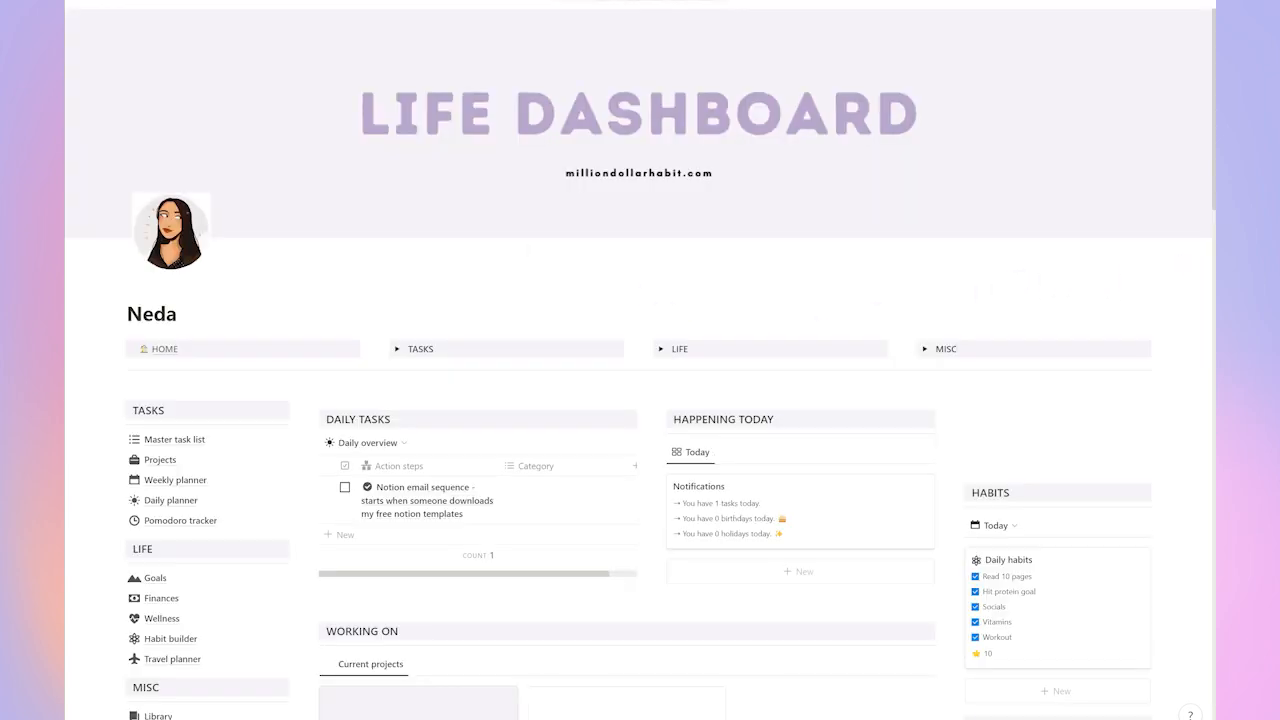
Scroll the dashboard and look over the Notion dashboard project card
scroll(down, 3)
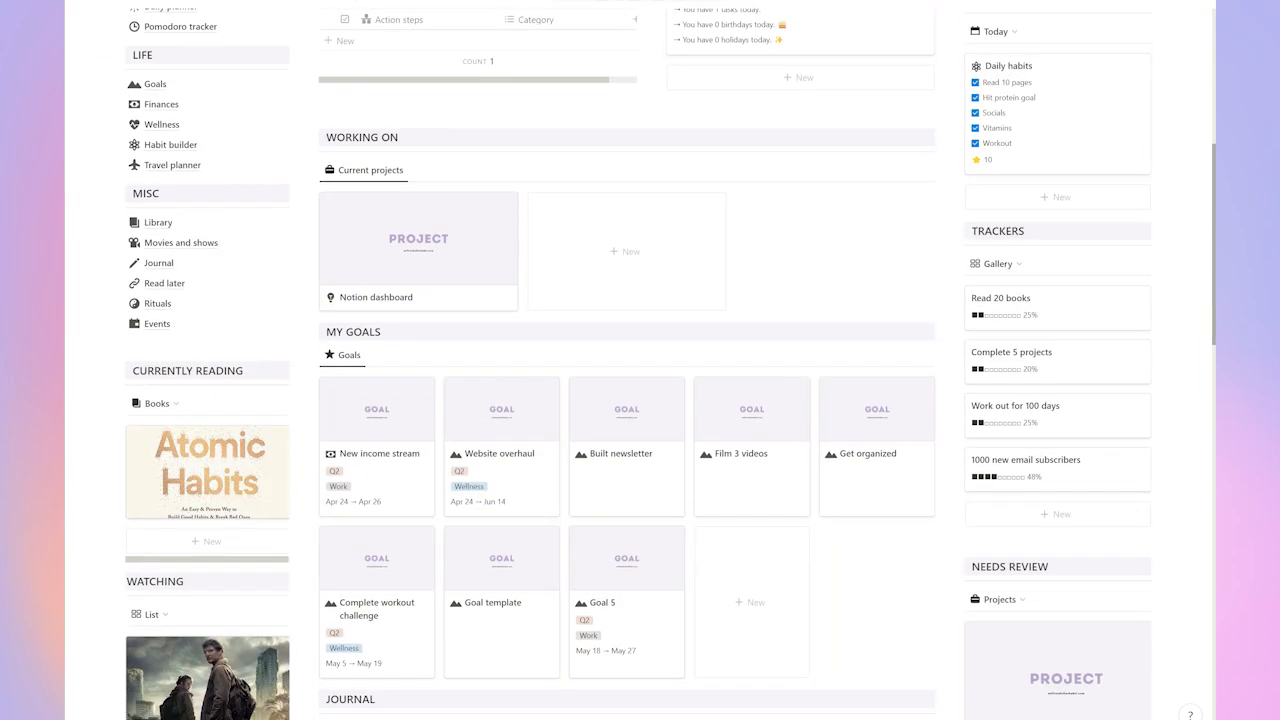
scroll(up, 3)
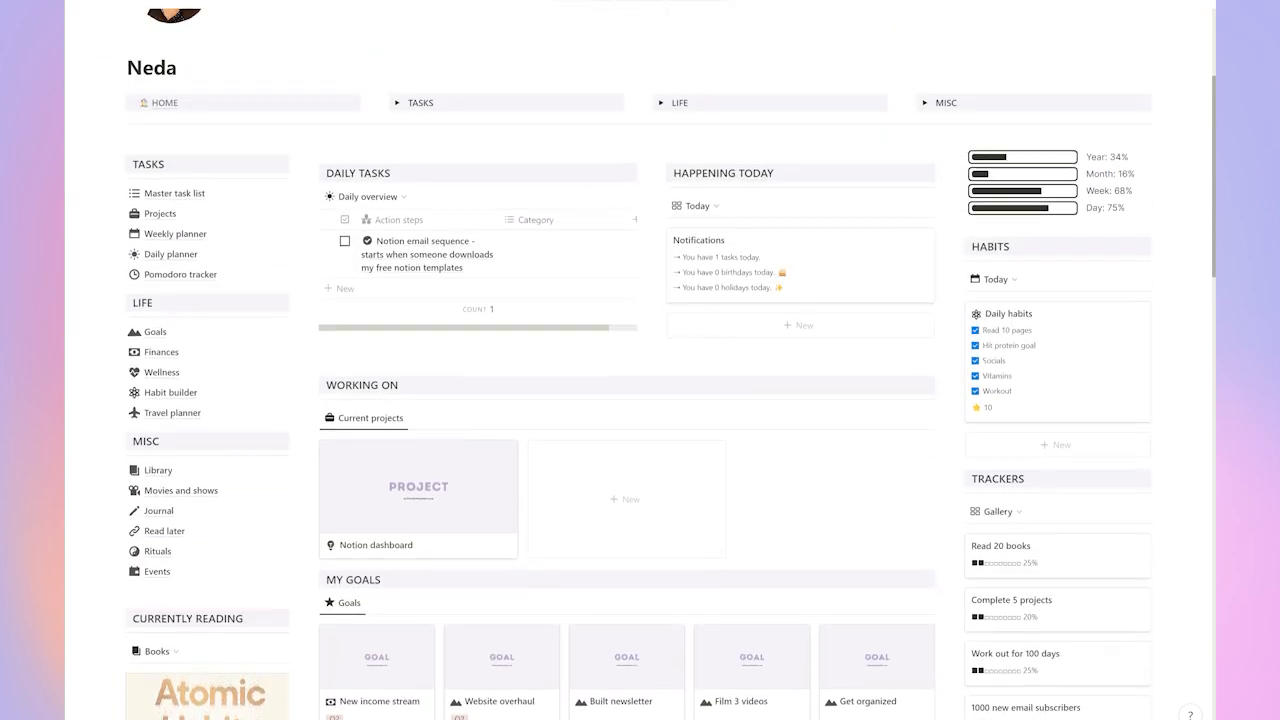
scroll(up, 3)
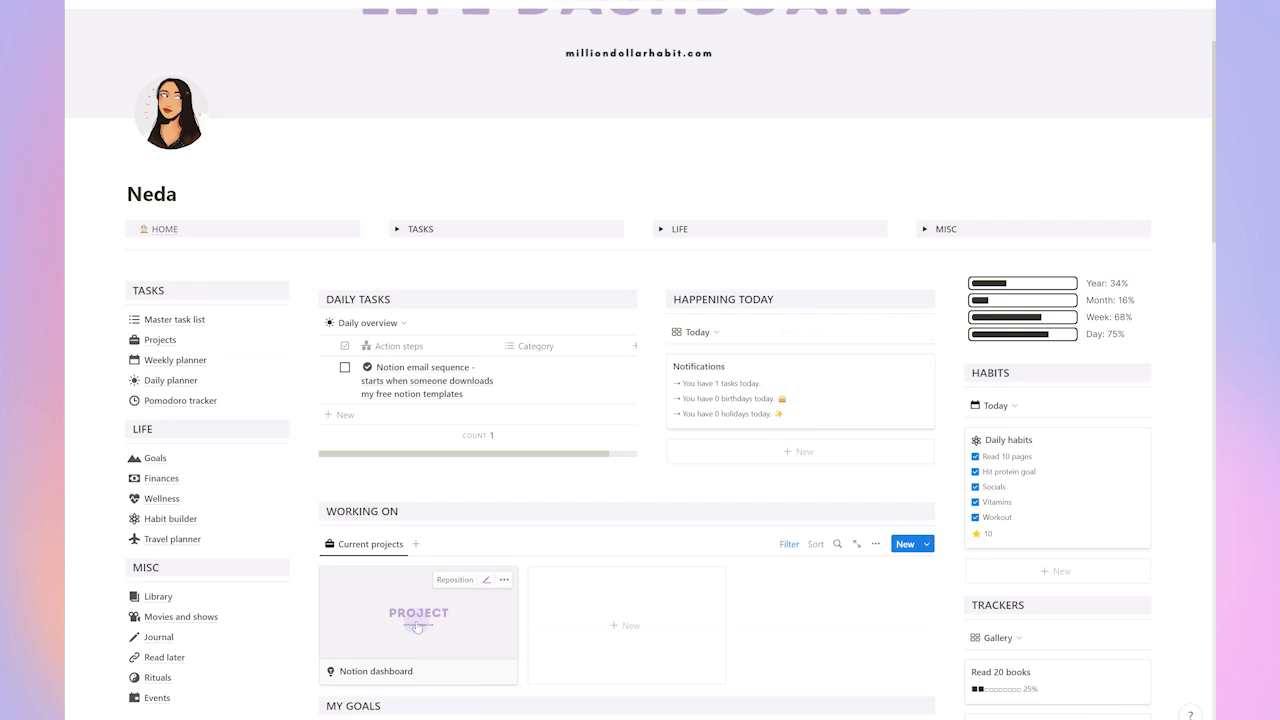
click(418, 620)
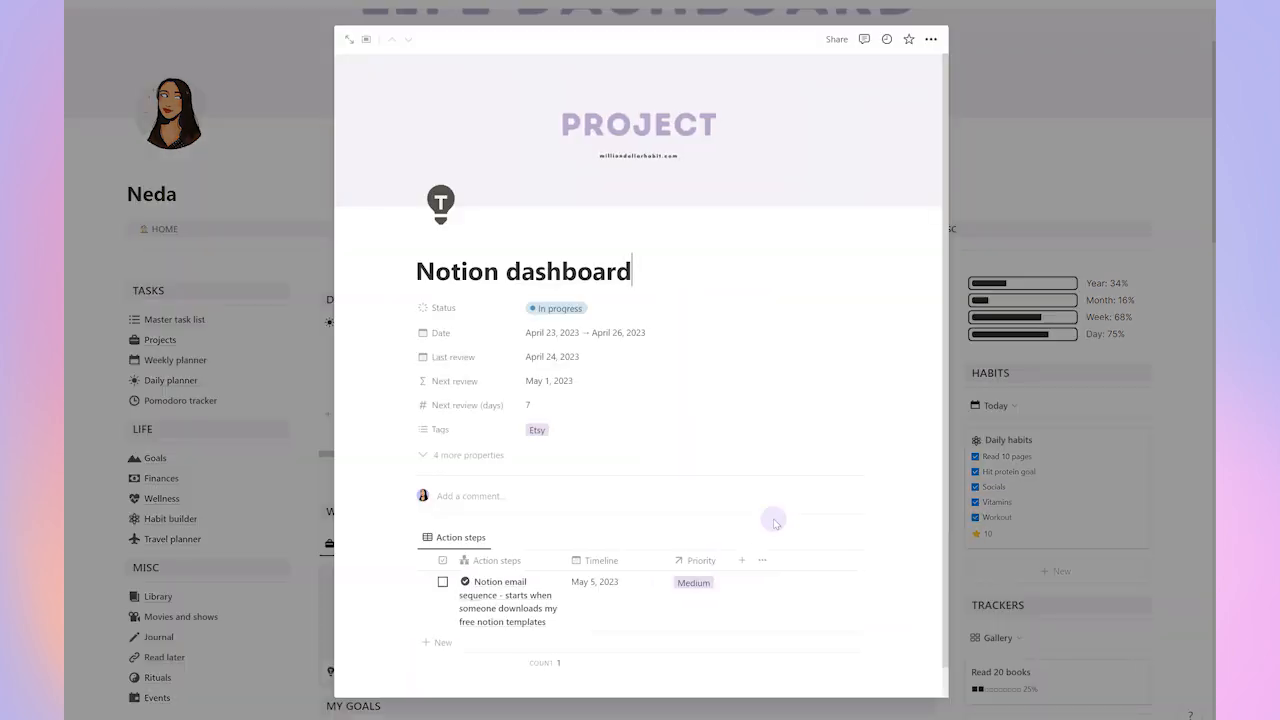
mouse_move(1032, 228)
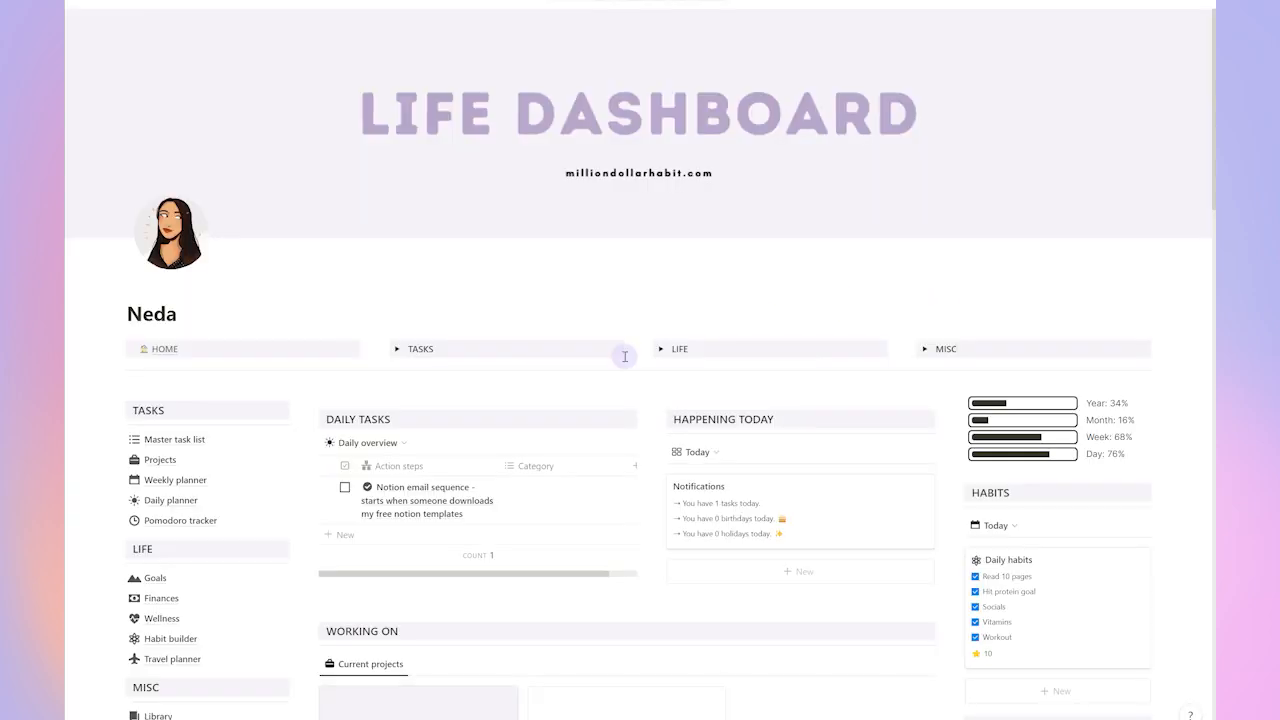
mouse_move(168, 638)
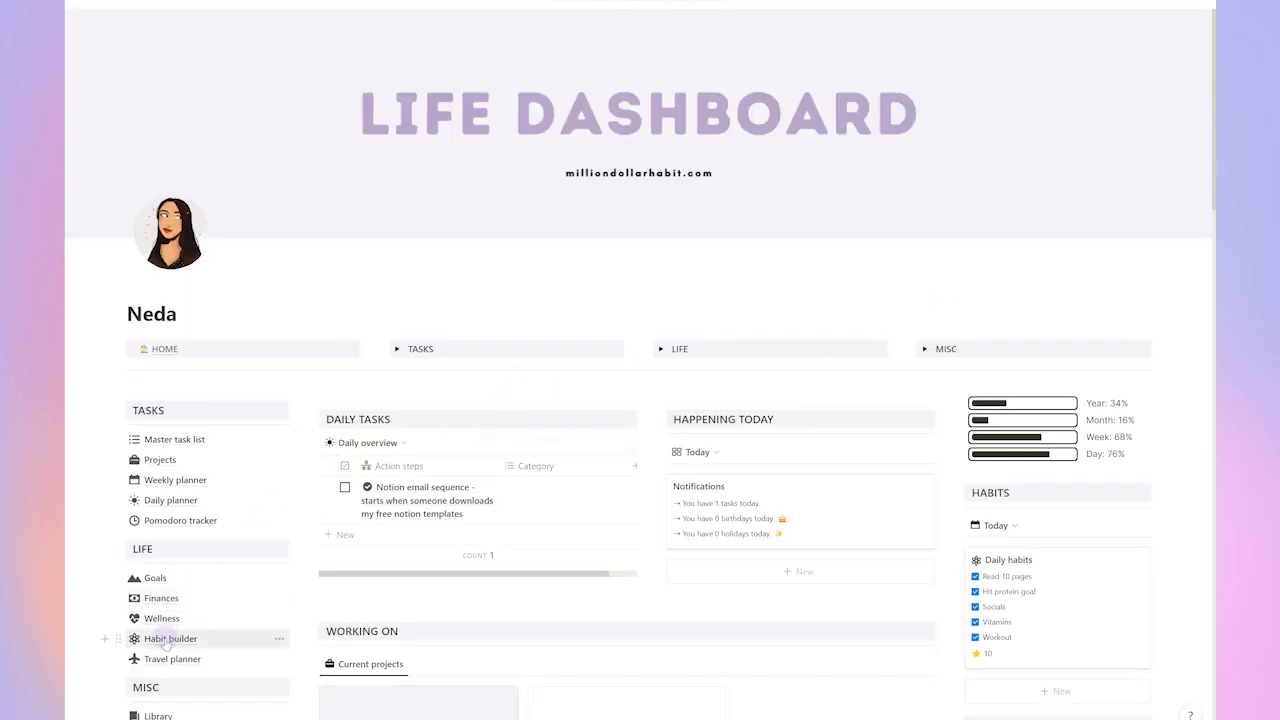
Go to the Habit builder page from the LIFE sidebar list
click(170, 638)
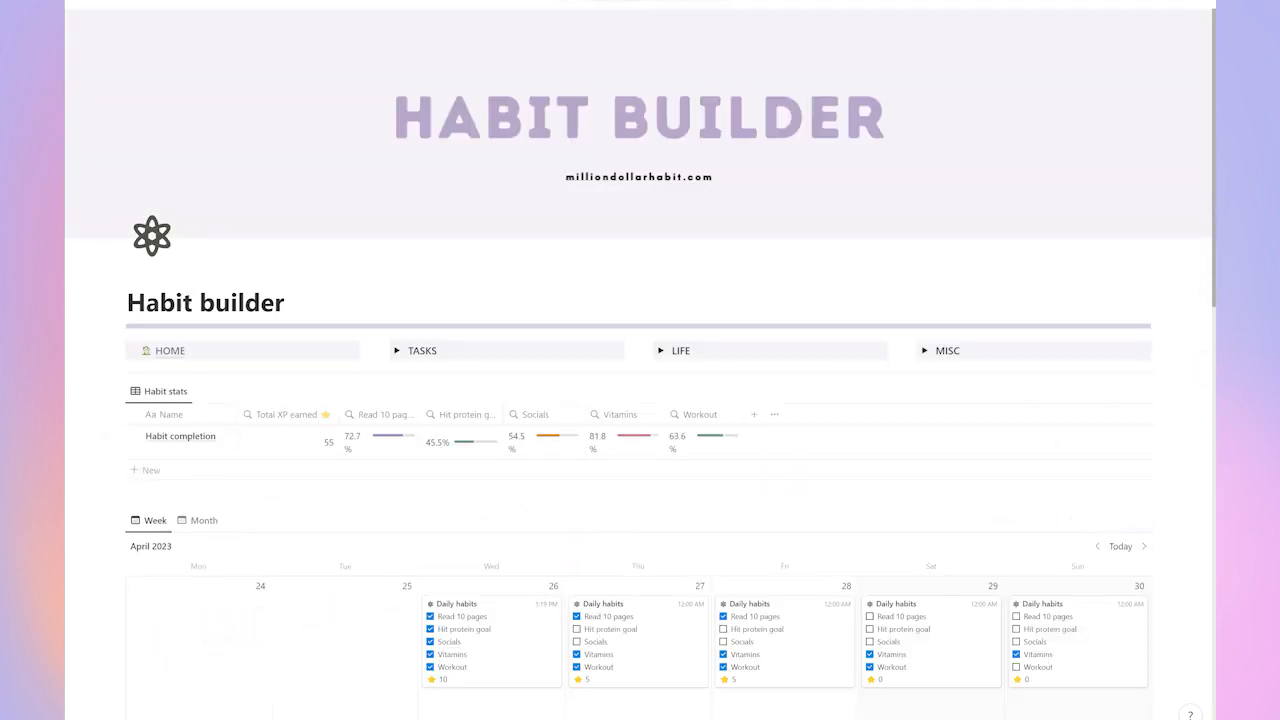
Move the Habit builder calendar forward to the first week of May 2023
scroll(down, 3)
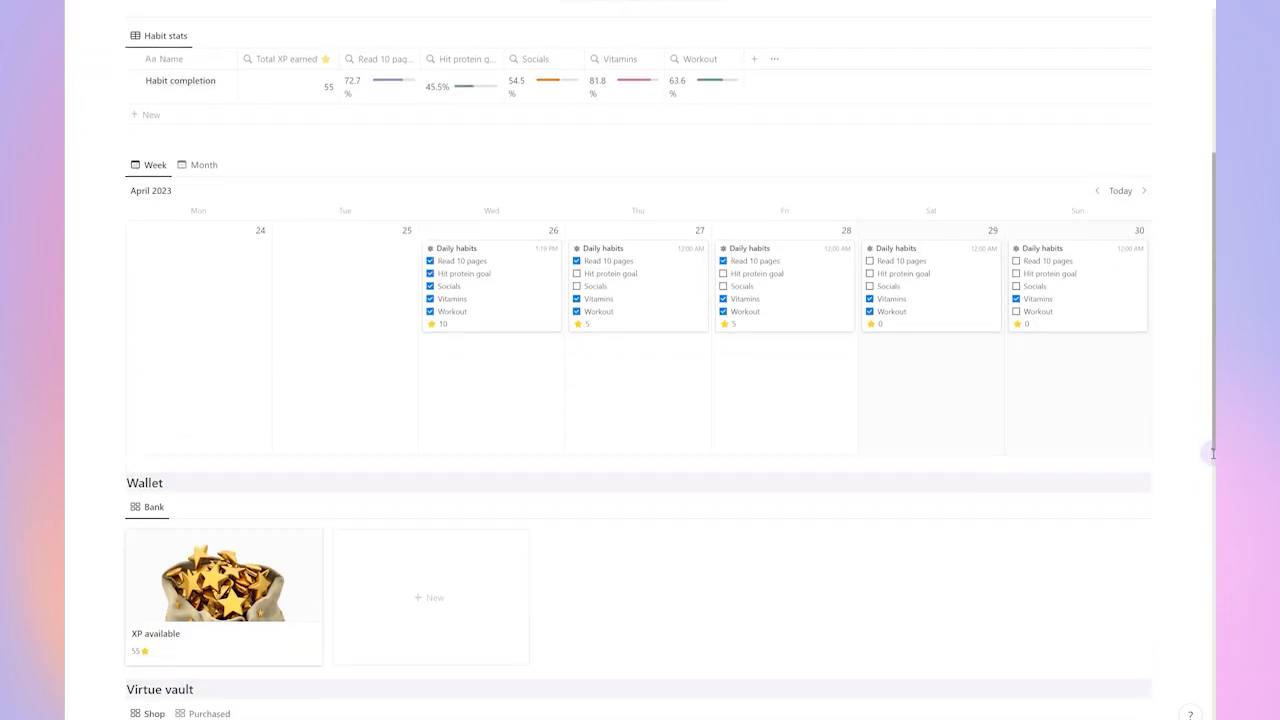
scroll(down, 3)
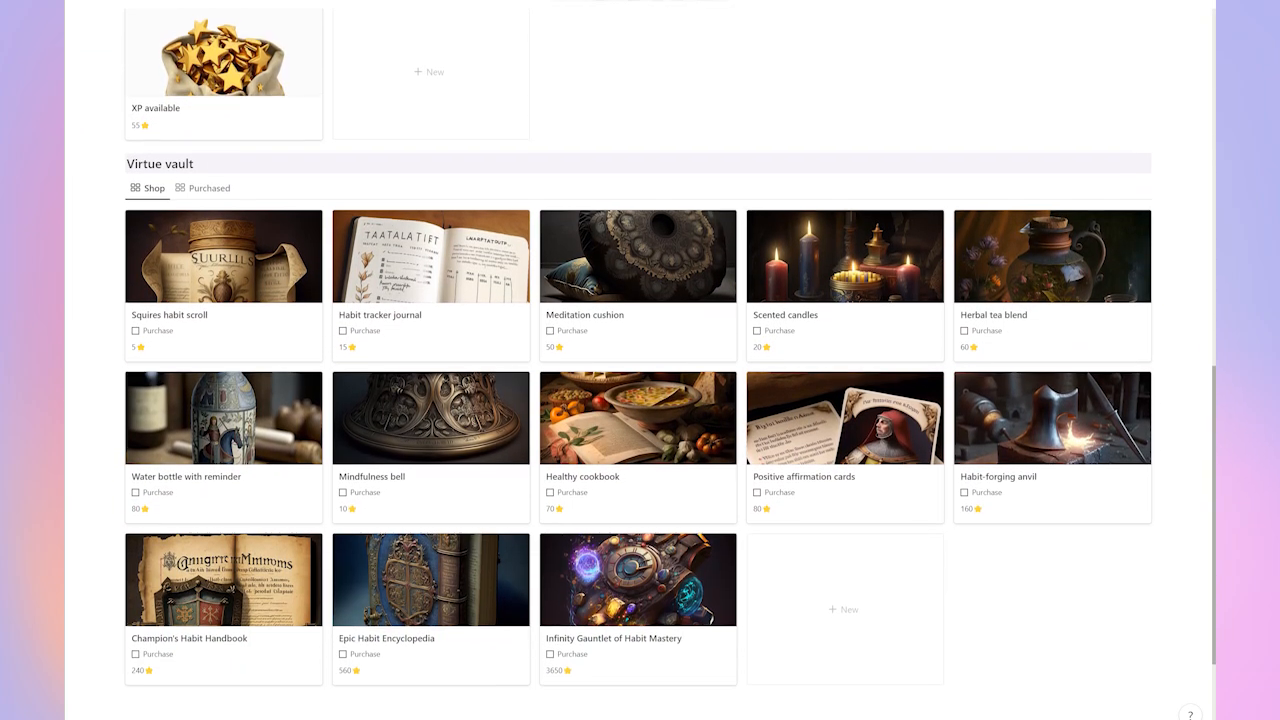
scroll(up, 3)
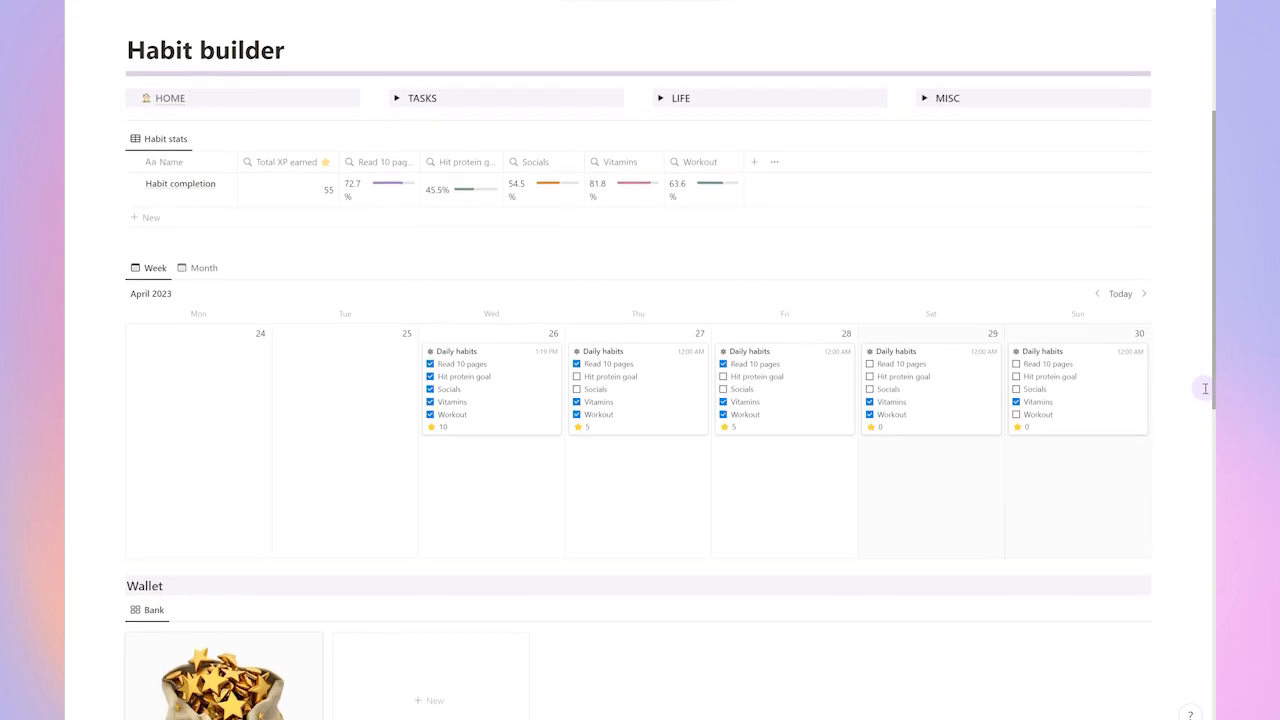
scroll(up, 3)
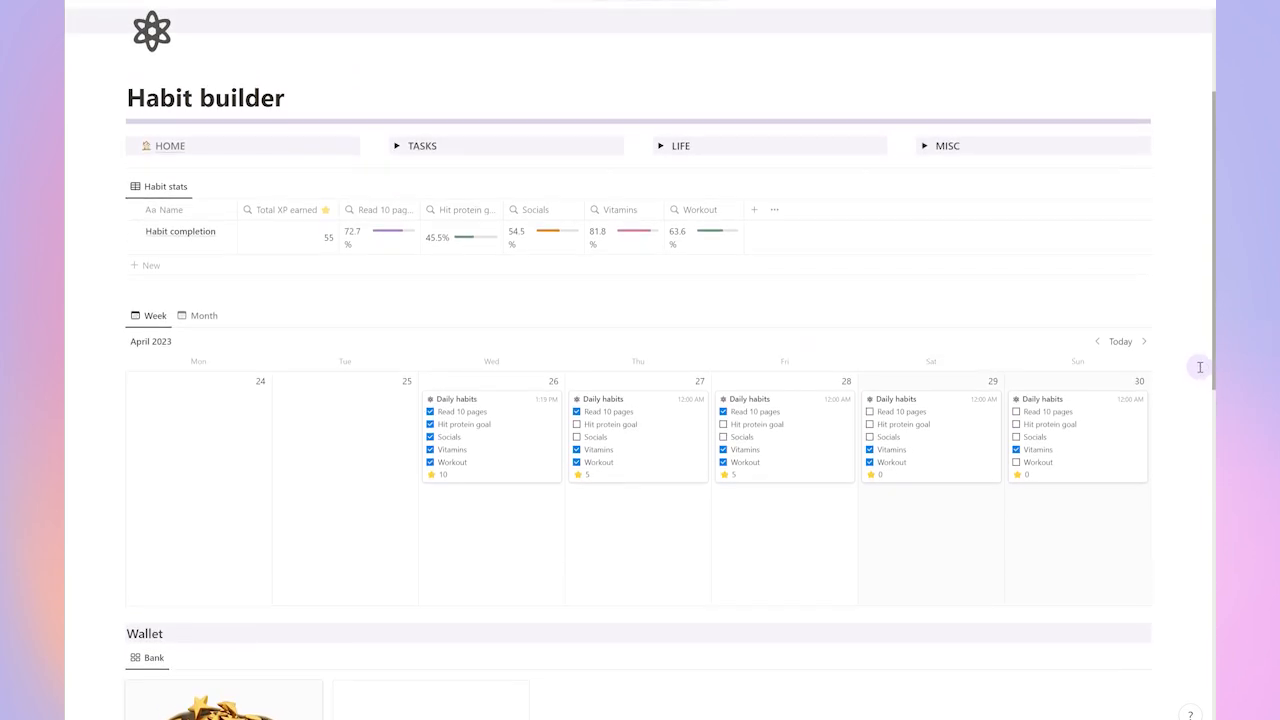
mouse_move(1100, 352)
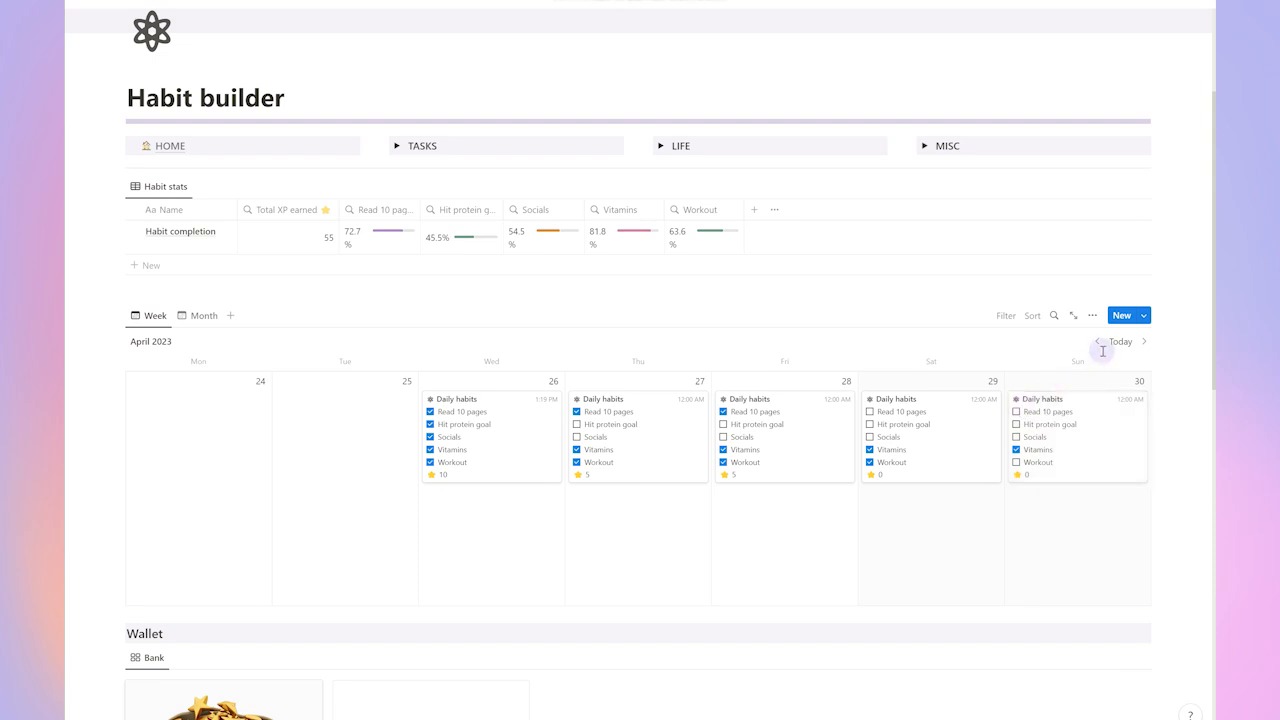
click(1144, 340)
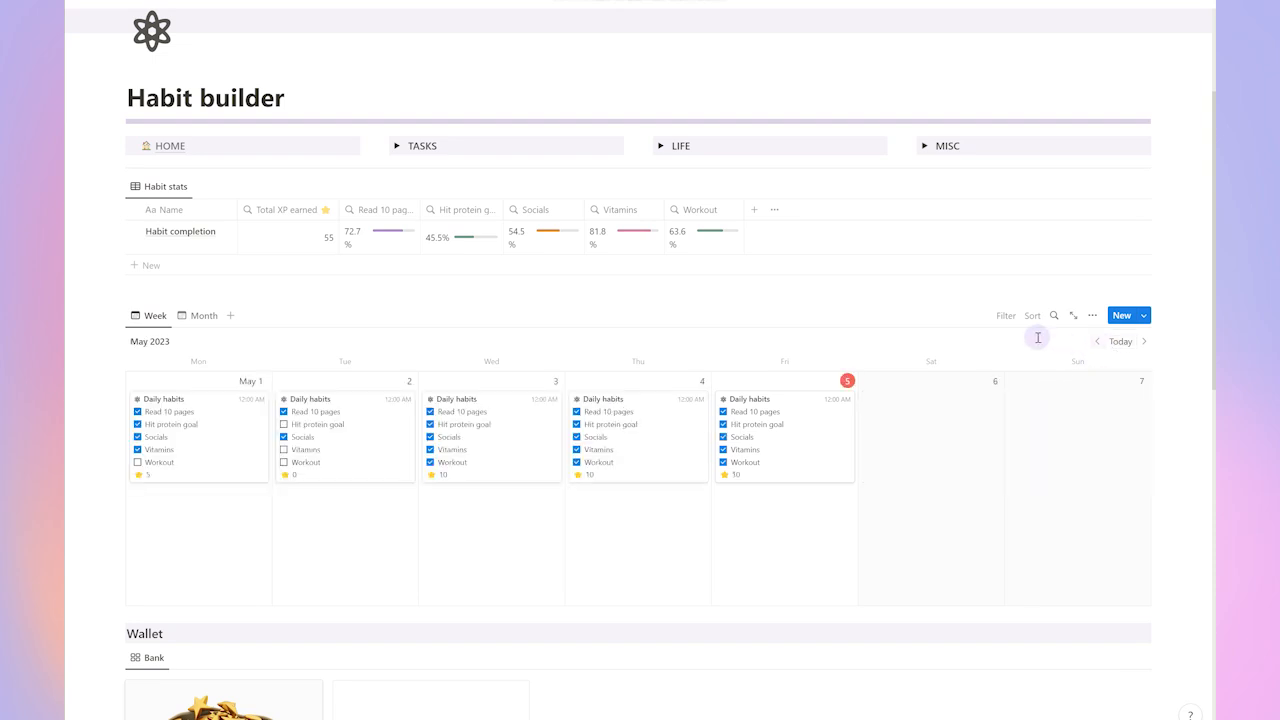
Tick Hit protein goal and Vitamins on the May 2 Daily habits card
click(284, 436)
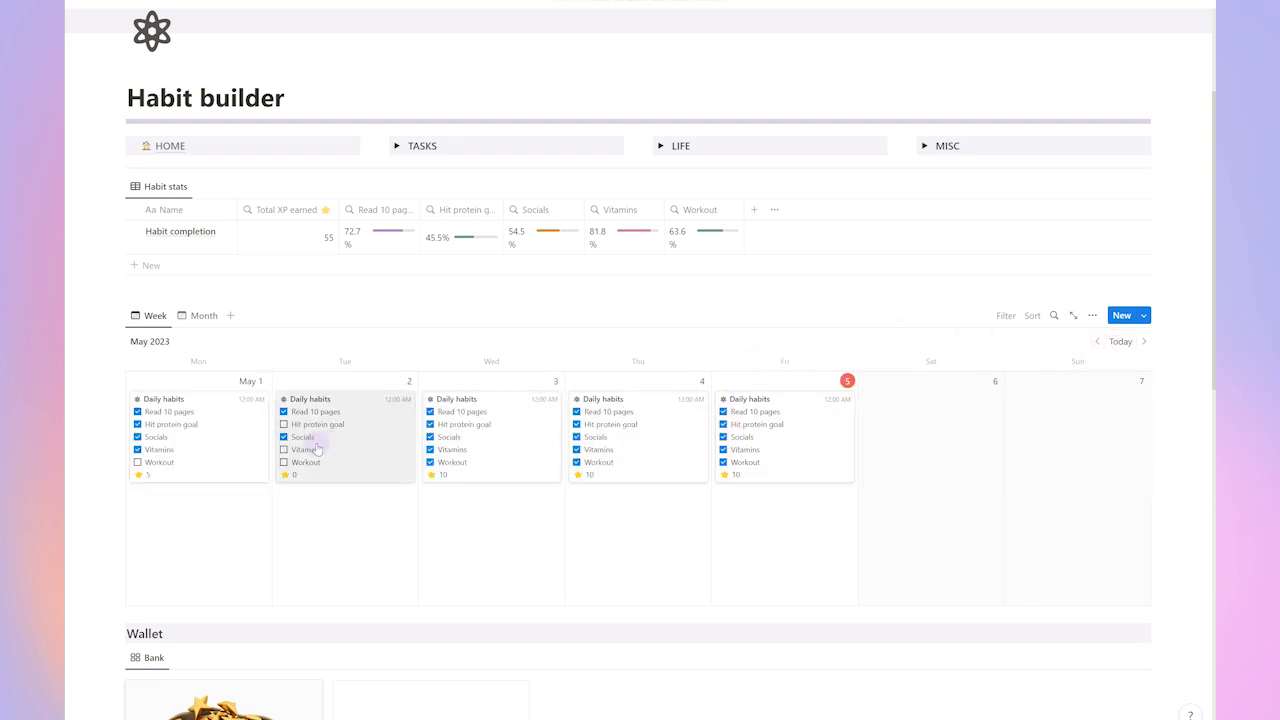
click(284, 424)
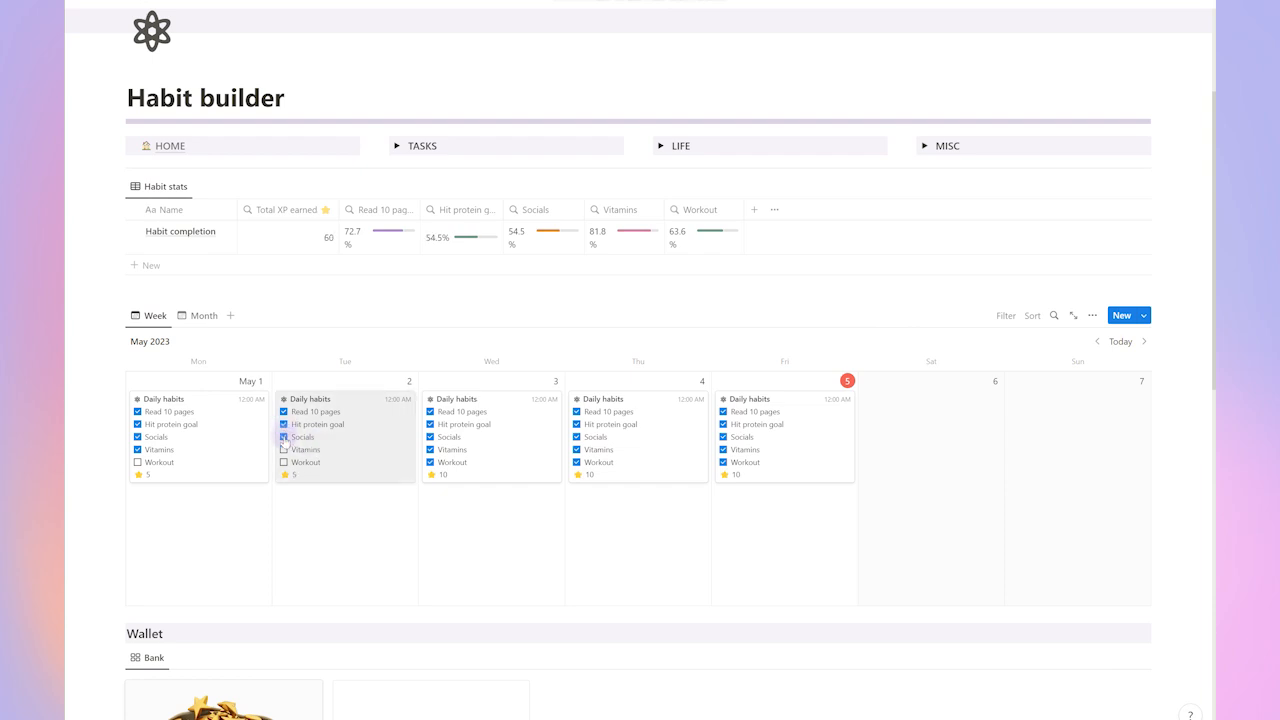
click(284, 436)
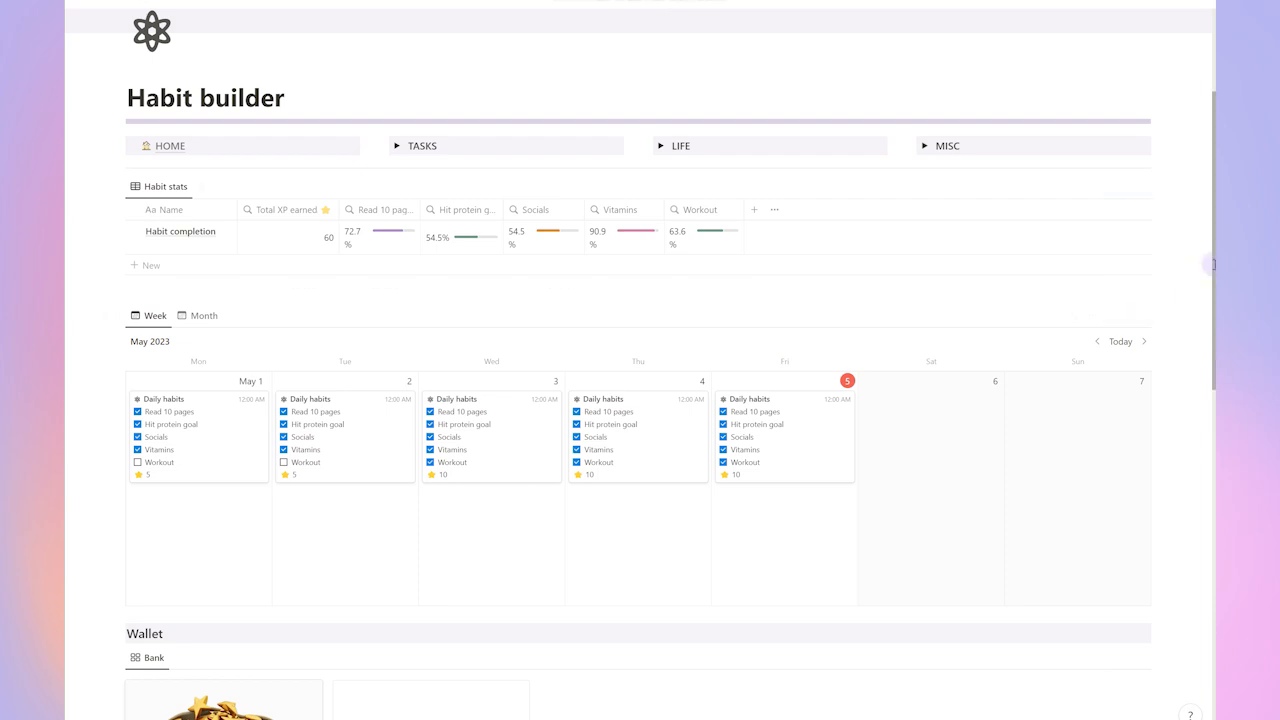
Buy the Meditation cushion in the Virtue vault, spending its XP
scroll(down, 3)
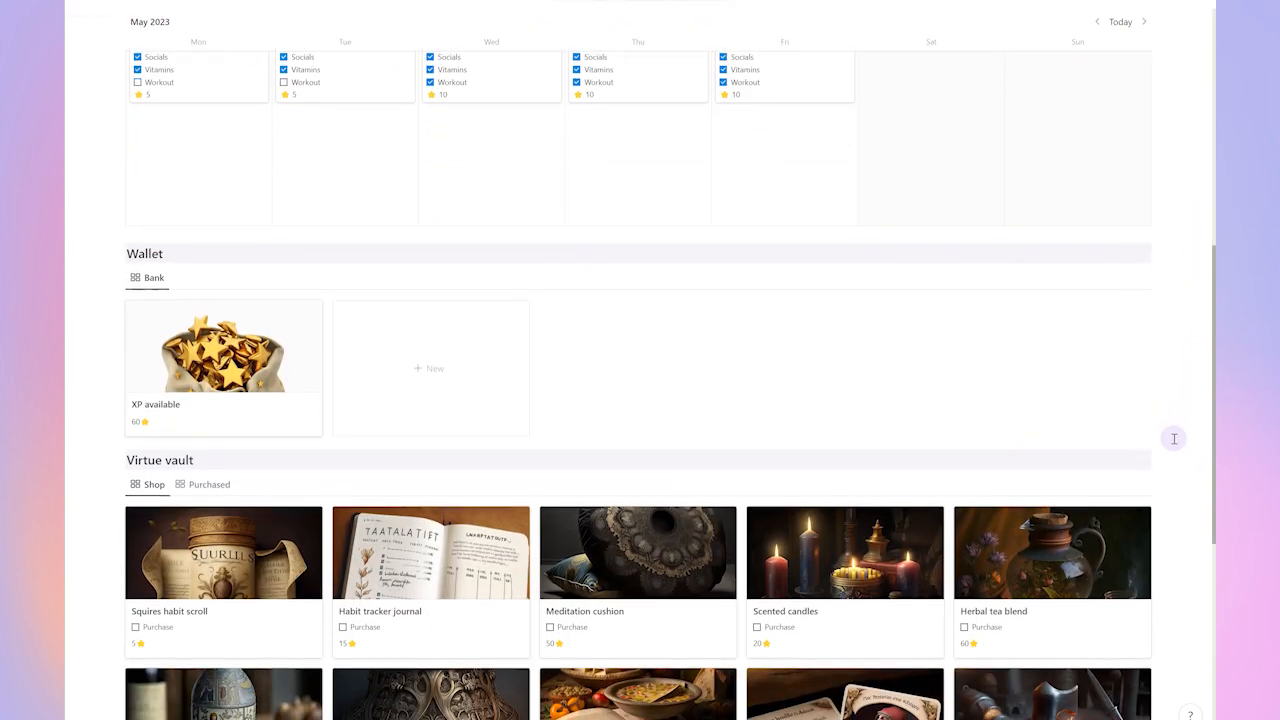
scroll(up, 3)
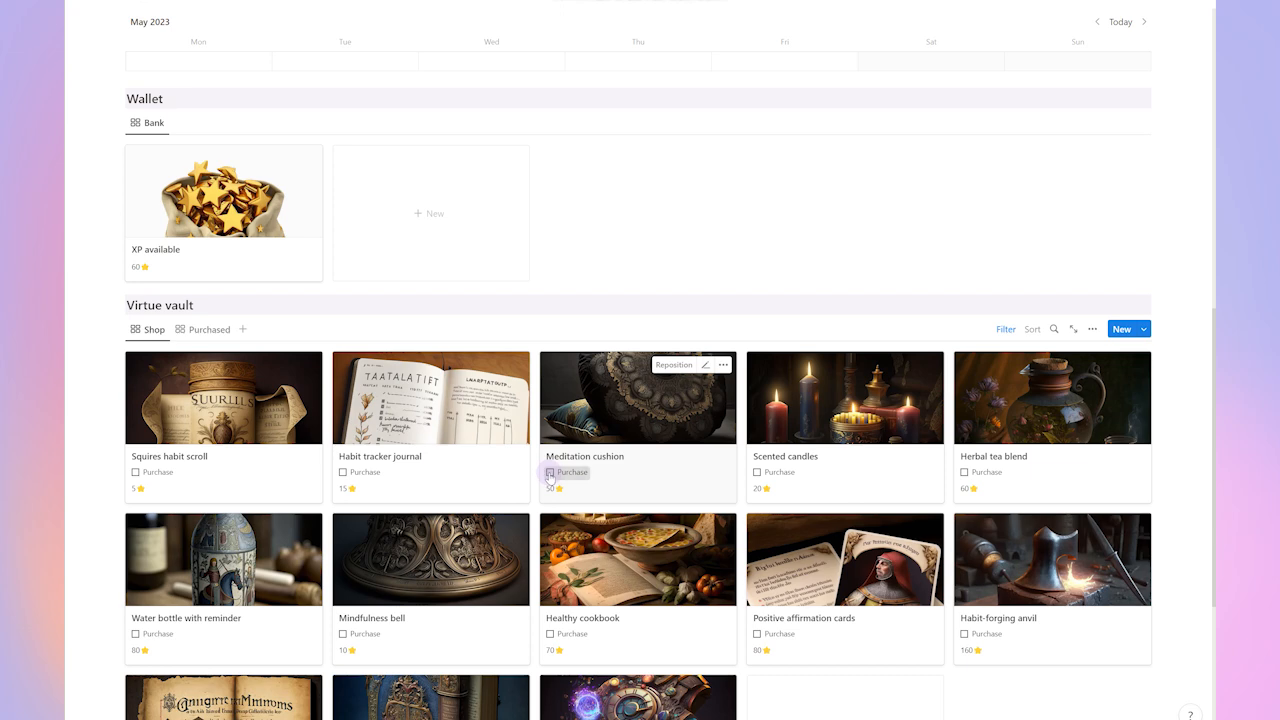
click(548, 472)
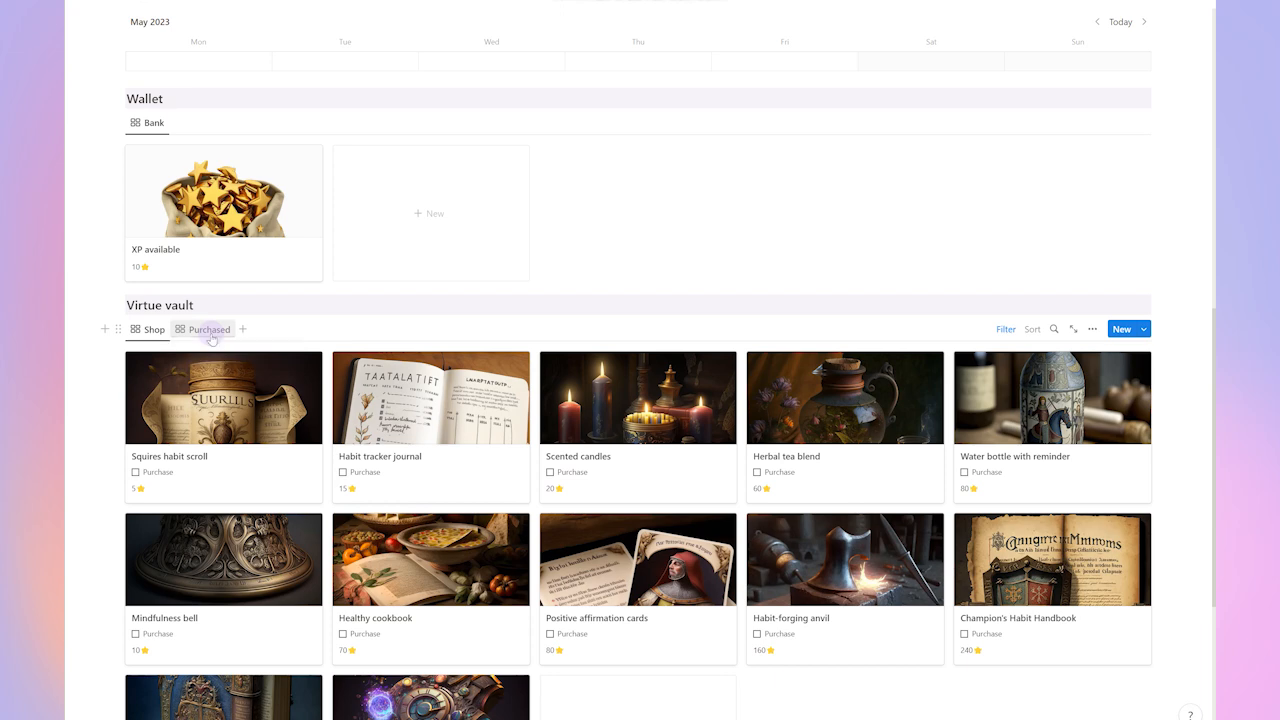
Check the Purchased and Shop views, then go to the Finances page
click(208, 328)
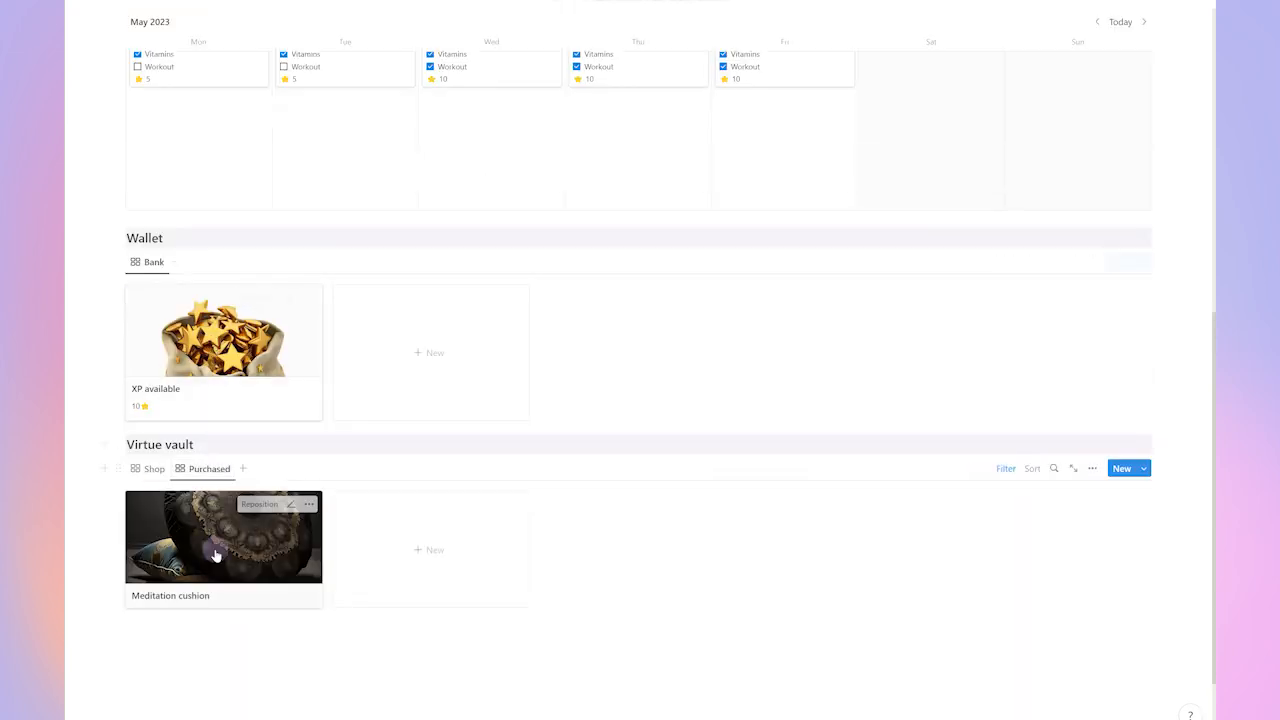
click(152, 468)
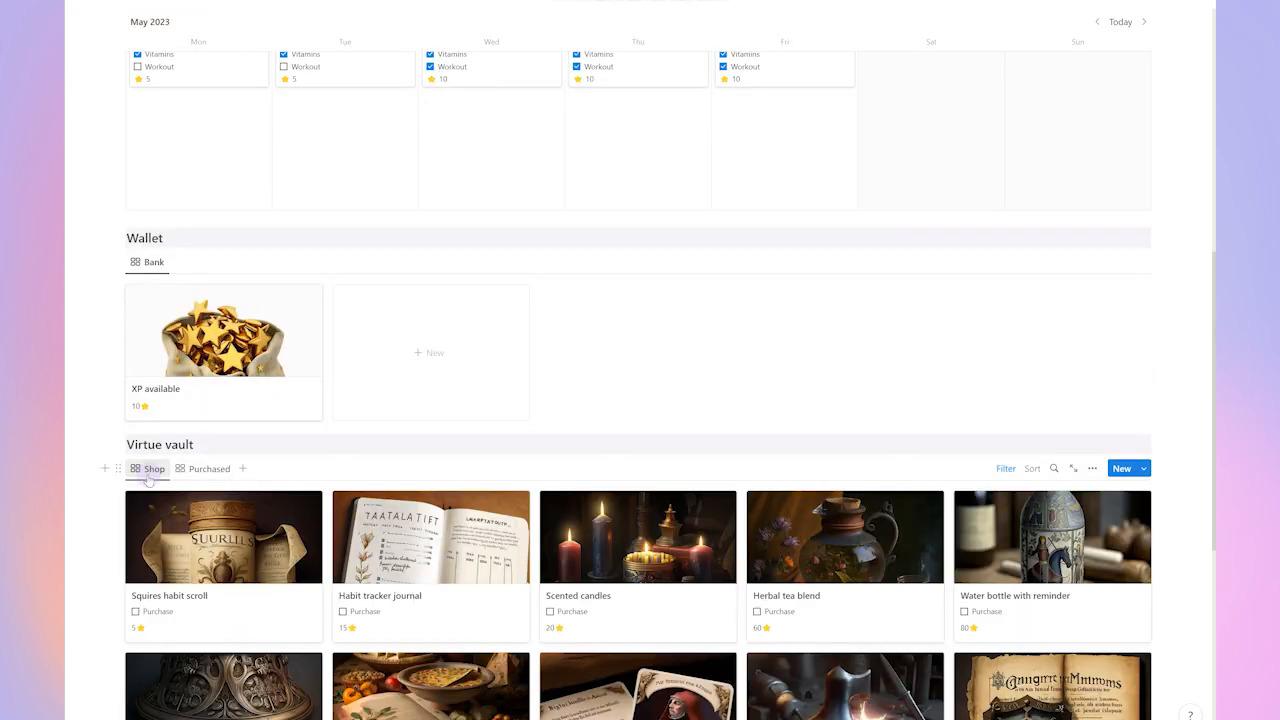
click(144, 612)
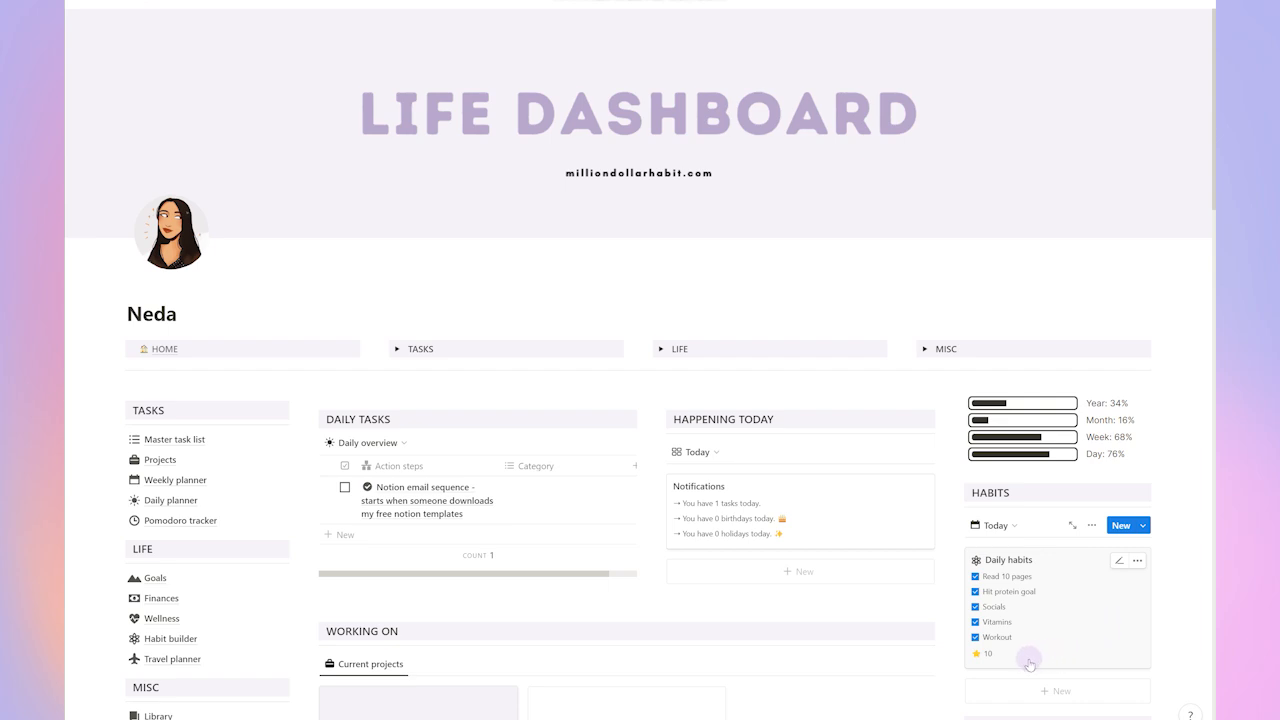
click(160, 598)
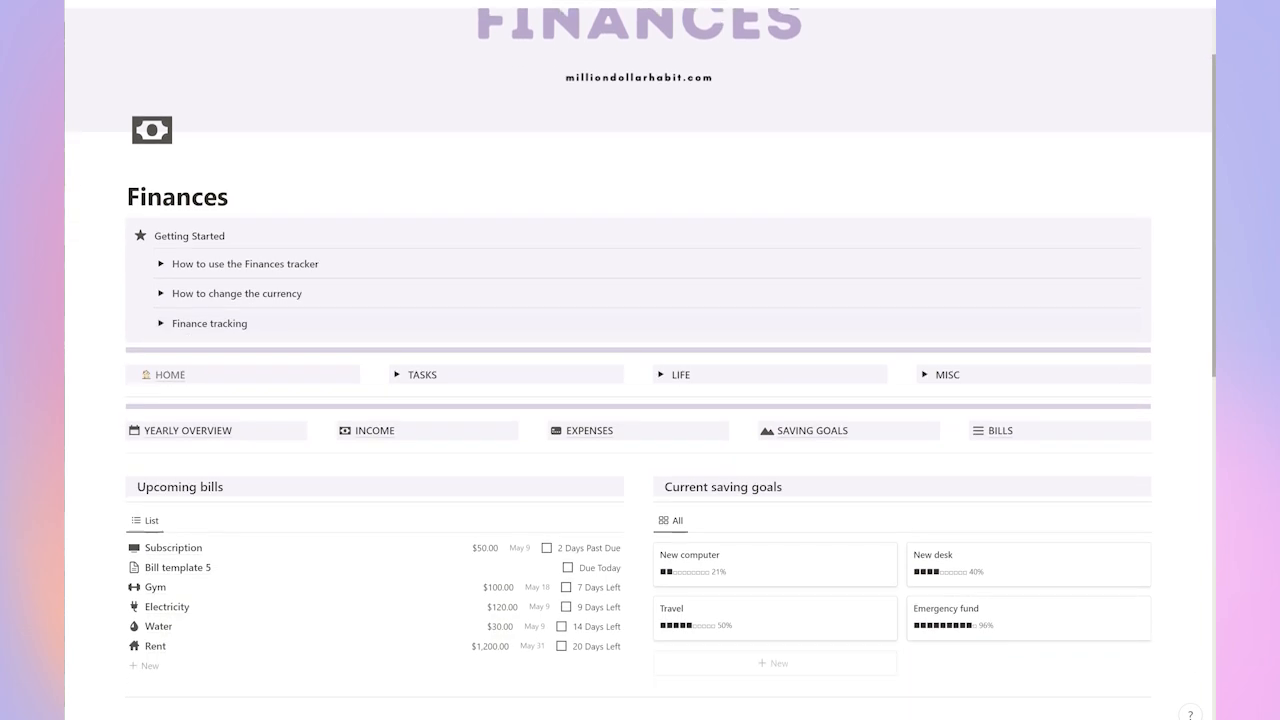
Clear the Subscription and Bill template 5 bills on Finances, then return to the Life Dashboard home
scroll(down, 3)
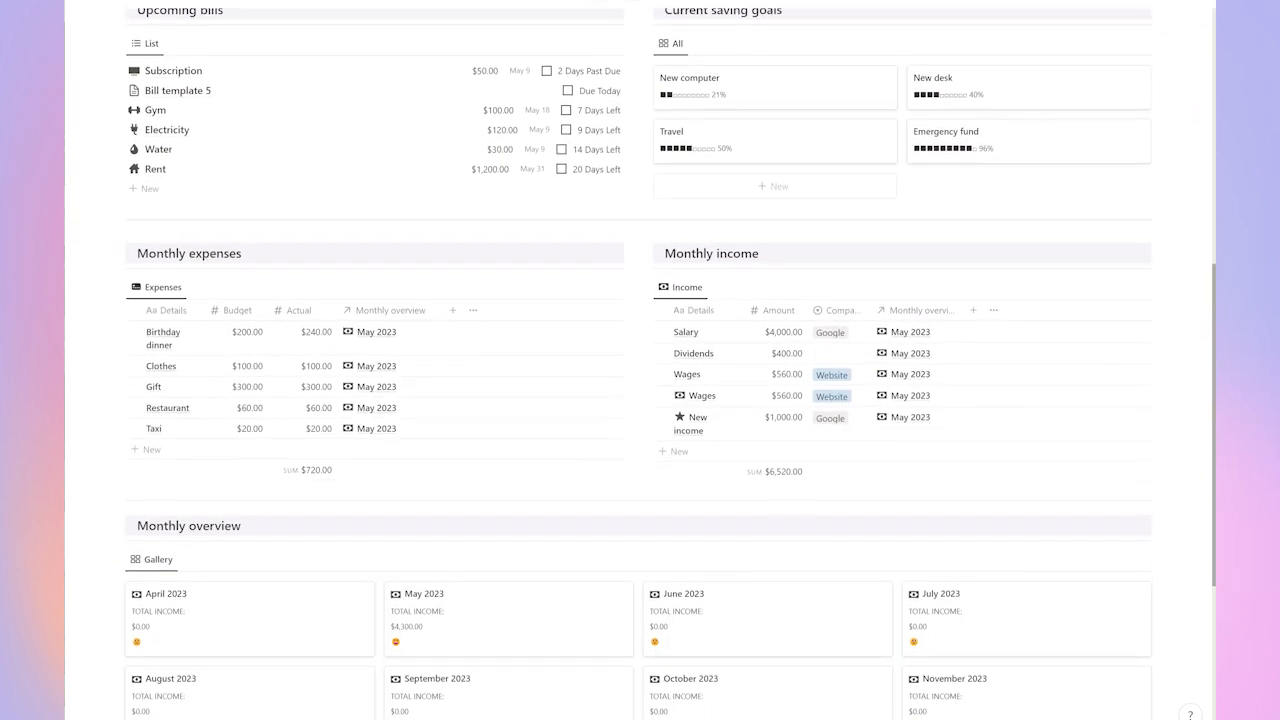
scroll(down, 3)
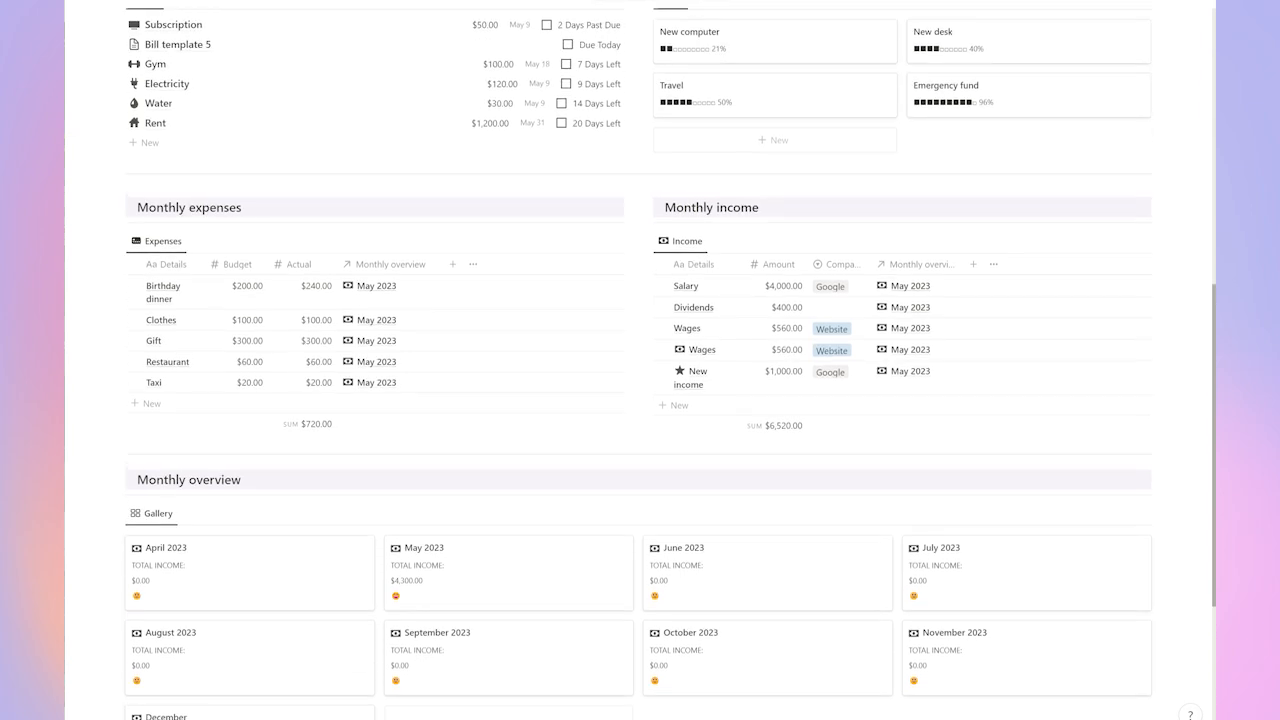
scroll(up, 3)
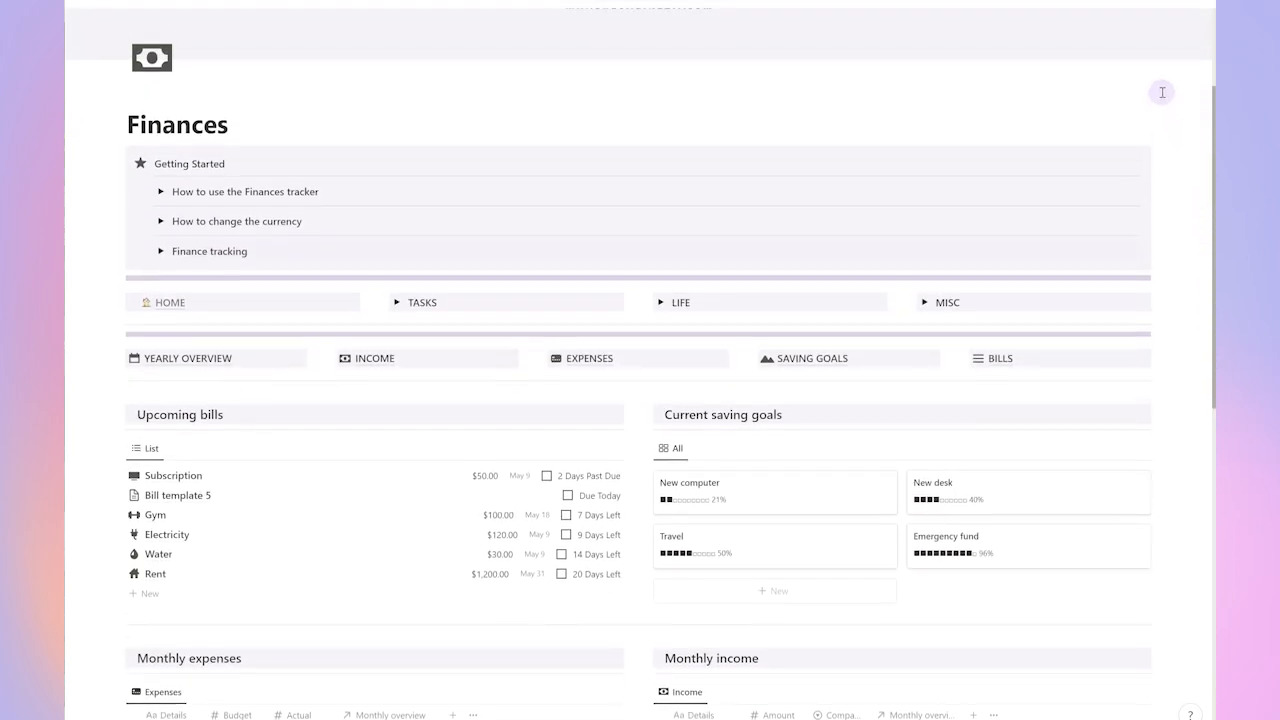
scroll(up, 3)
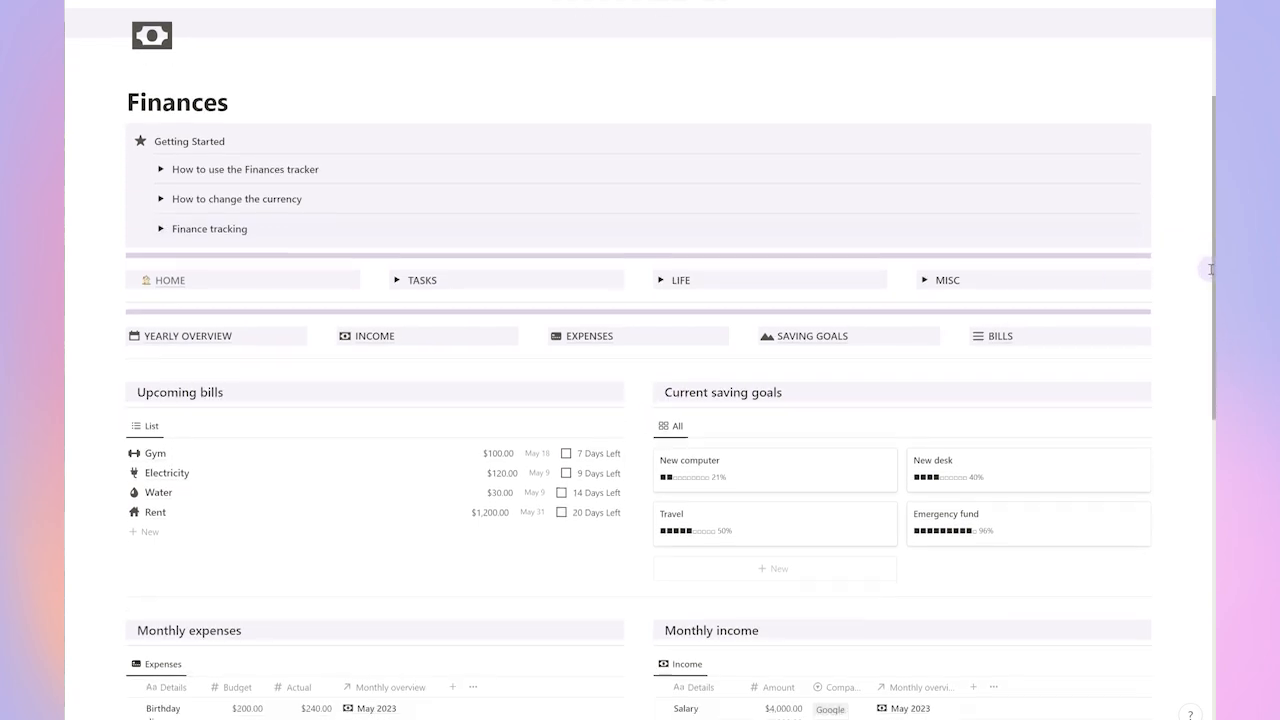
scroll(down, 3)
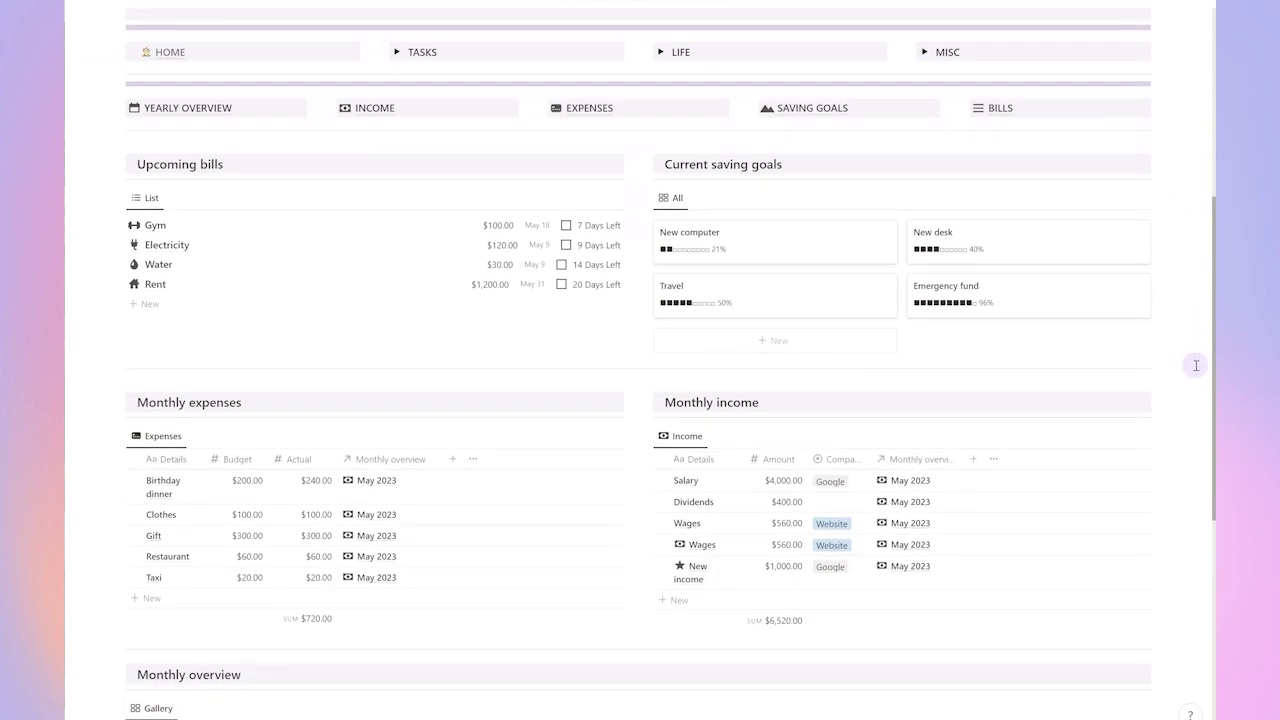
scroll(up, 3)
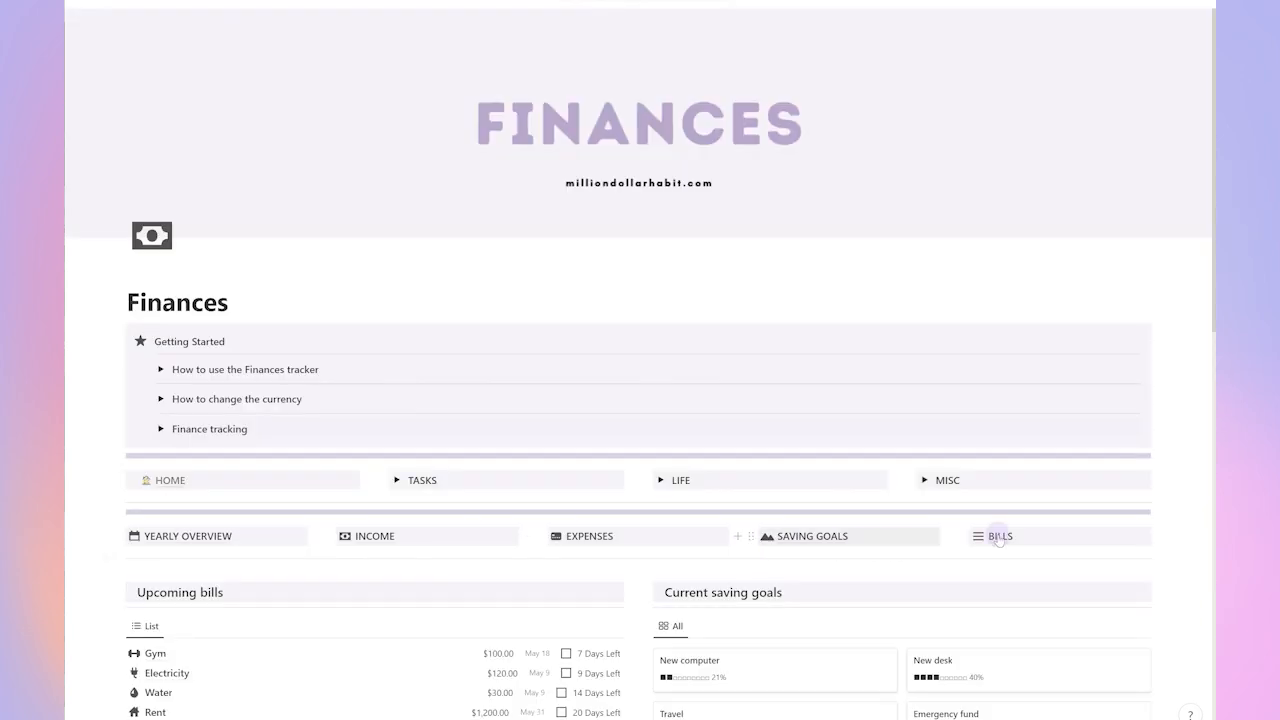
click(812, 536)
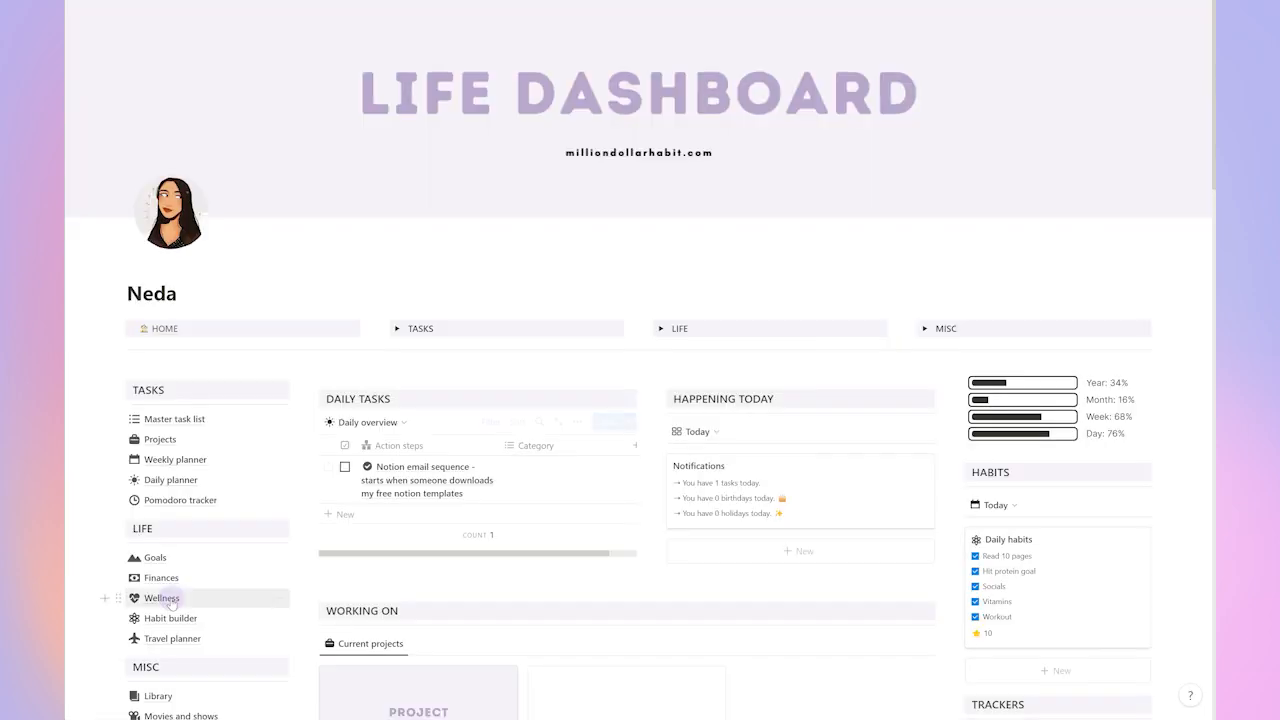
Add a new workout row to the Wellness workout schedule
click(162, 596)
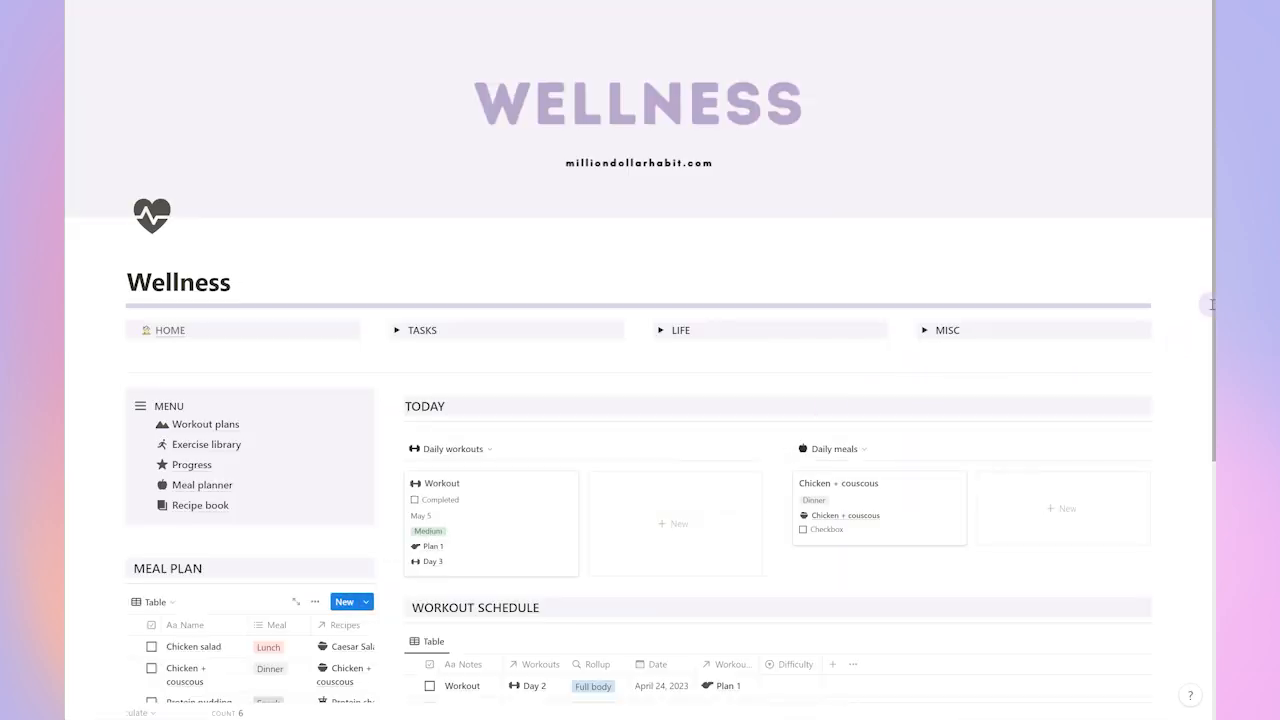
scroll(down, 3)
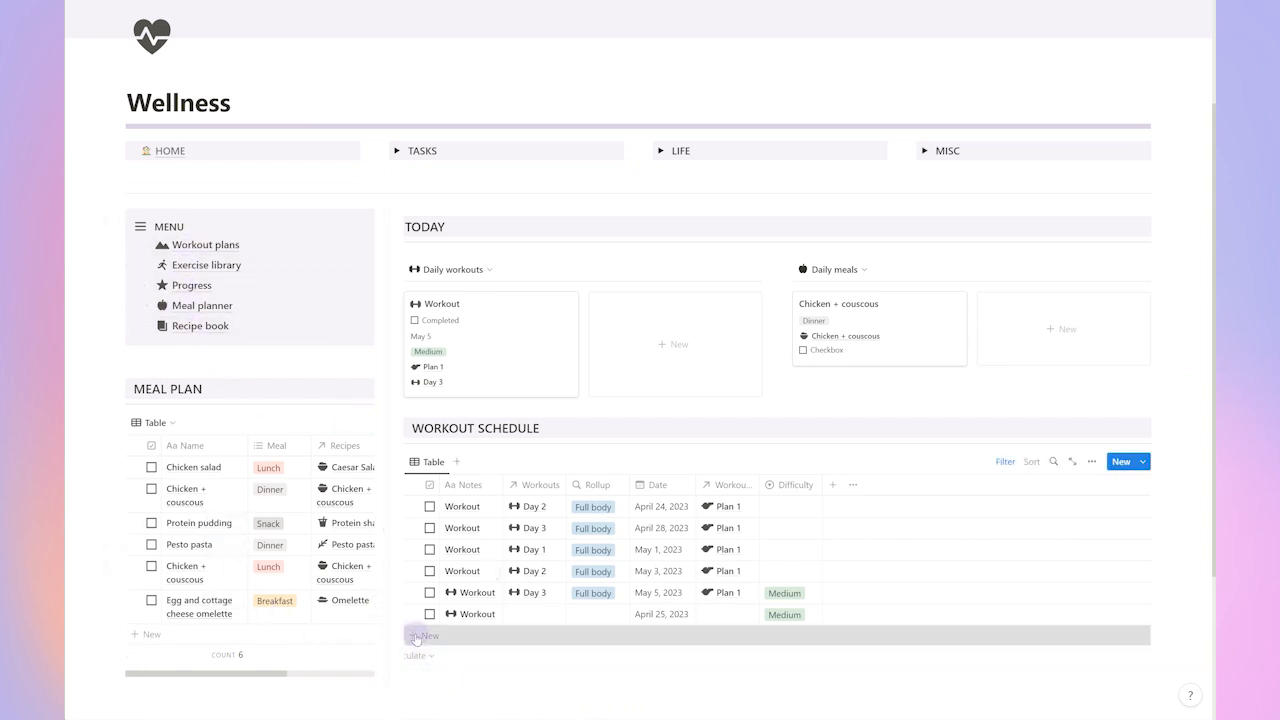
click(424, 636)
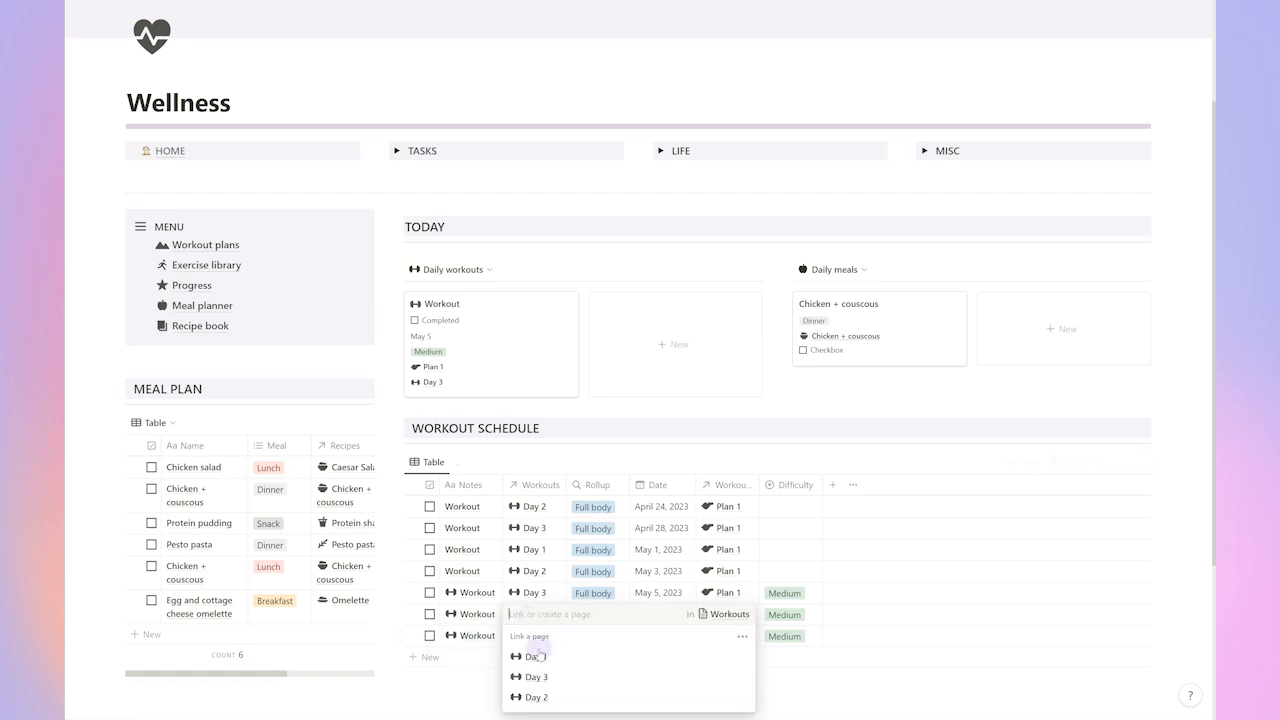
Link the new workout to Day 2 and set its date to May 17
click(530, 656)
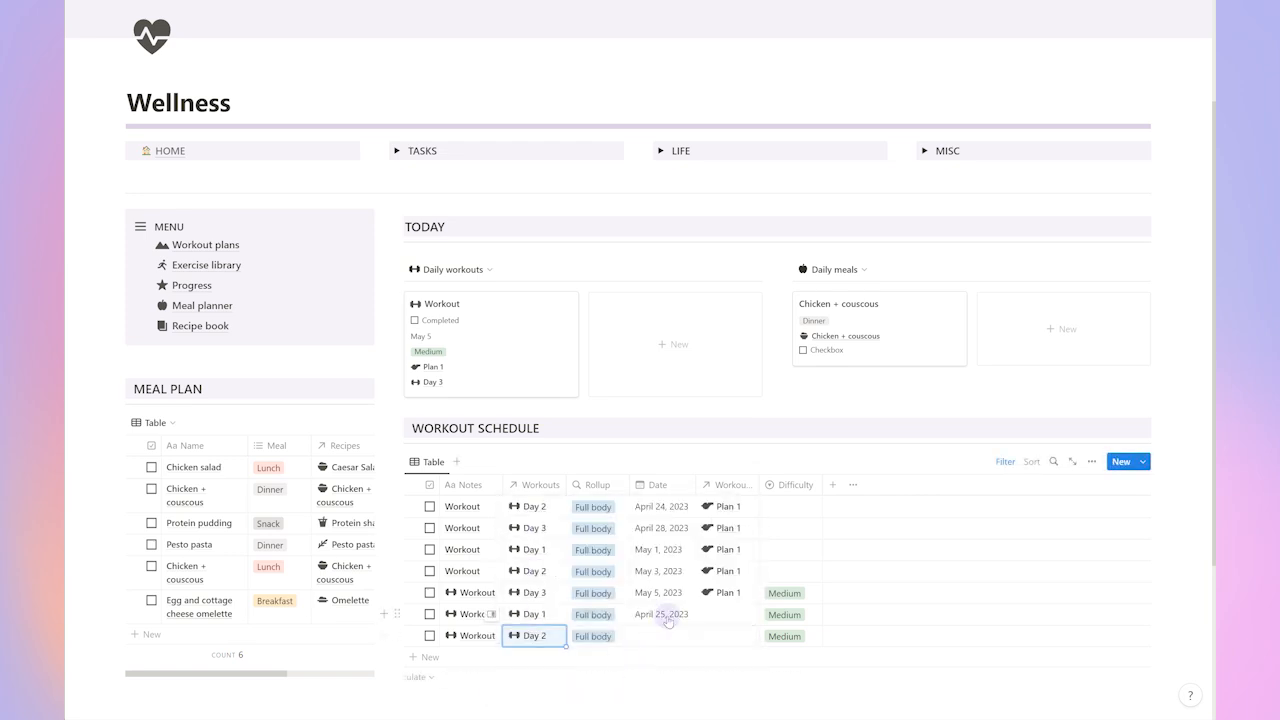
click(660, 614)
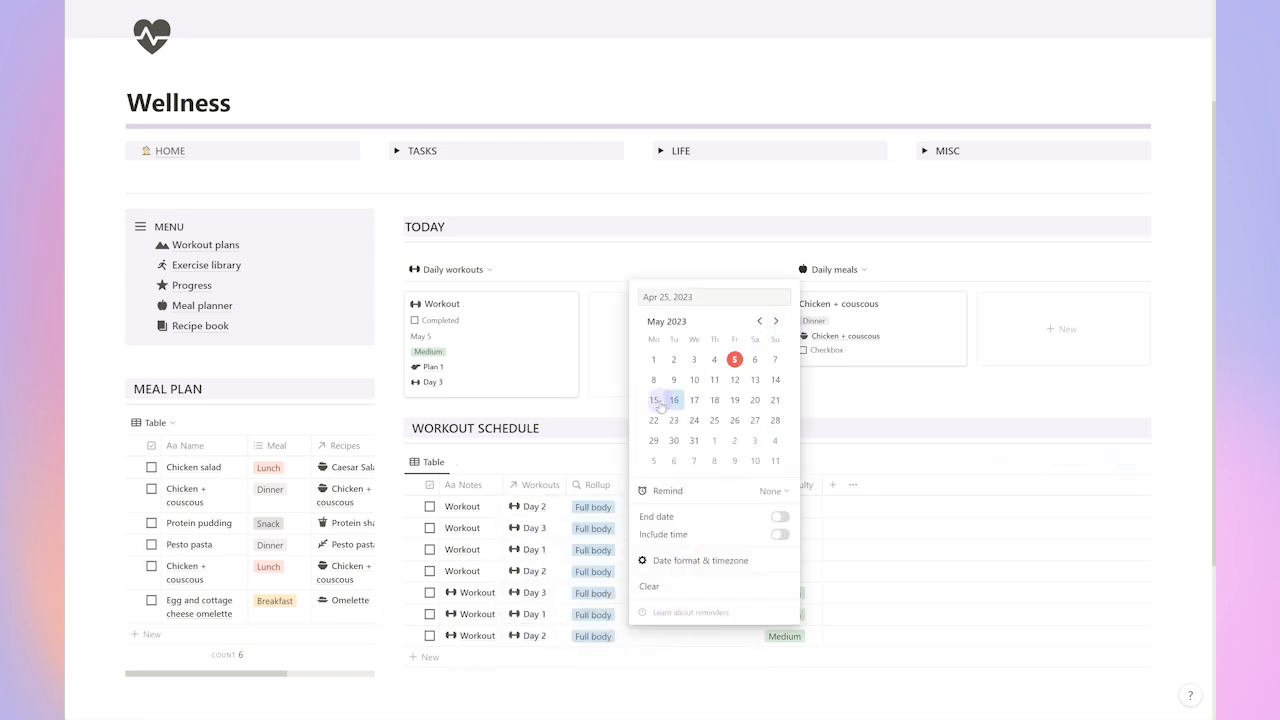
click(694, 420)
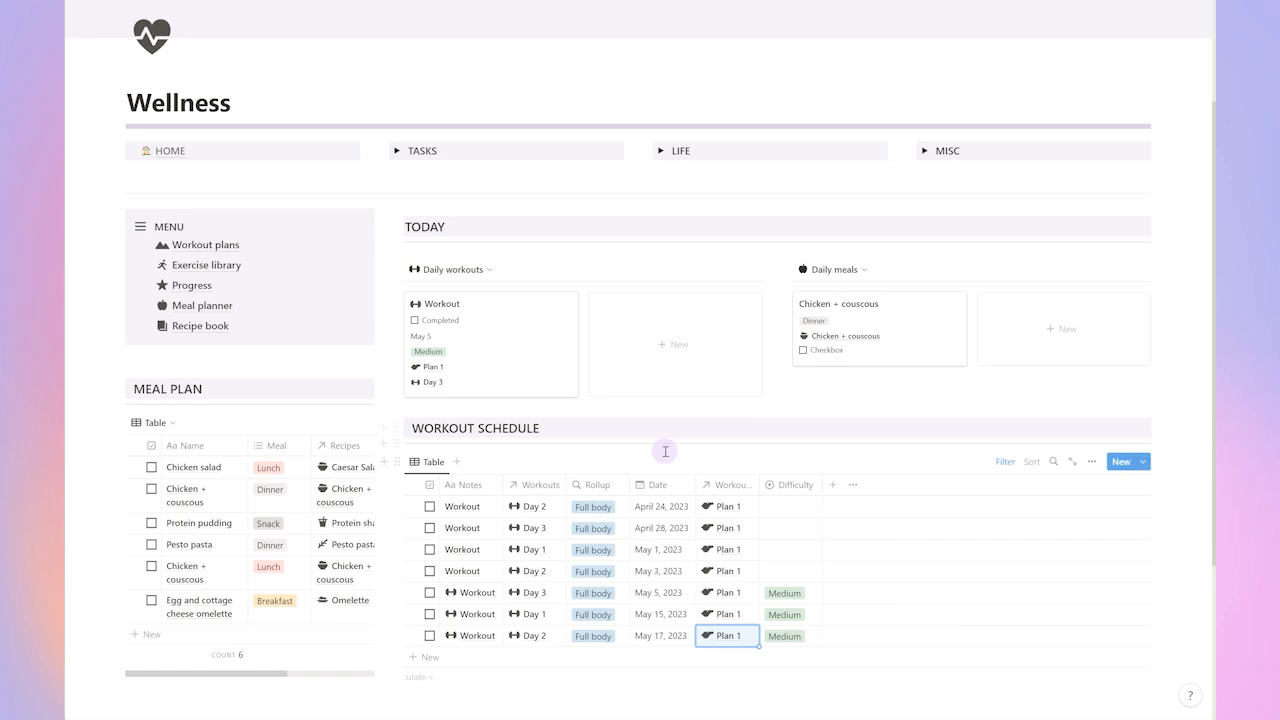
mouse_move(204, 264)
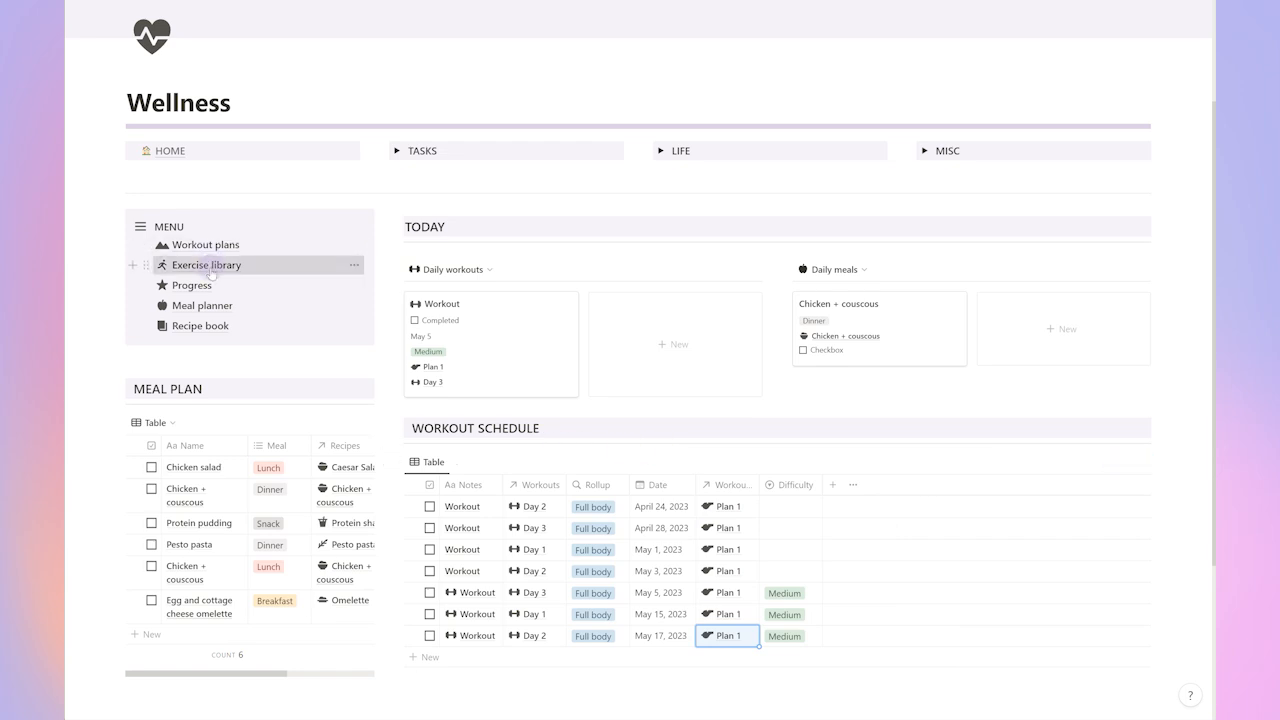
click(204, 264)
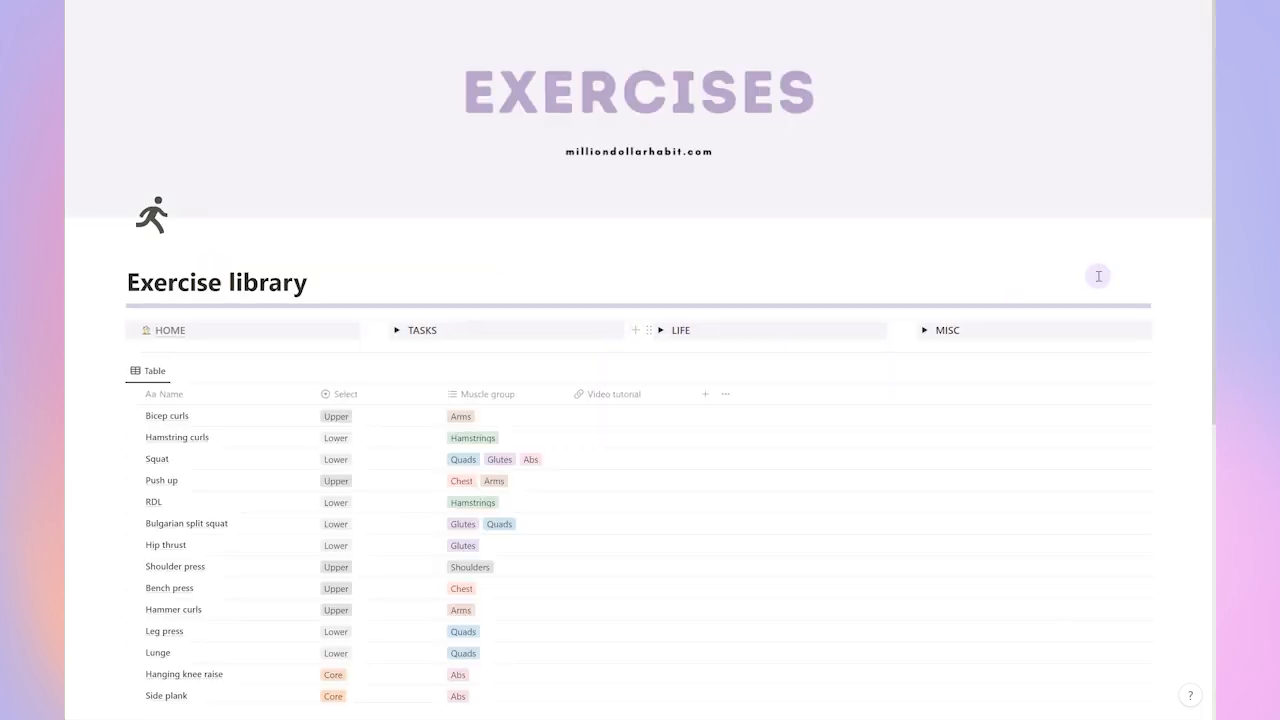
scroll(down, 3)
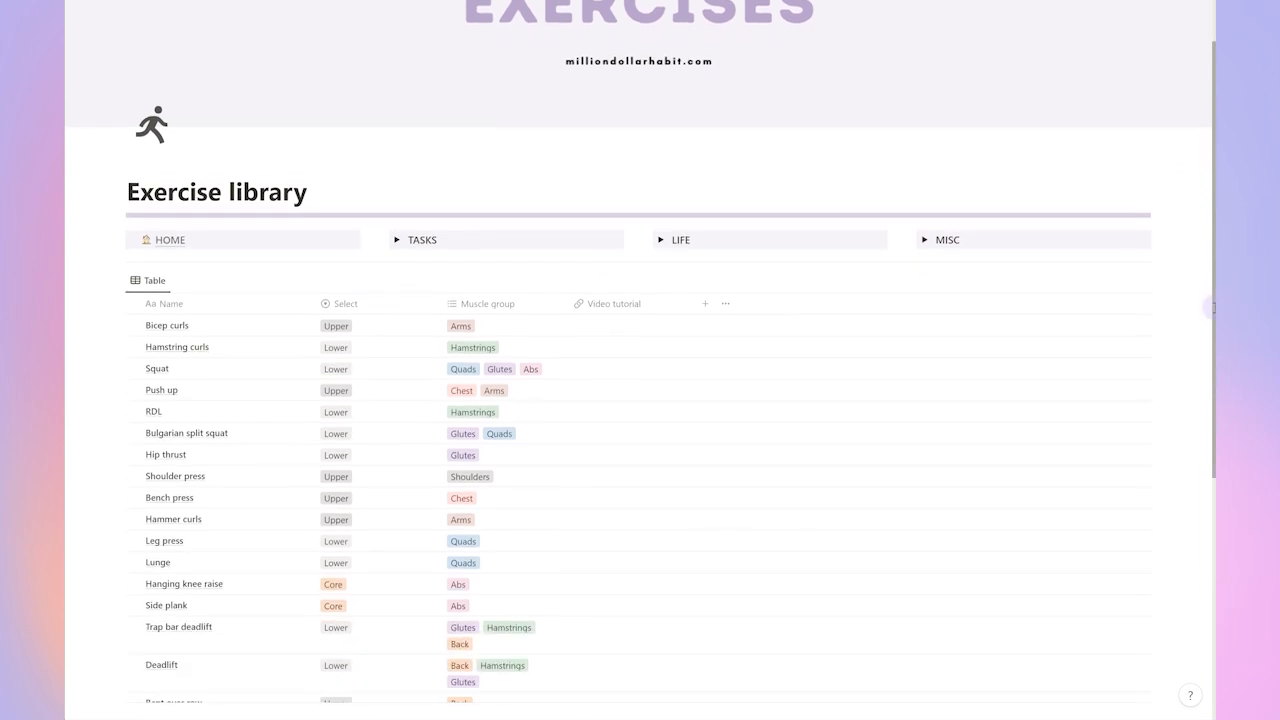
scroll(down, 3)
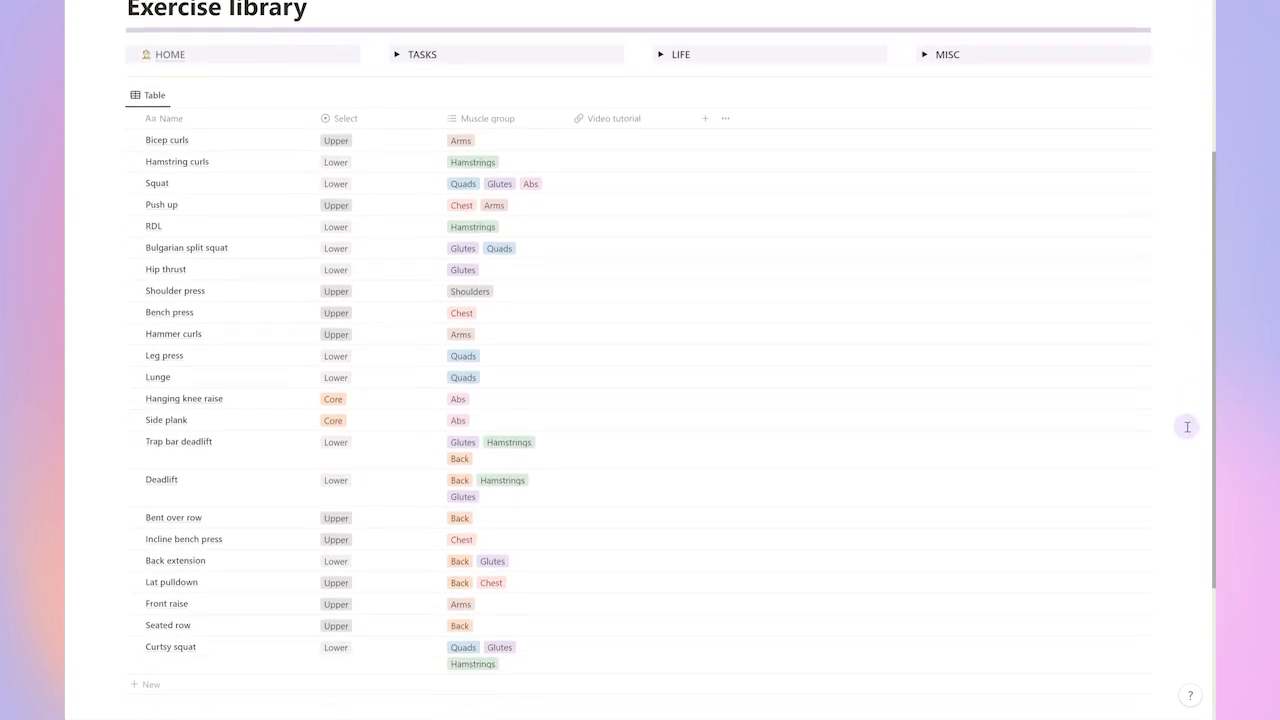
scroll(up, 3)
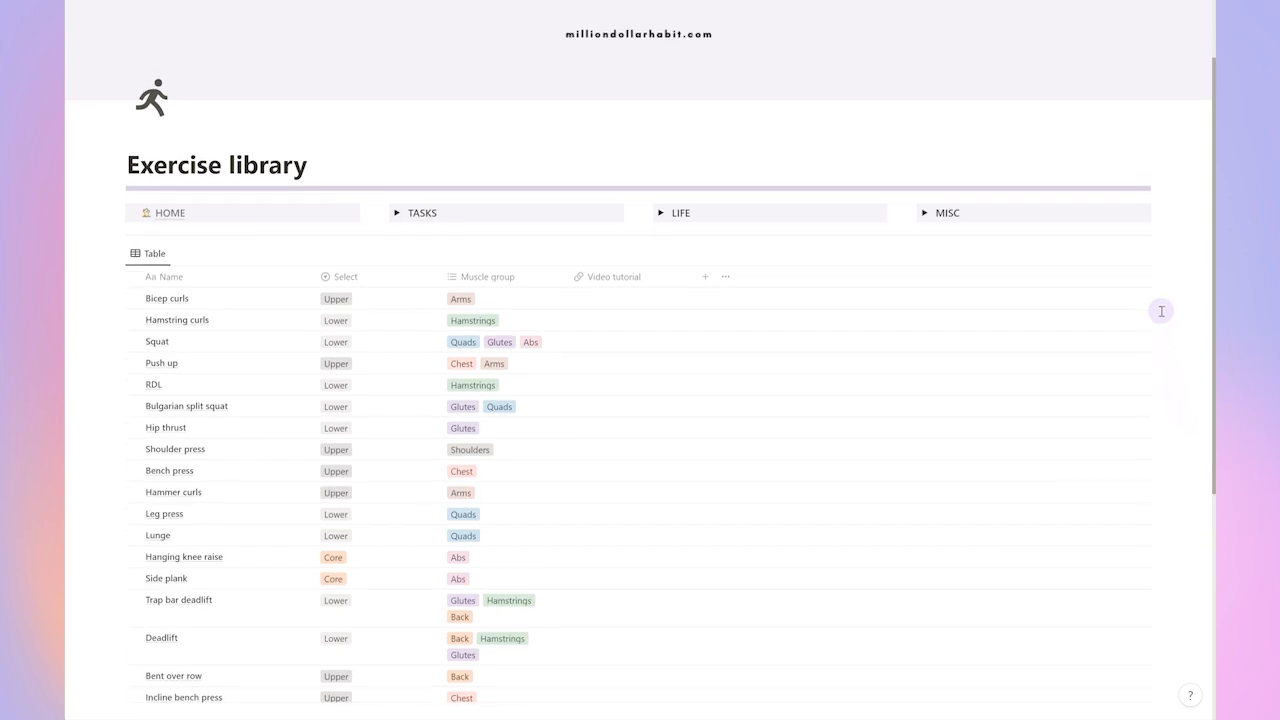
scroll(up, 3)
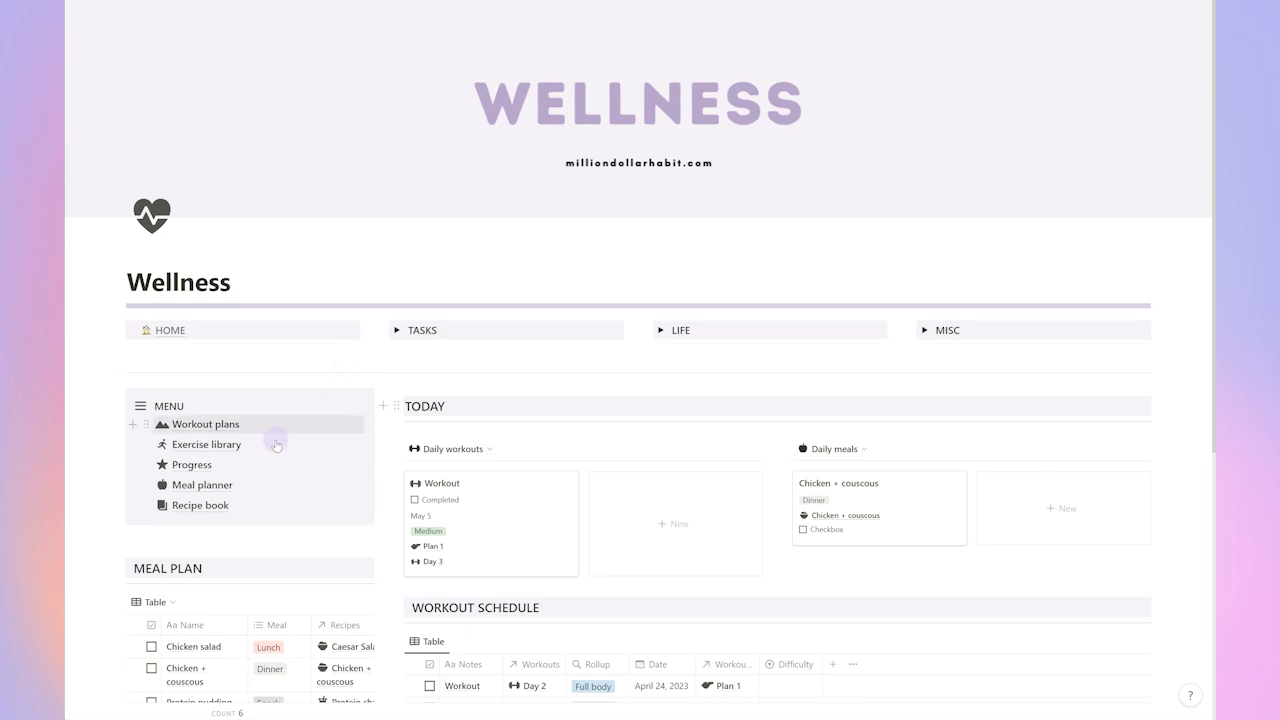
mouse_move(190, 464)
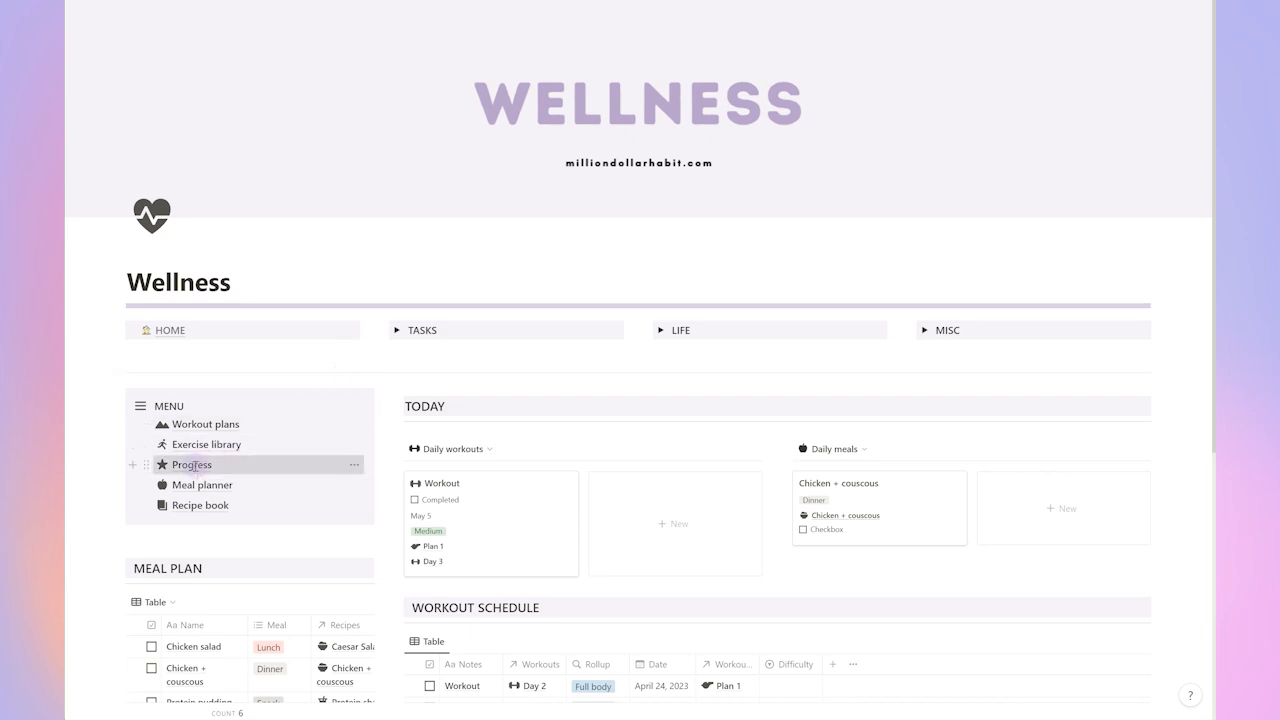
Create the Ravioli with tomato sauce recipe and search the icon picker for 'food'
click(190, 464)
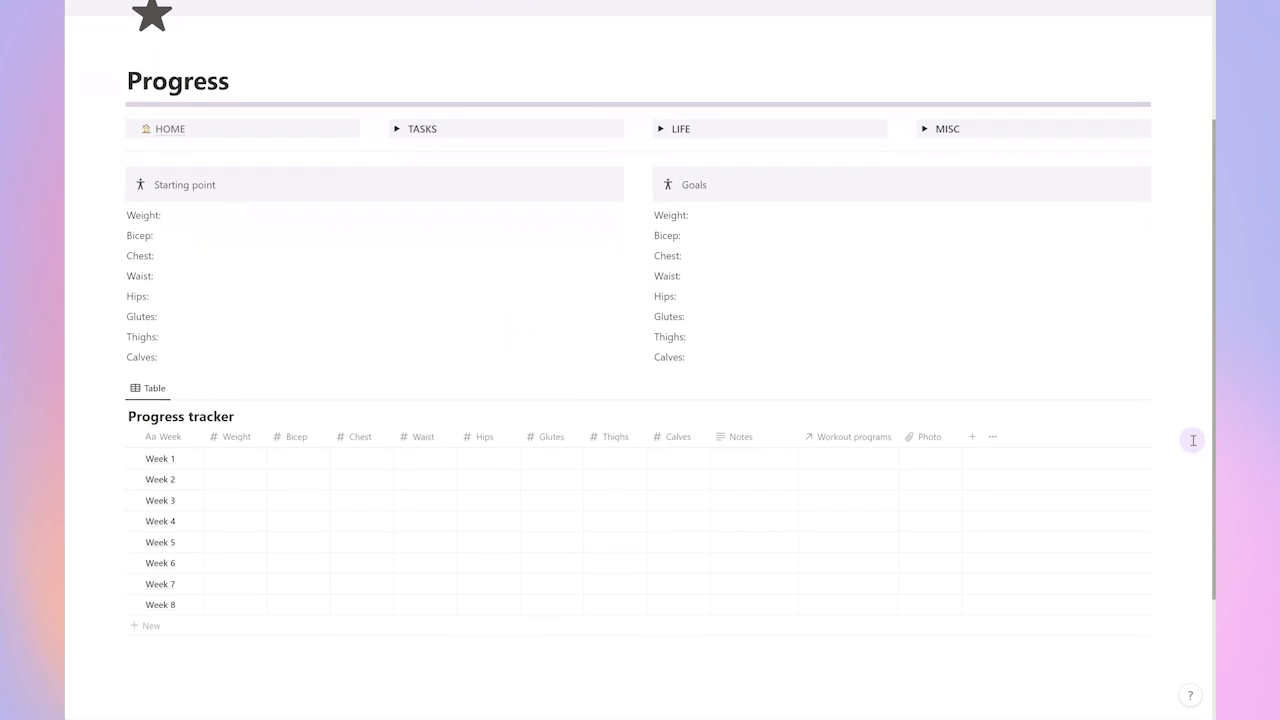
scroll(down, 3)
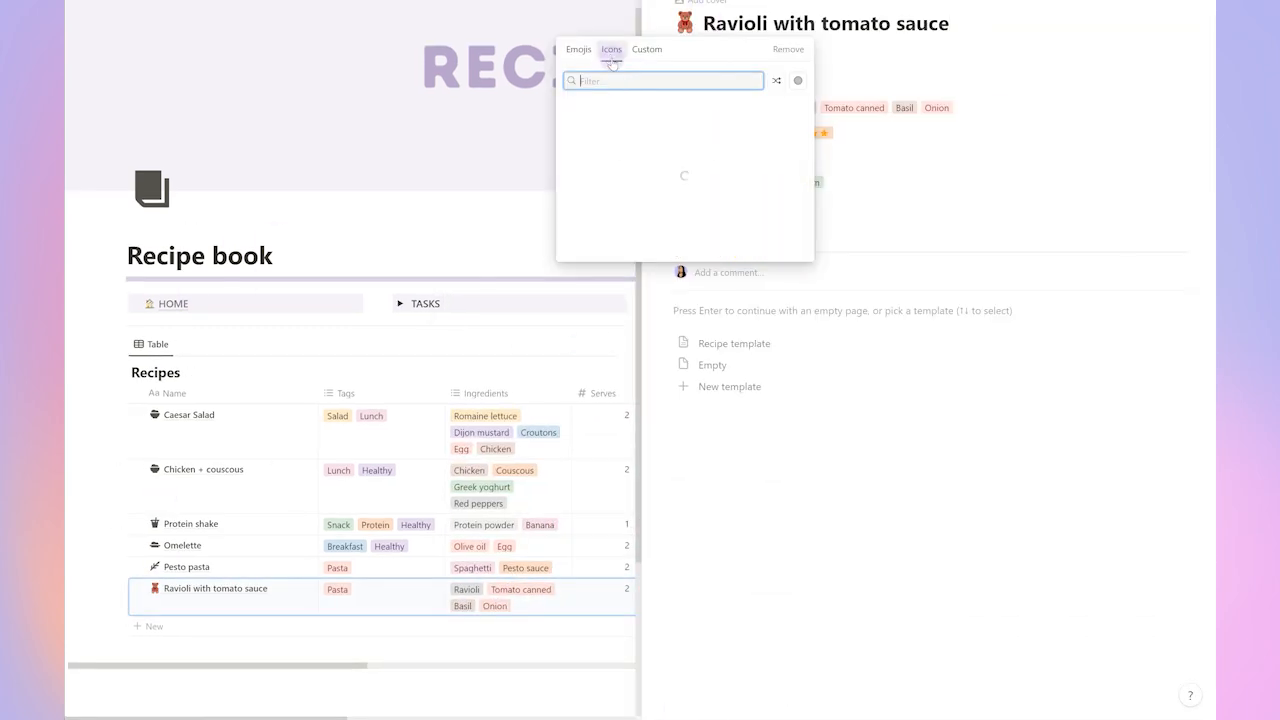
text(food)
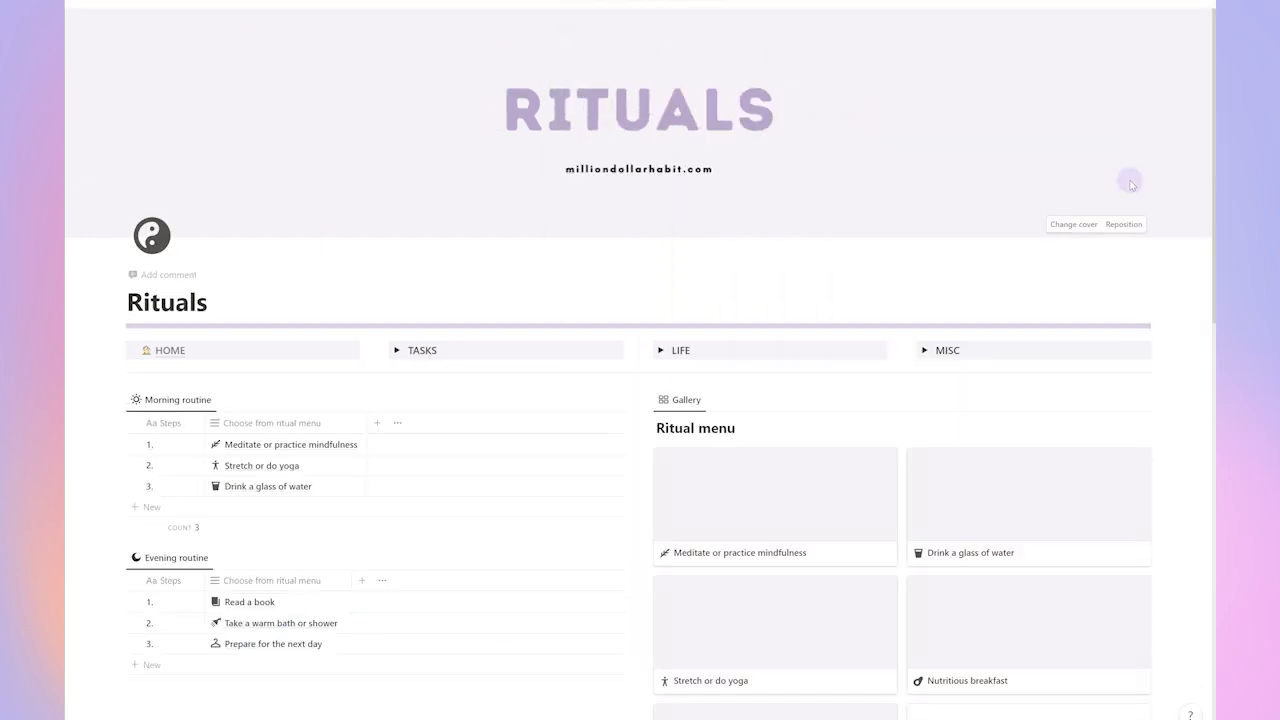
Add a fourth Evening routine step and choose its linked ritual menu page
scroll(down, 3)
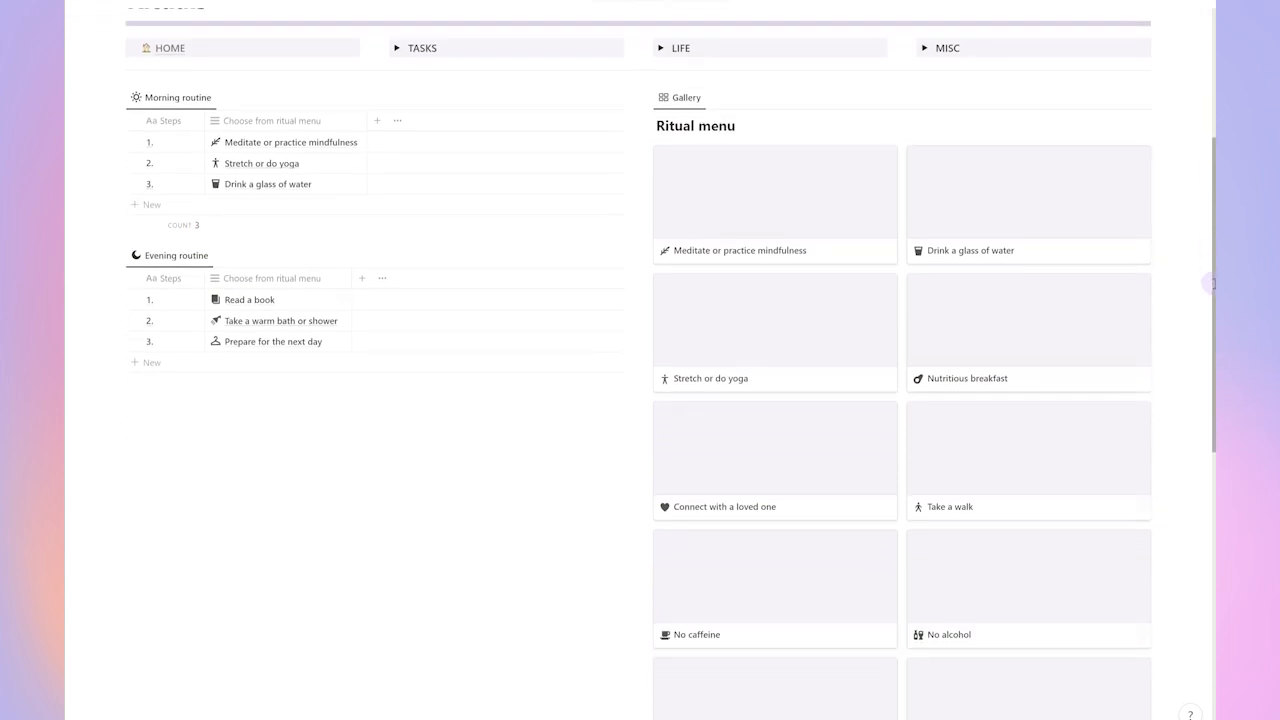
scroll(down, 3)
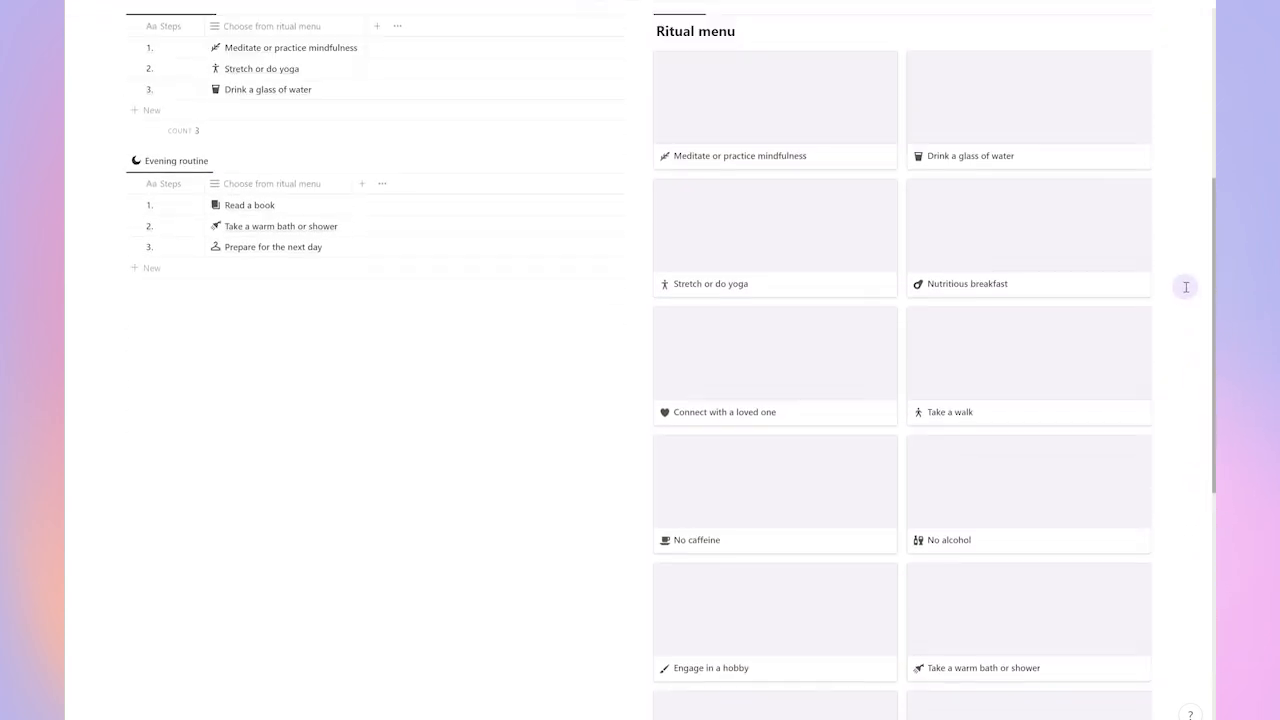
scroll(up, 3)
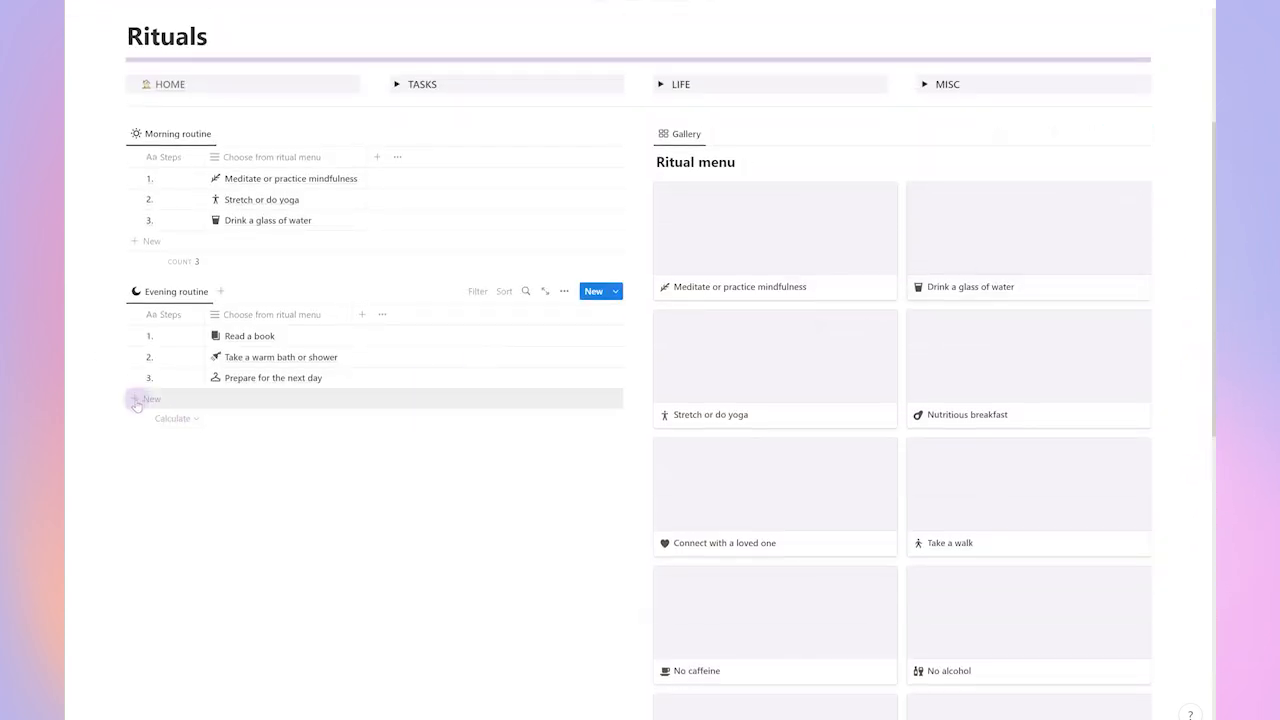
click(152, 400)
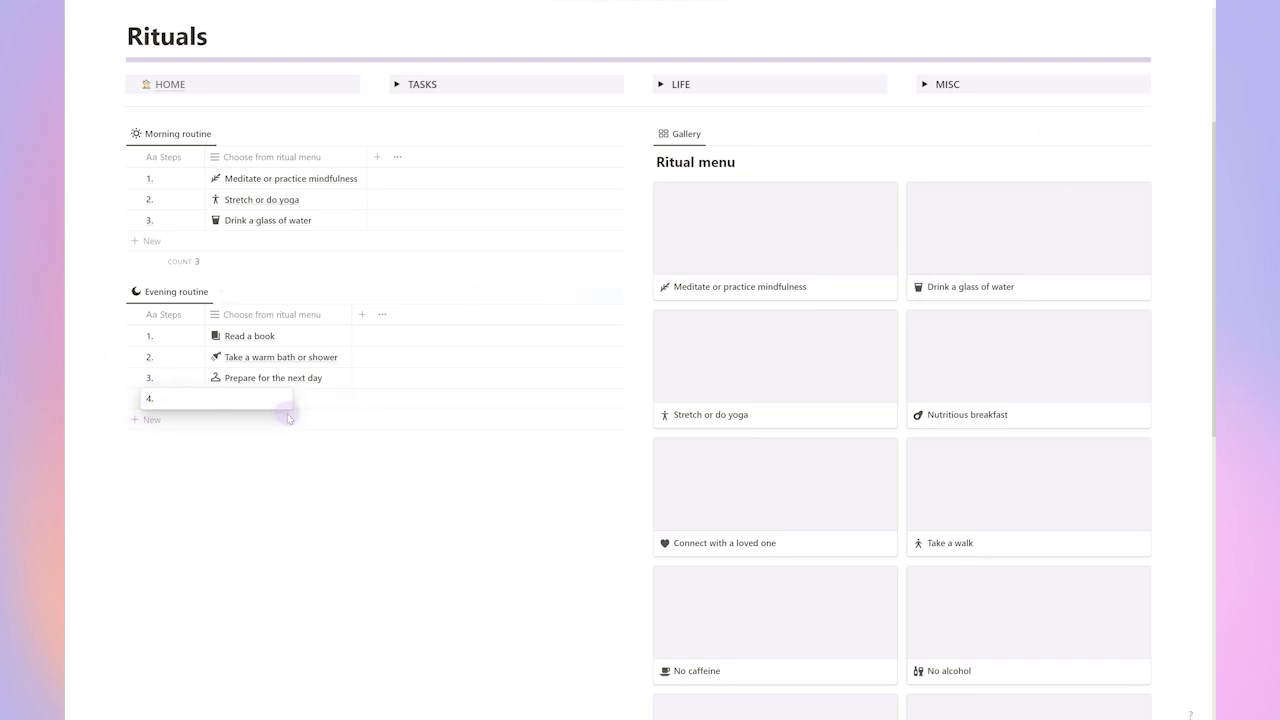
click(280, 398)
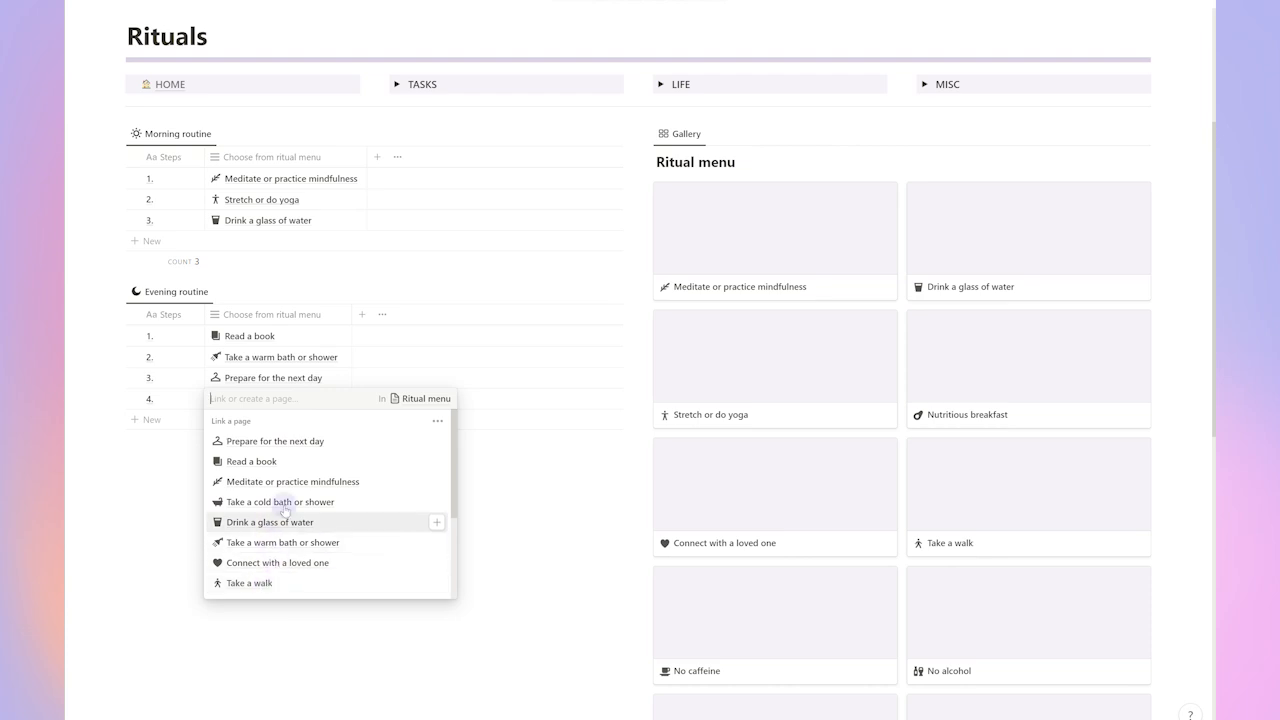
scroll(down, 3)
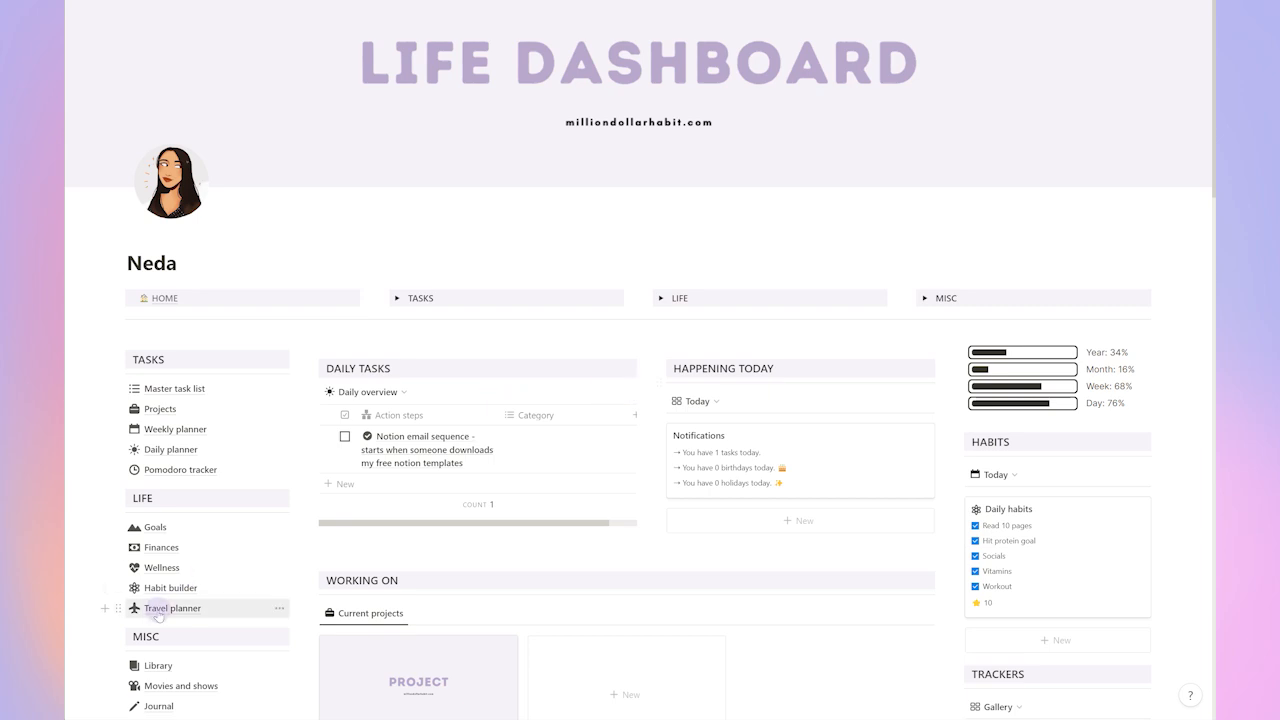
Browse the Travel planner's day-by-day itinerary and go into its Accommodation section
click(172, 608)
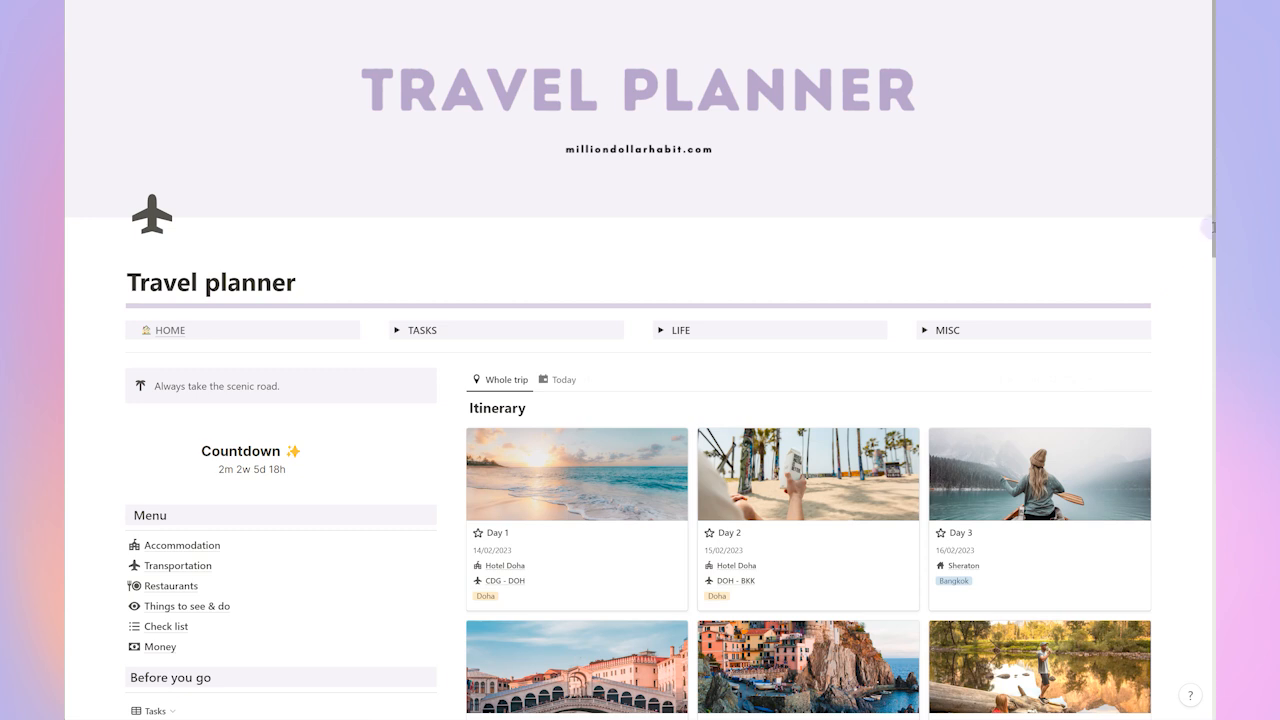
scroll(down, 3)
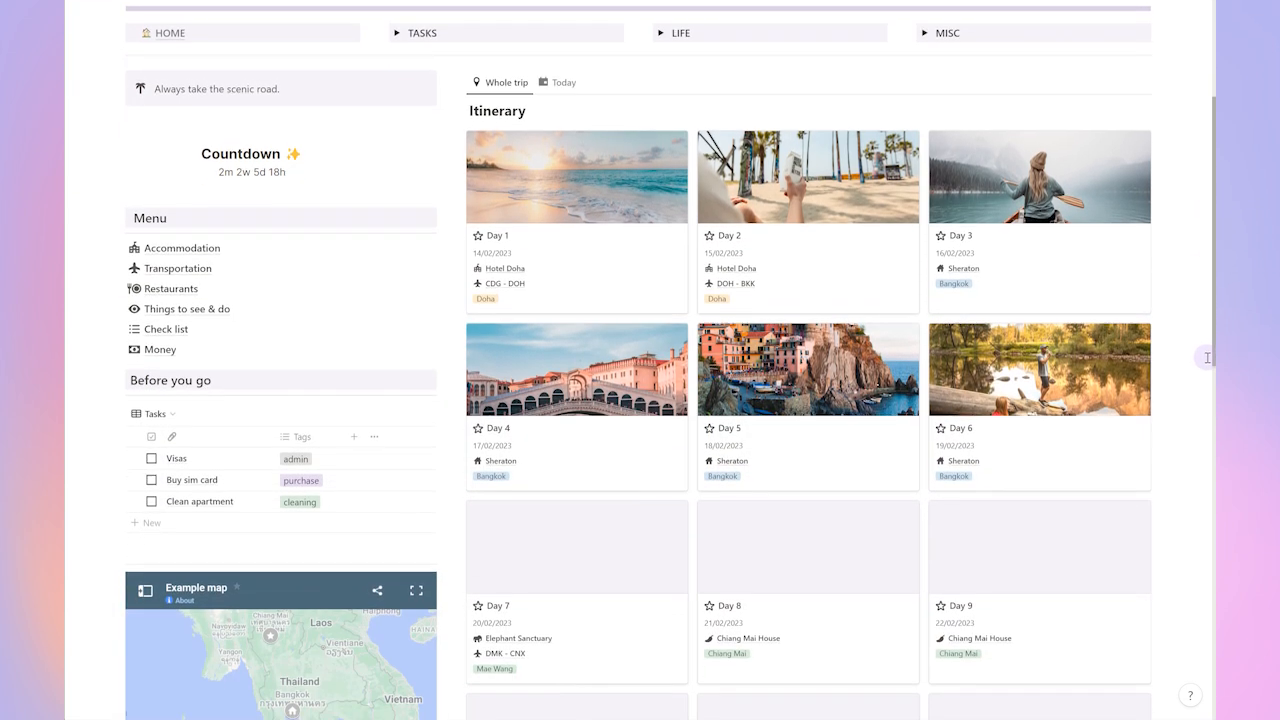
scroll(down, 3)
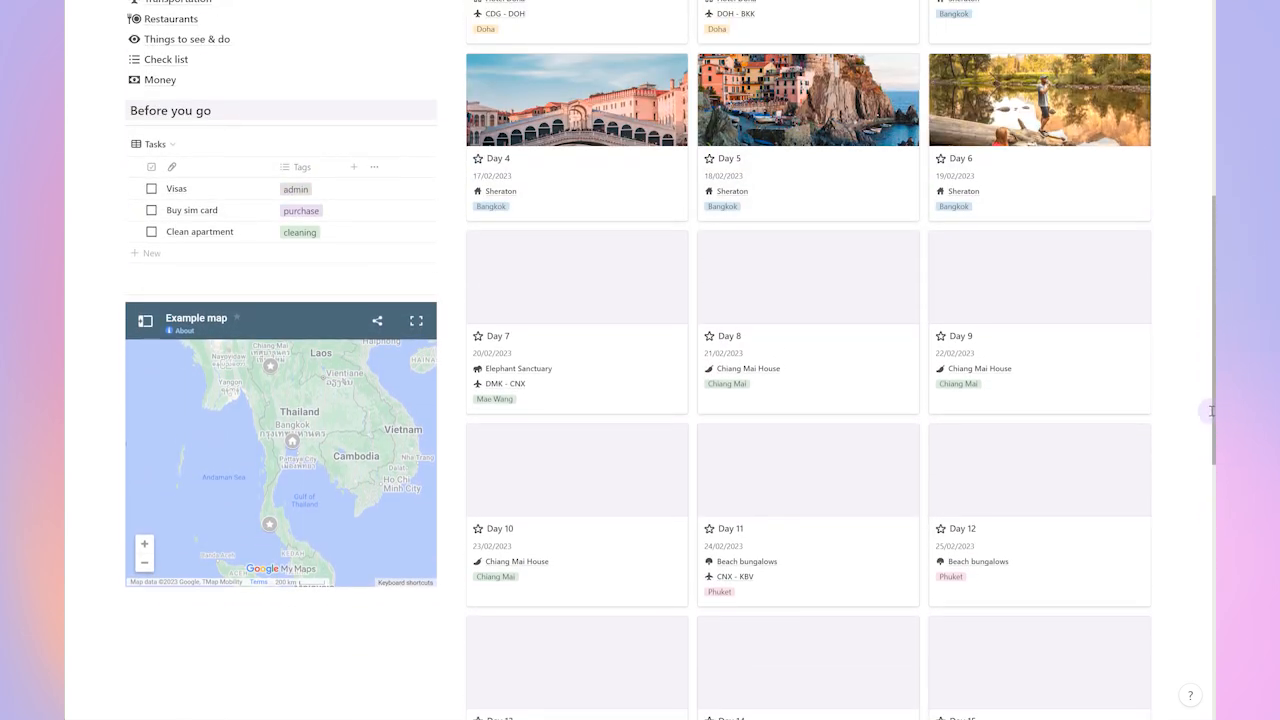
scroll(up, 3)
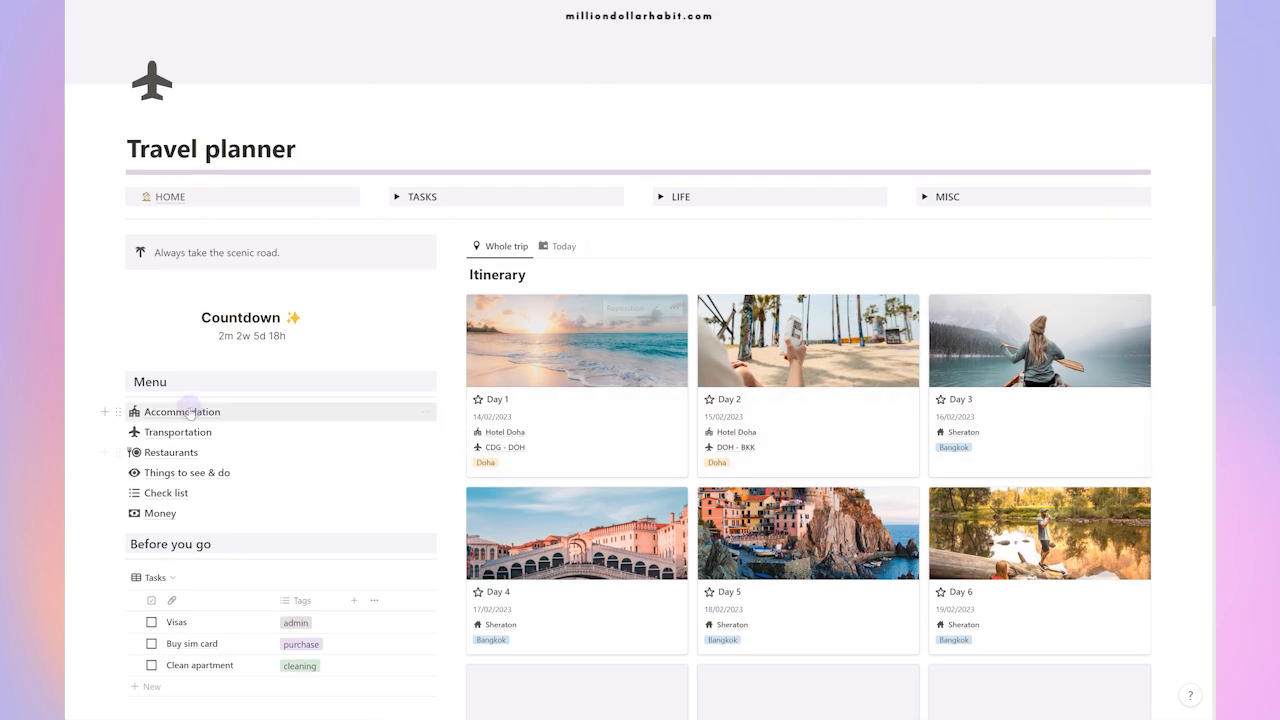
click(184, 412)
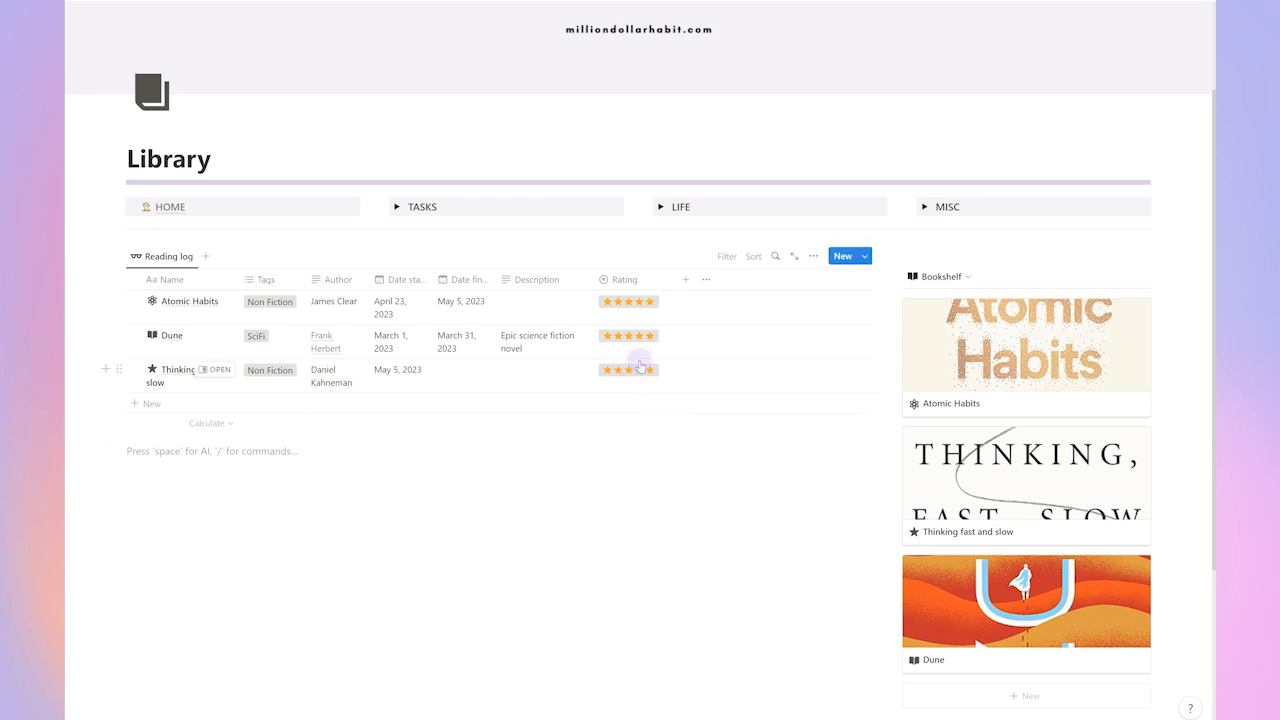
Create a new Journal entry titled 'Grocery list'
click(640, 368)
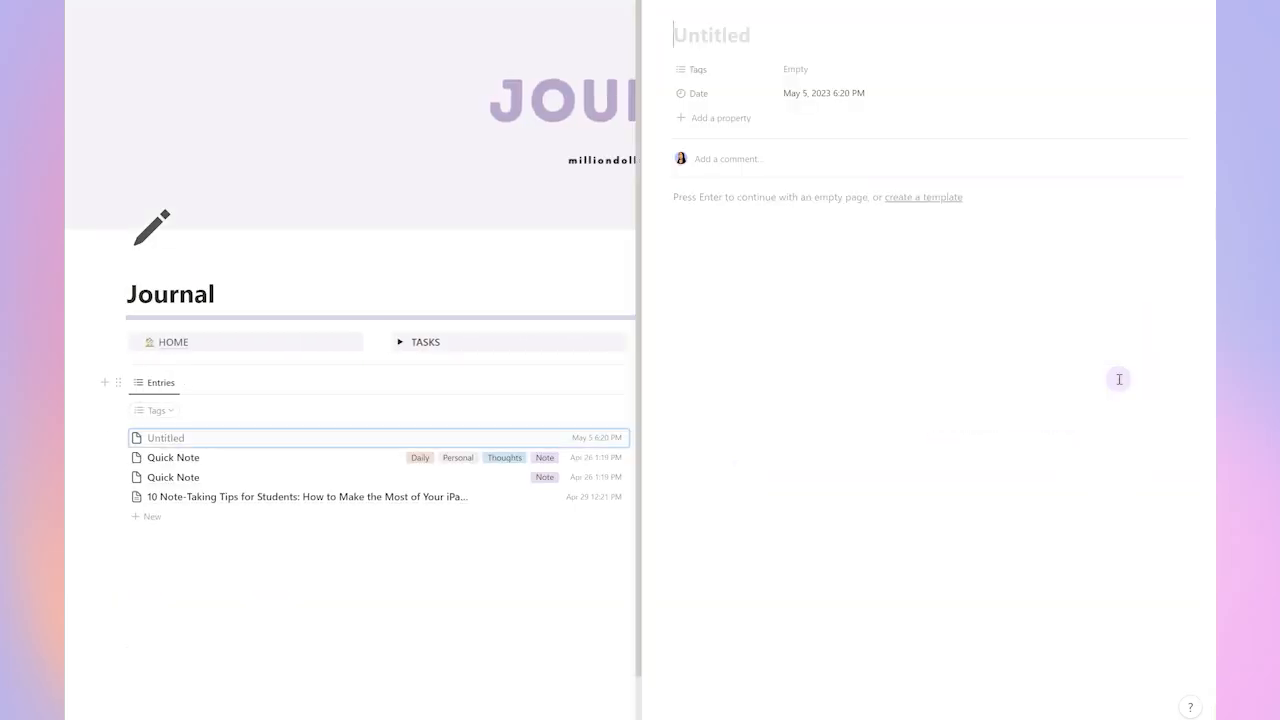
text(Grocery list)
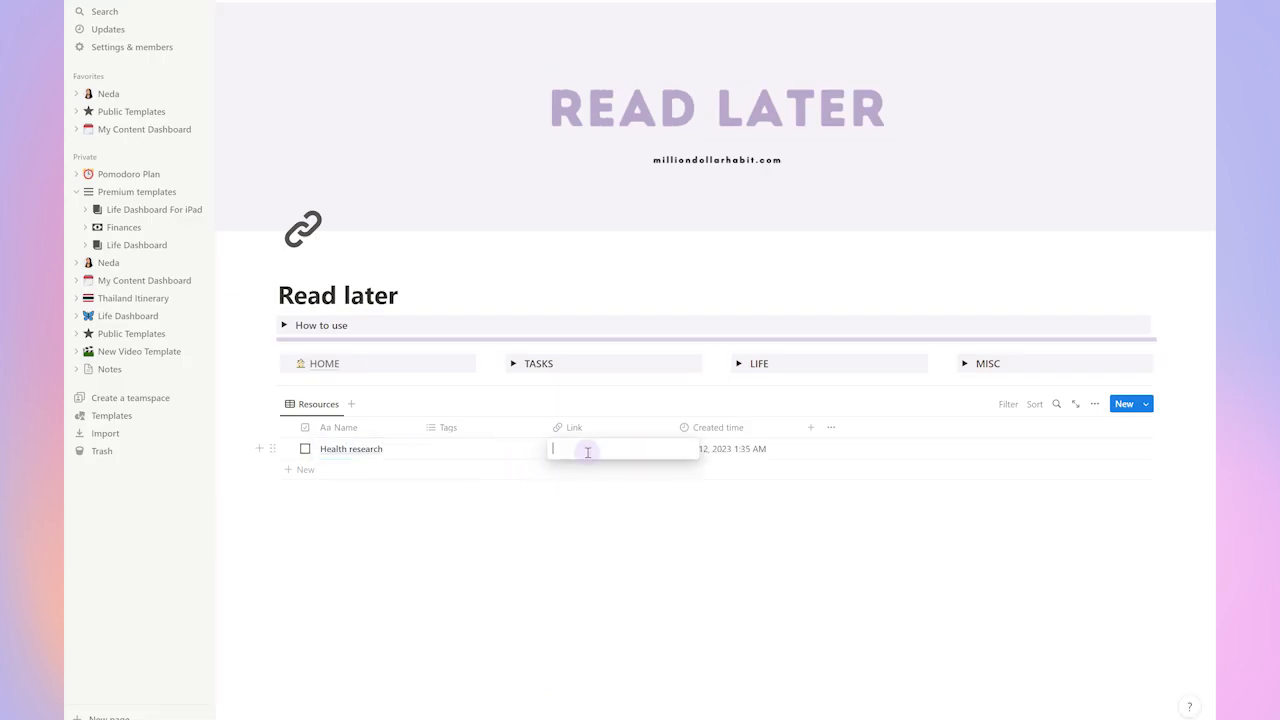
Tag the Health research resource with a new 'learning' tag
click(460, 448)
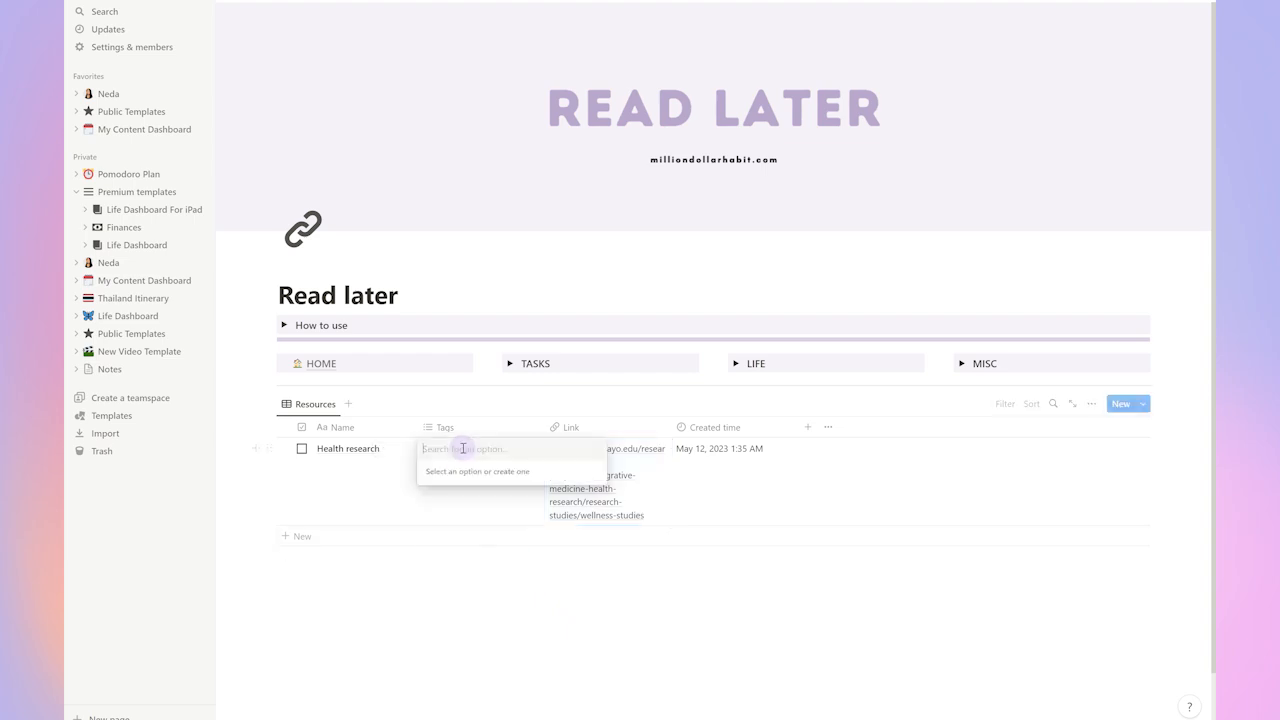
text(learning)
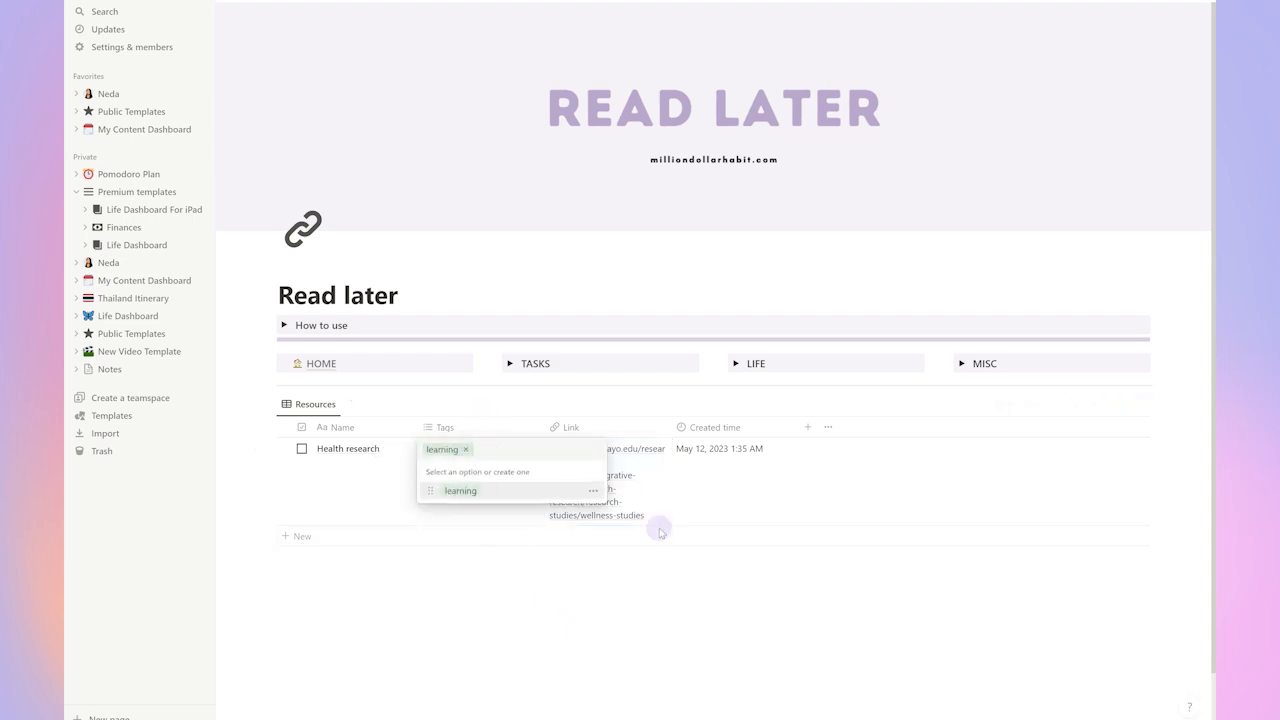
click(660, 656)
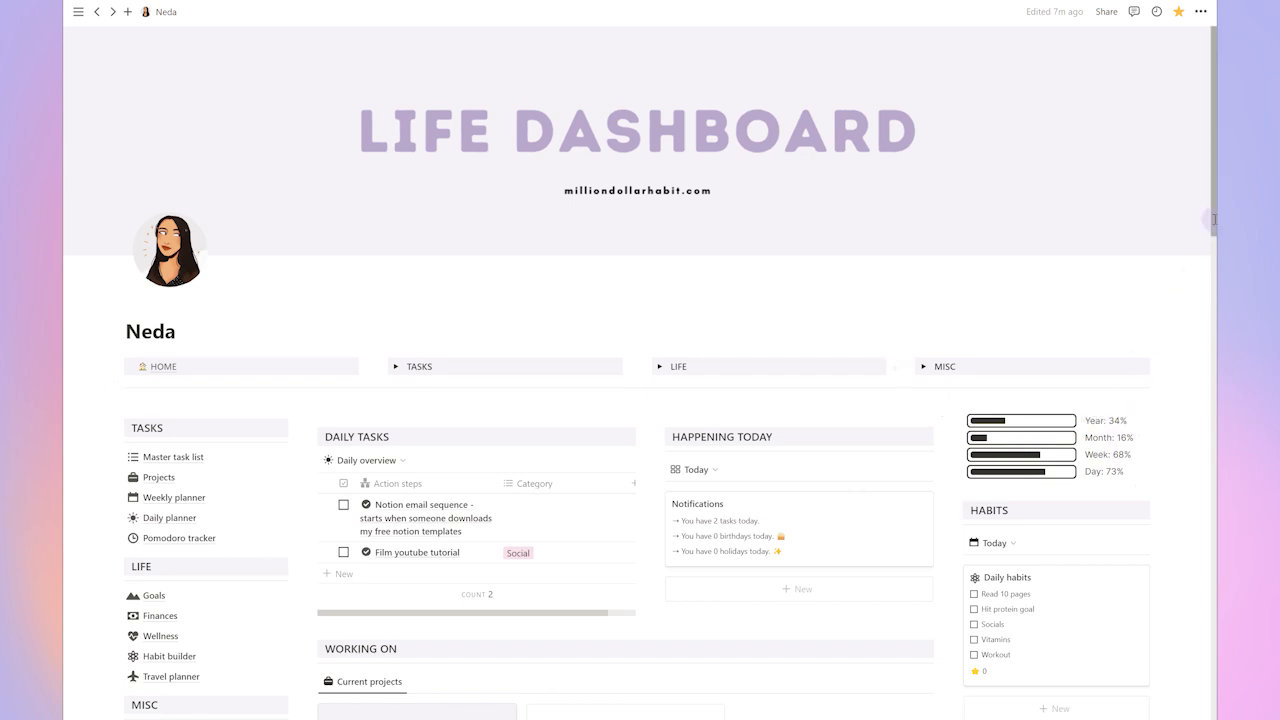
Scroll the Life Dashboard home through My Goals, Journal, Watching and the calendar
scroll(down, 3)
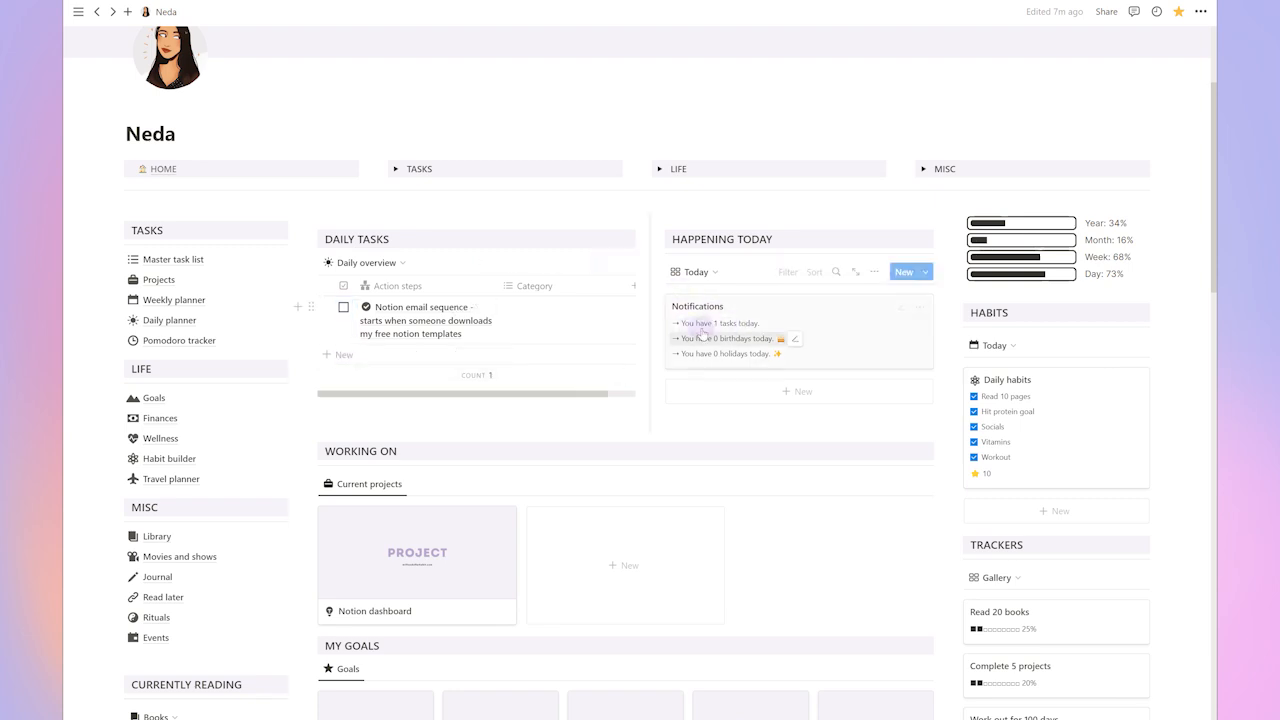
scroll(down, 3)
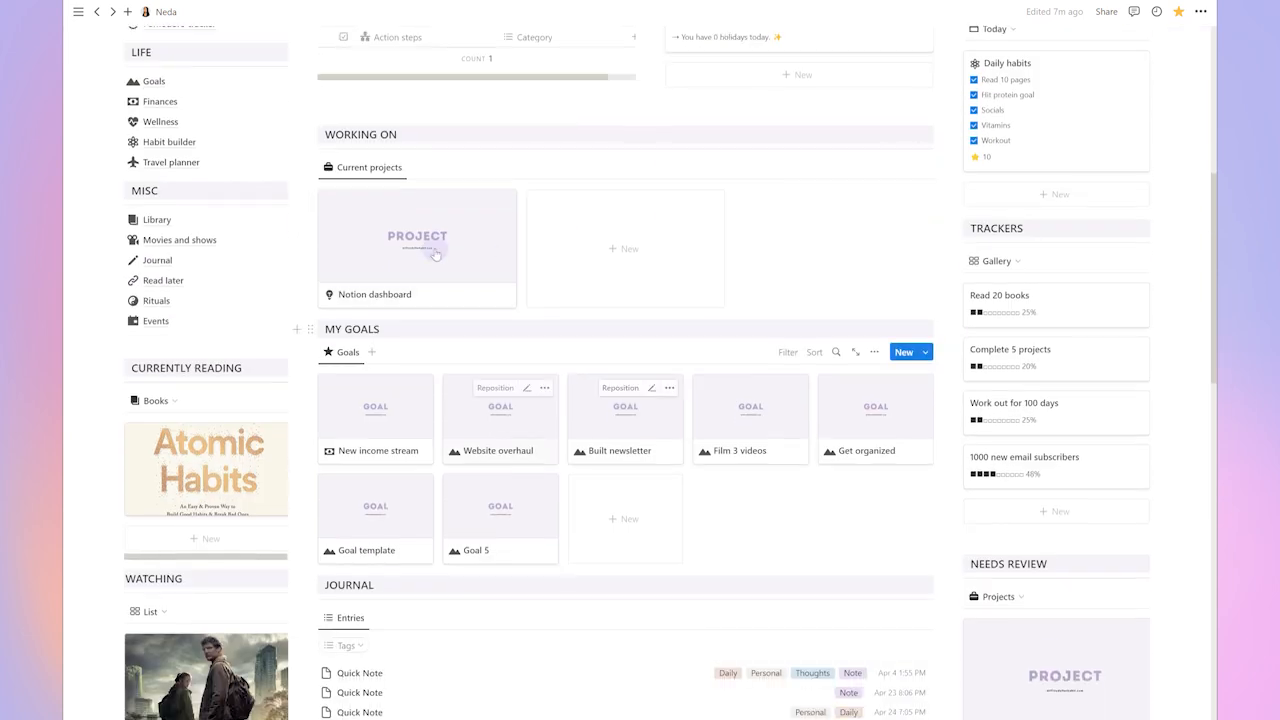
scroll(down, 3)
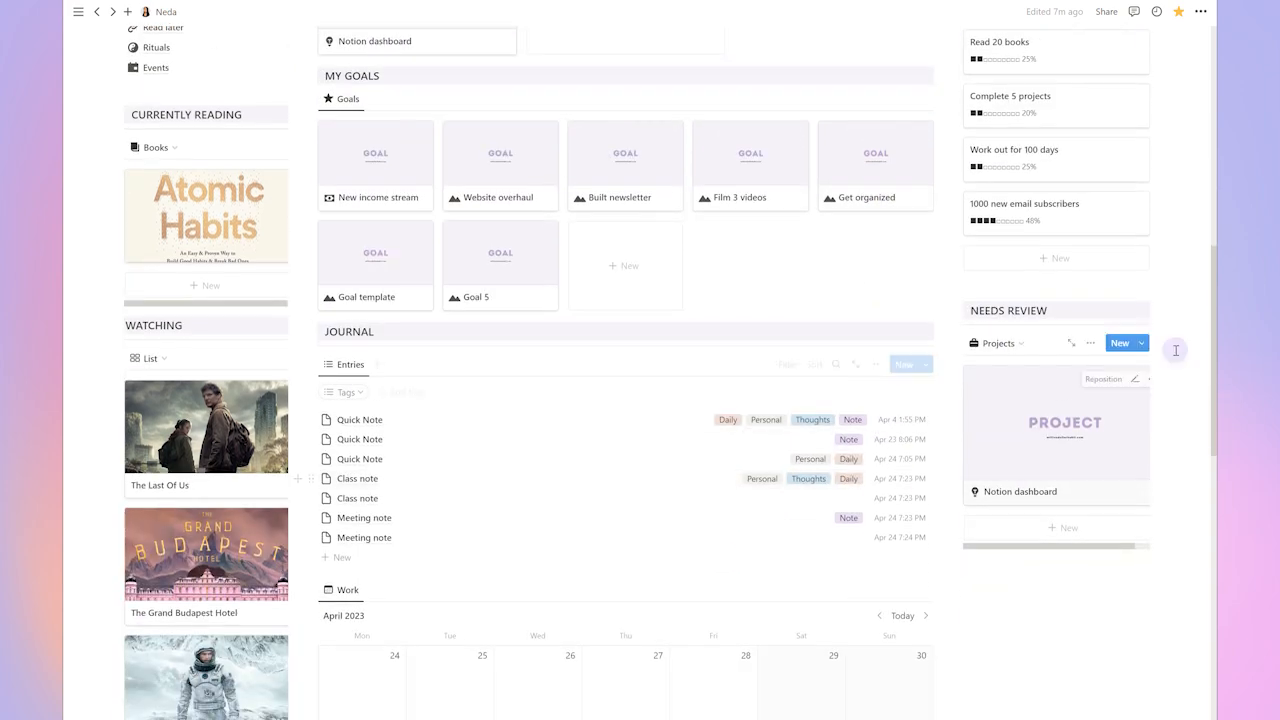
scroll(down, 3)
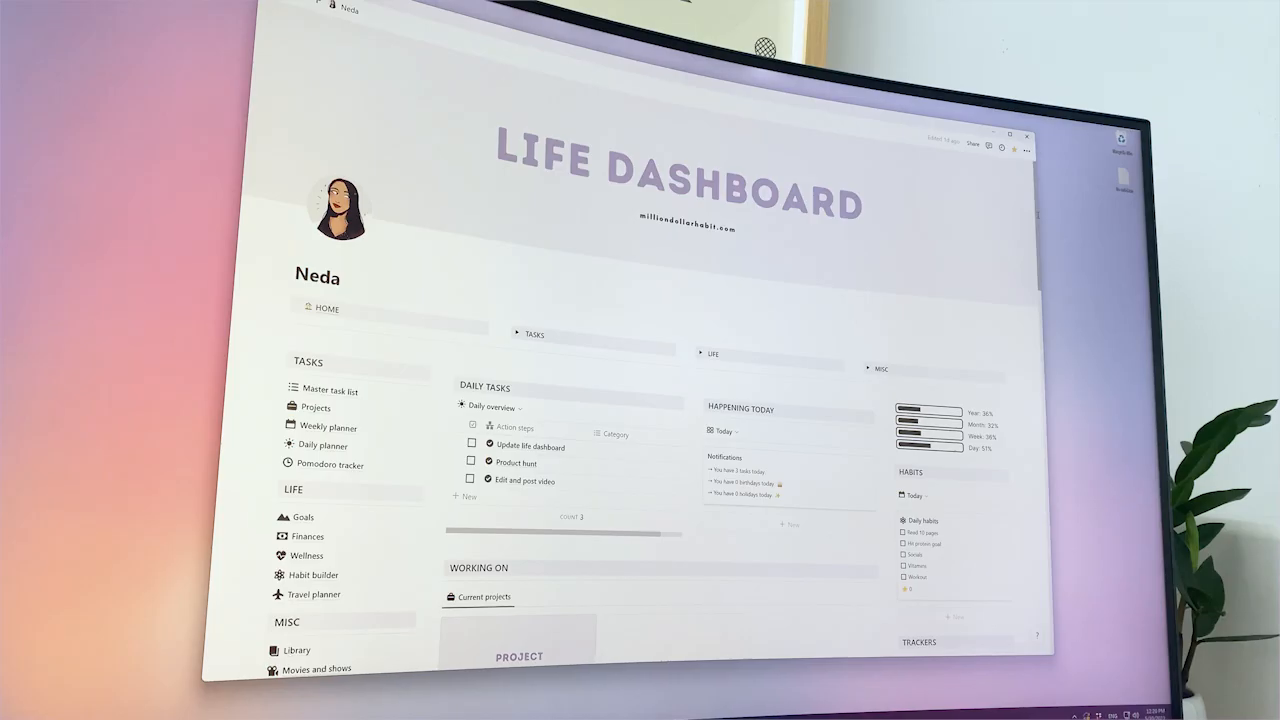
Switch to the Weekly planner page showing the May 2023 task calendar
scroll(down, 3)
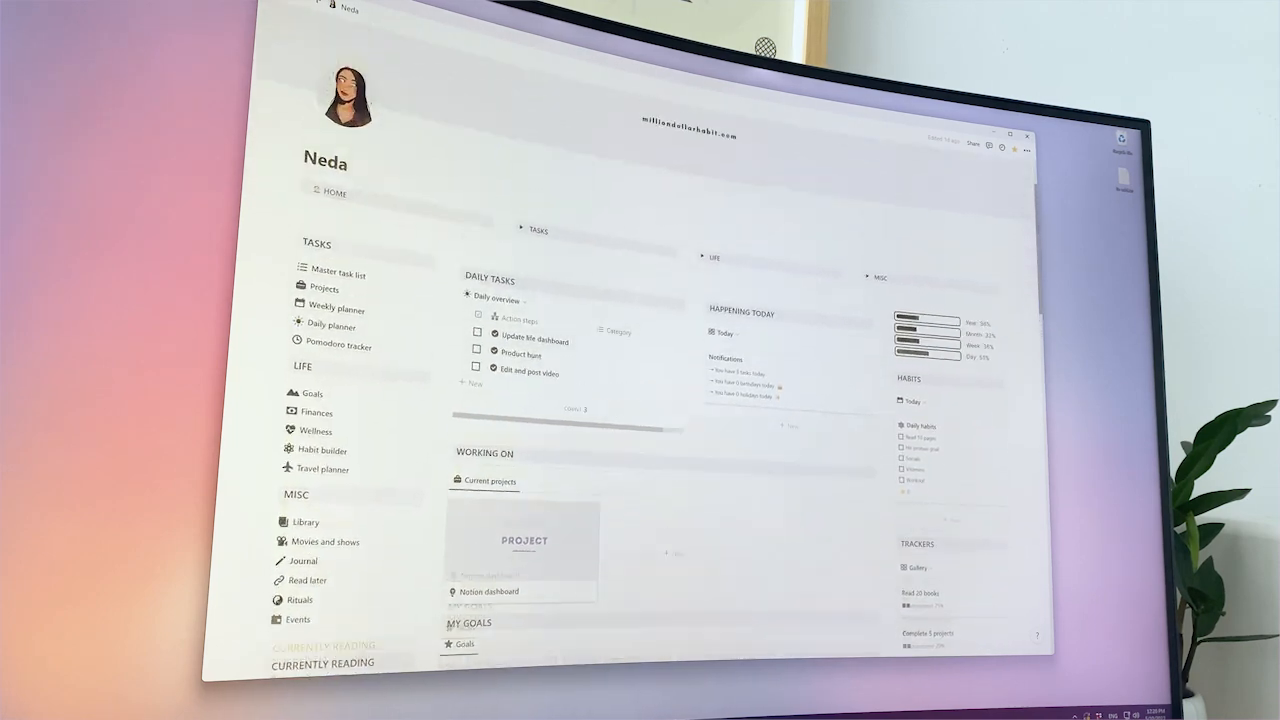
scroll(up, 3)
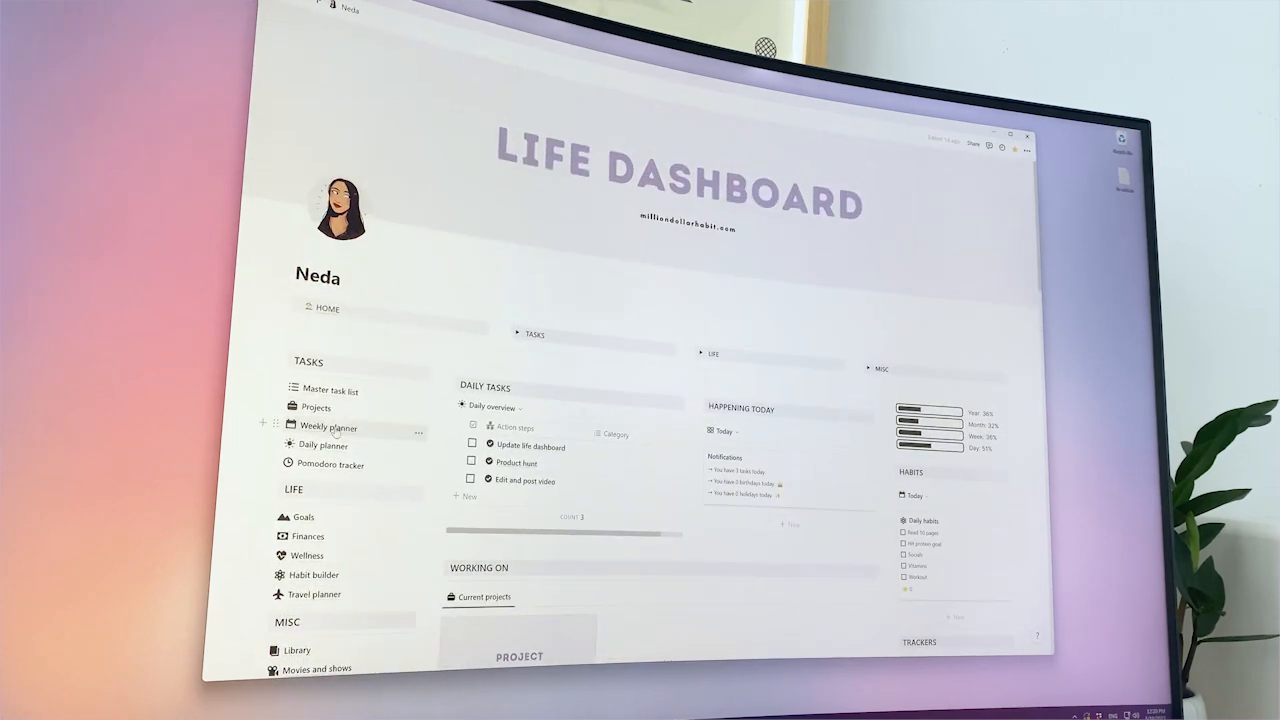
click(328, 428)
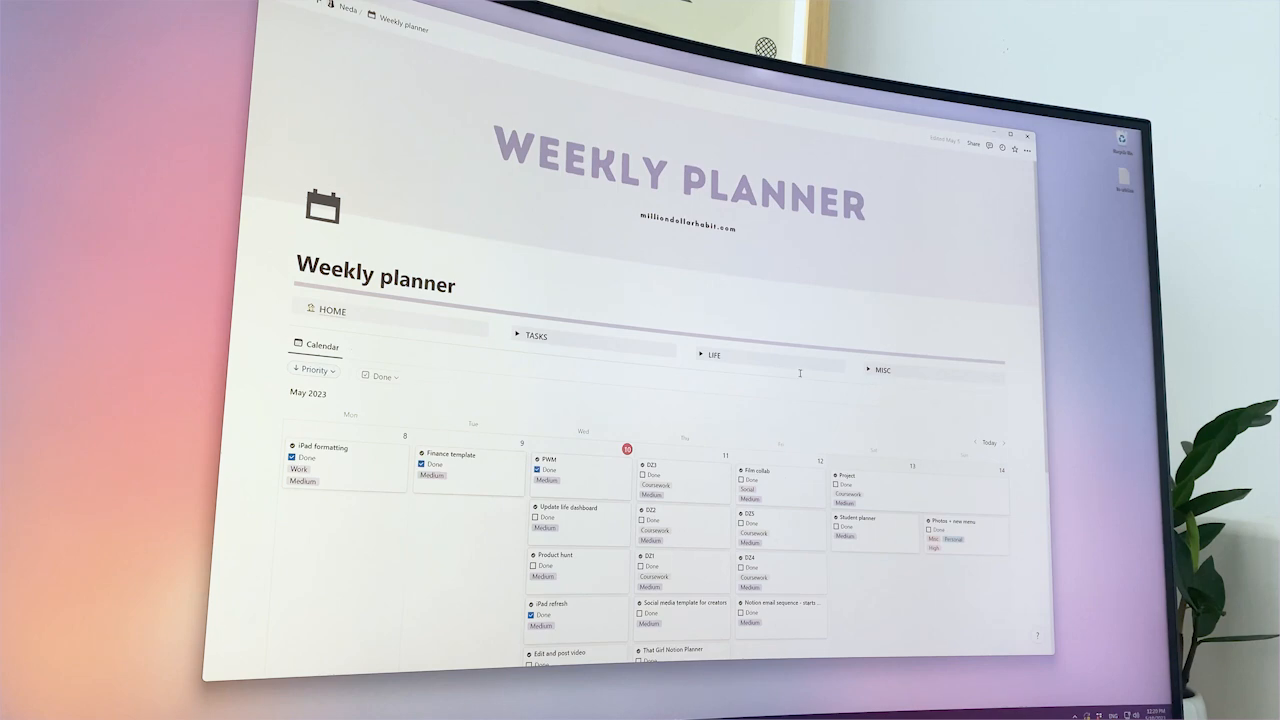
scroll(up, 3)
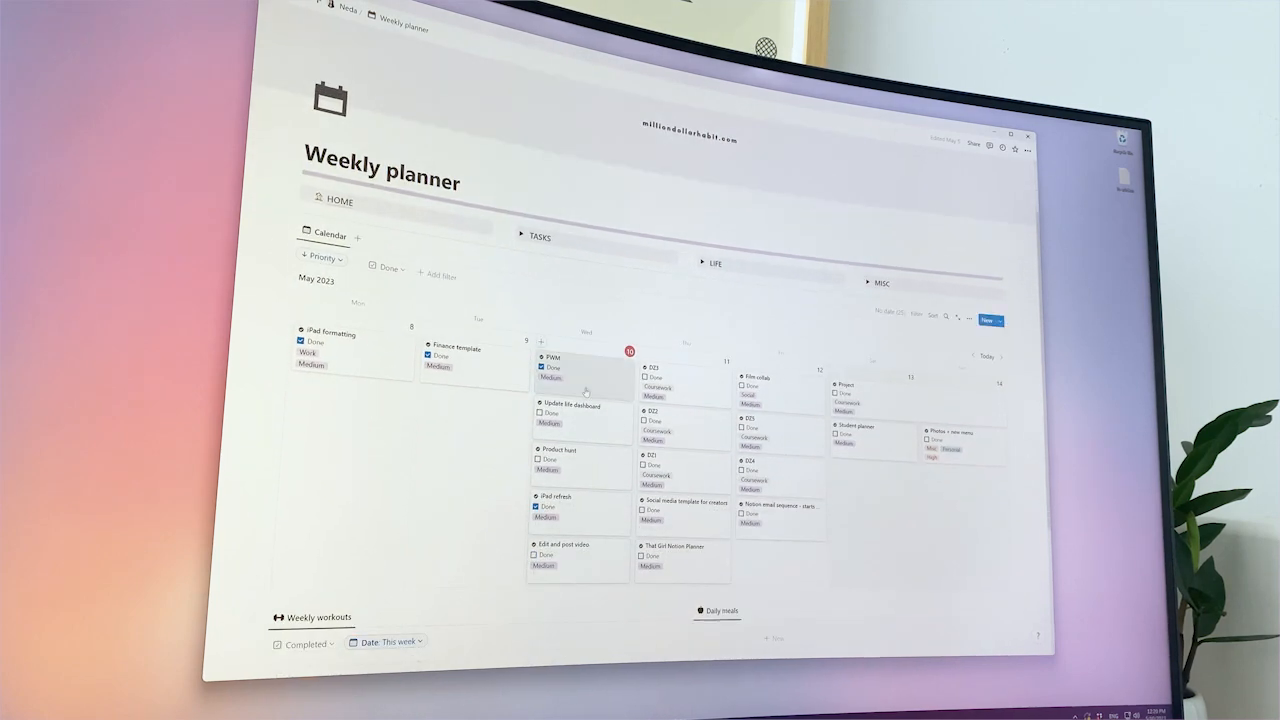